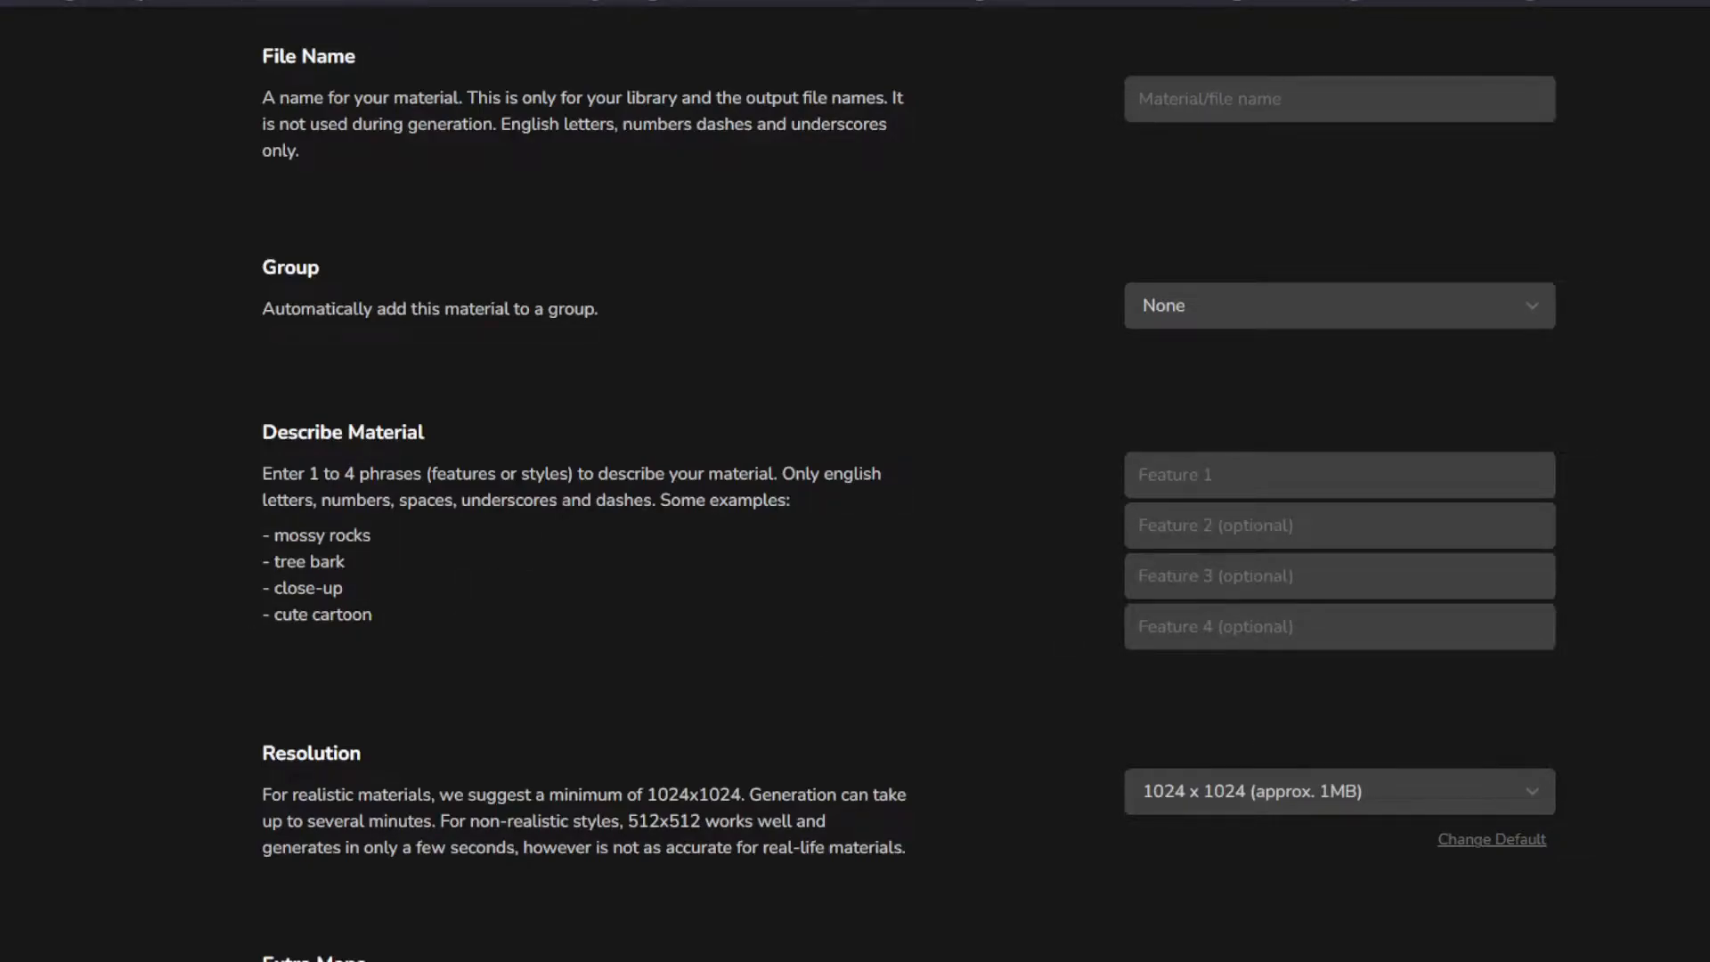
Enter 'Bob' as the new material's file name, leaving the group at None
{"action": "scroll", "scroll_direction": "down", "scroll_amount": 3}
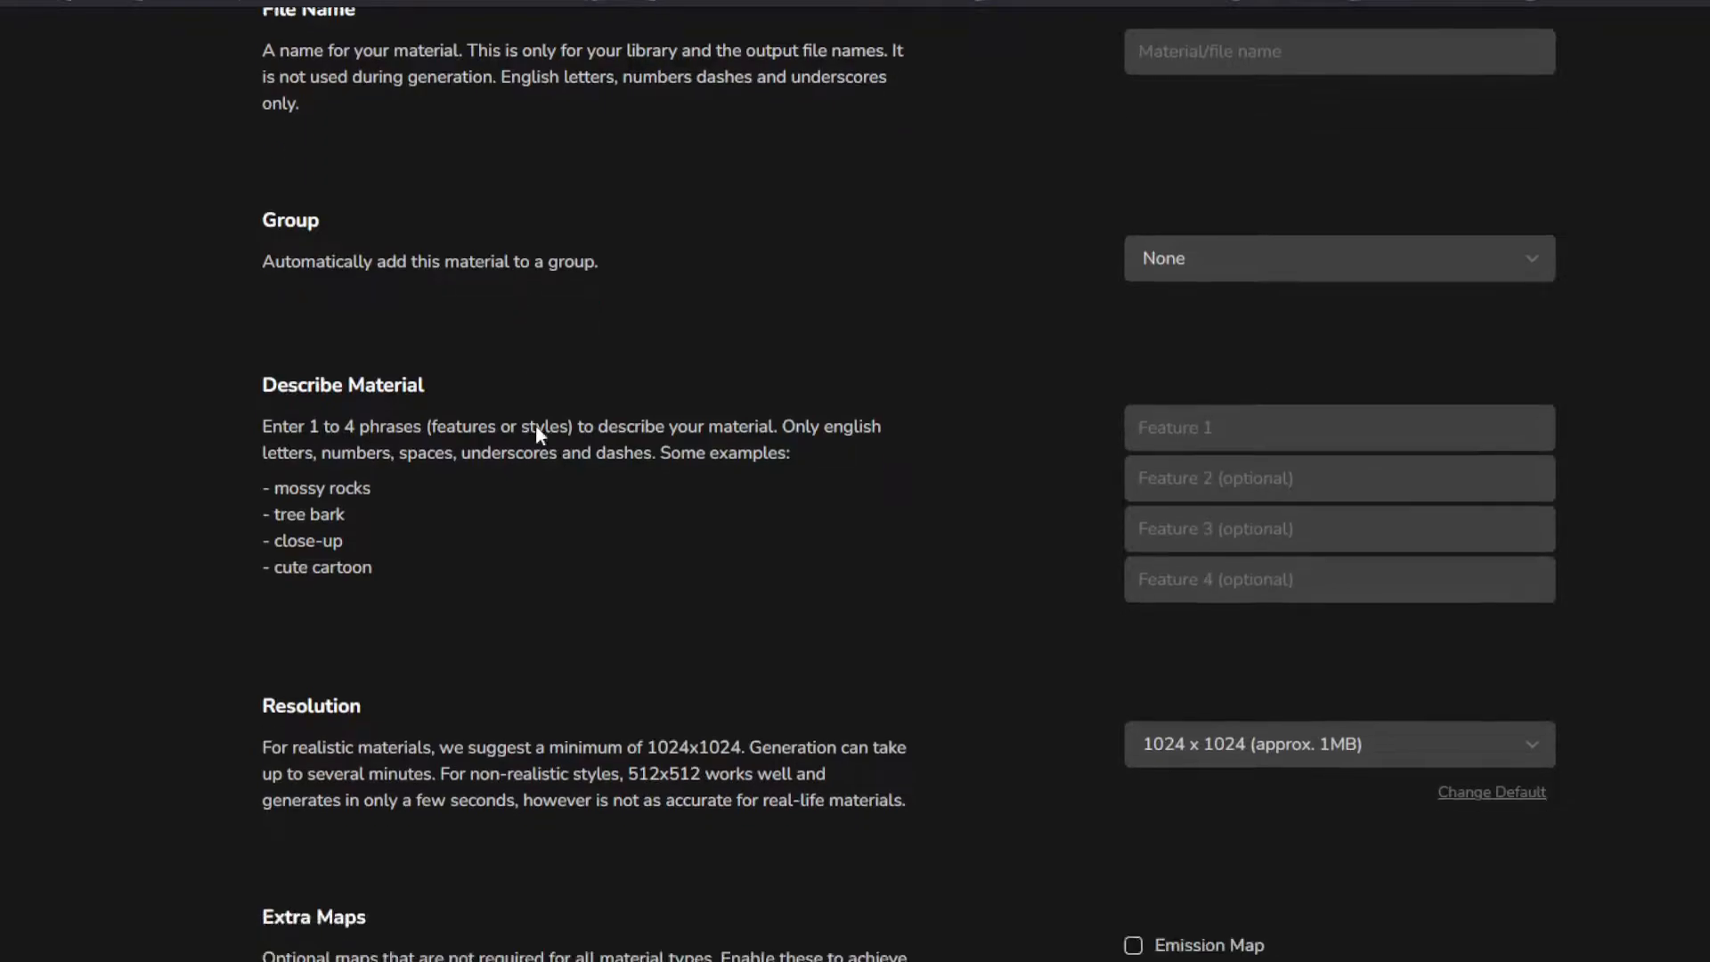
{"action": "scroll", "scroll_direction": "down", "scroll_amount": 3}
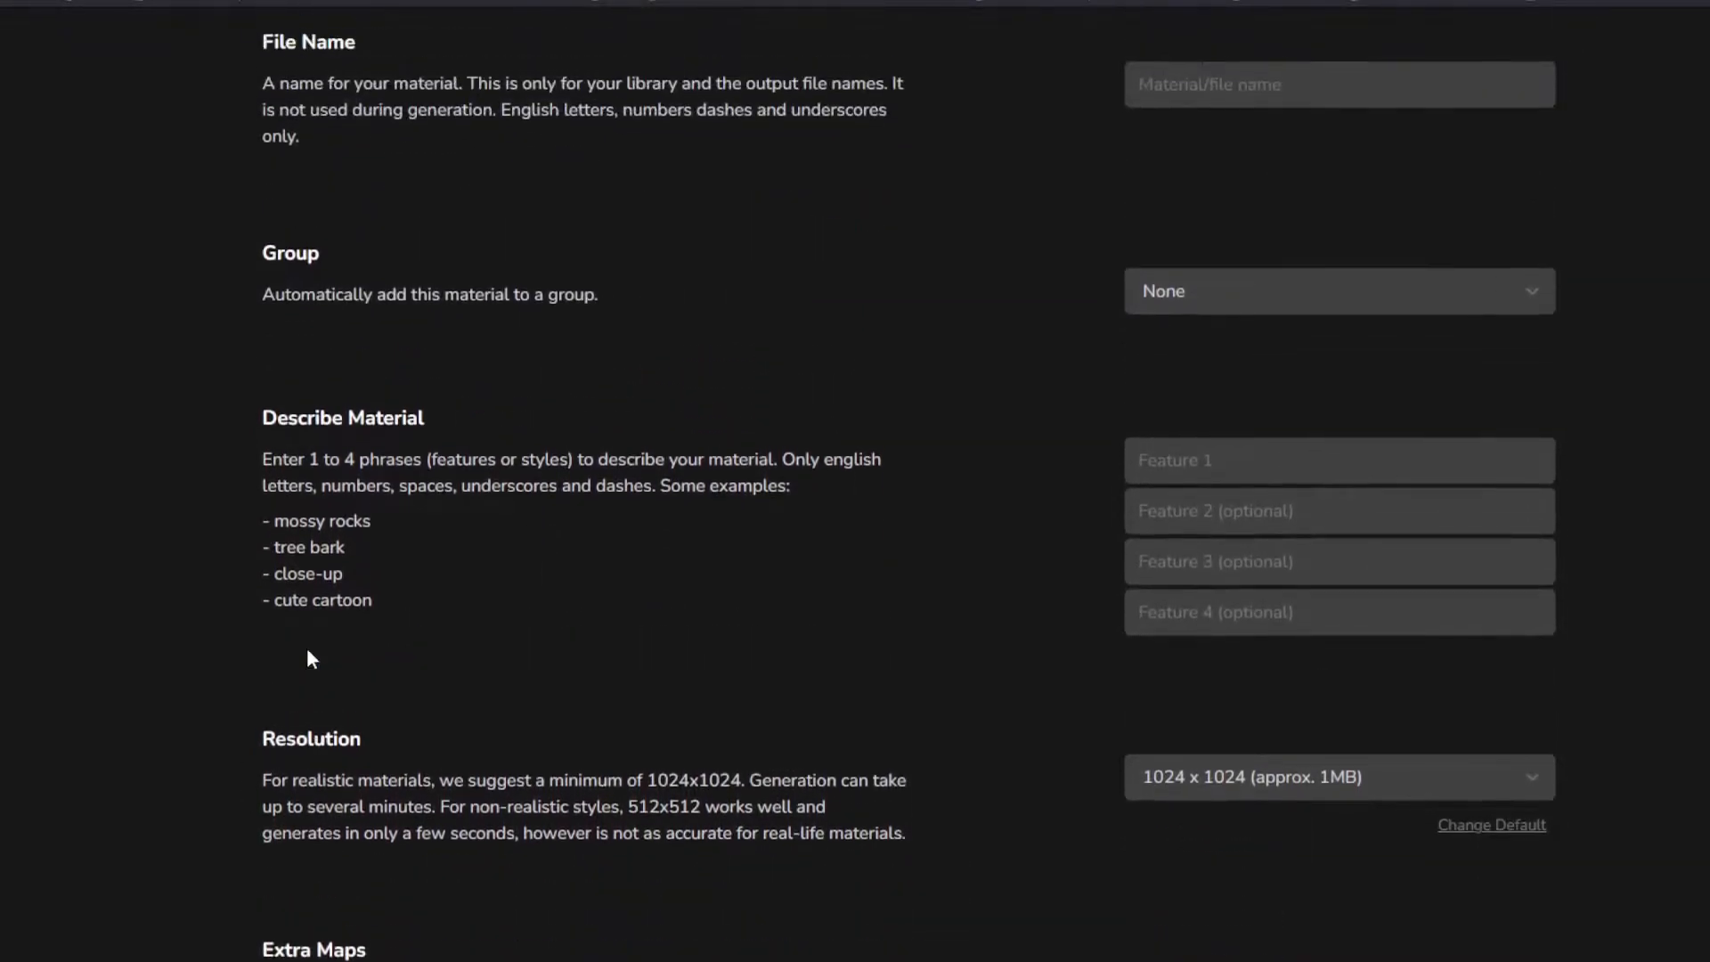
{"action": "mouse_move", "coordinate": [414, 162]}
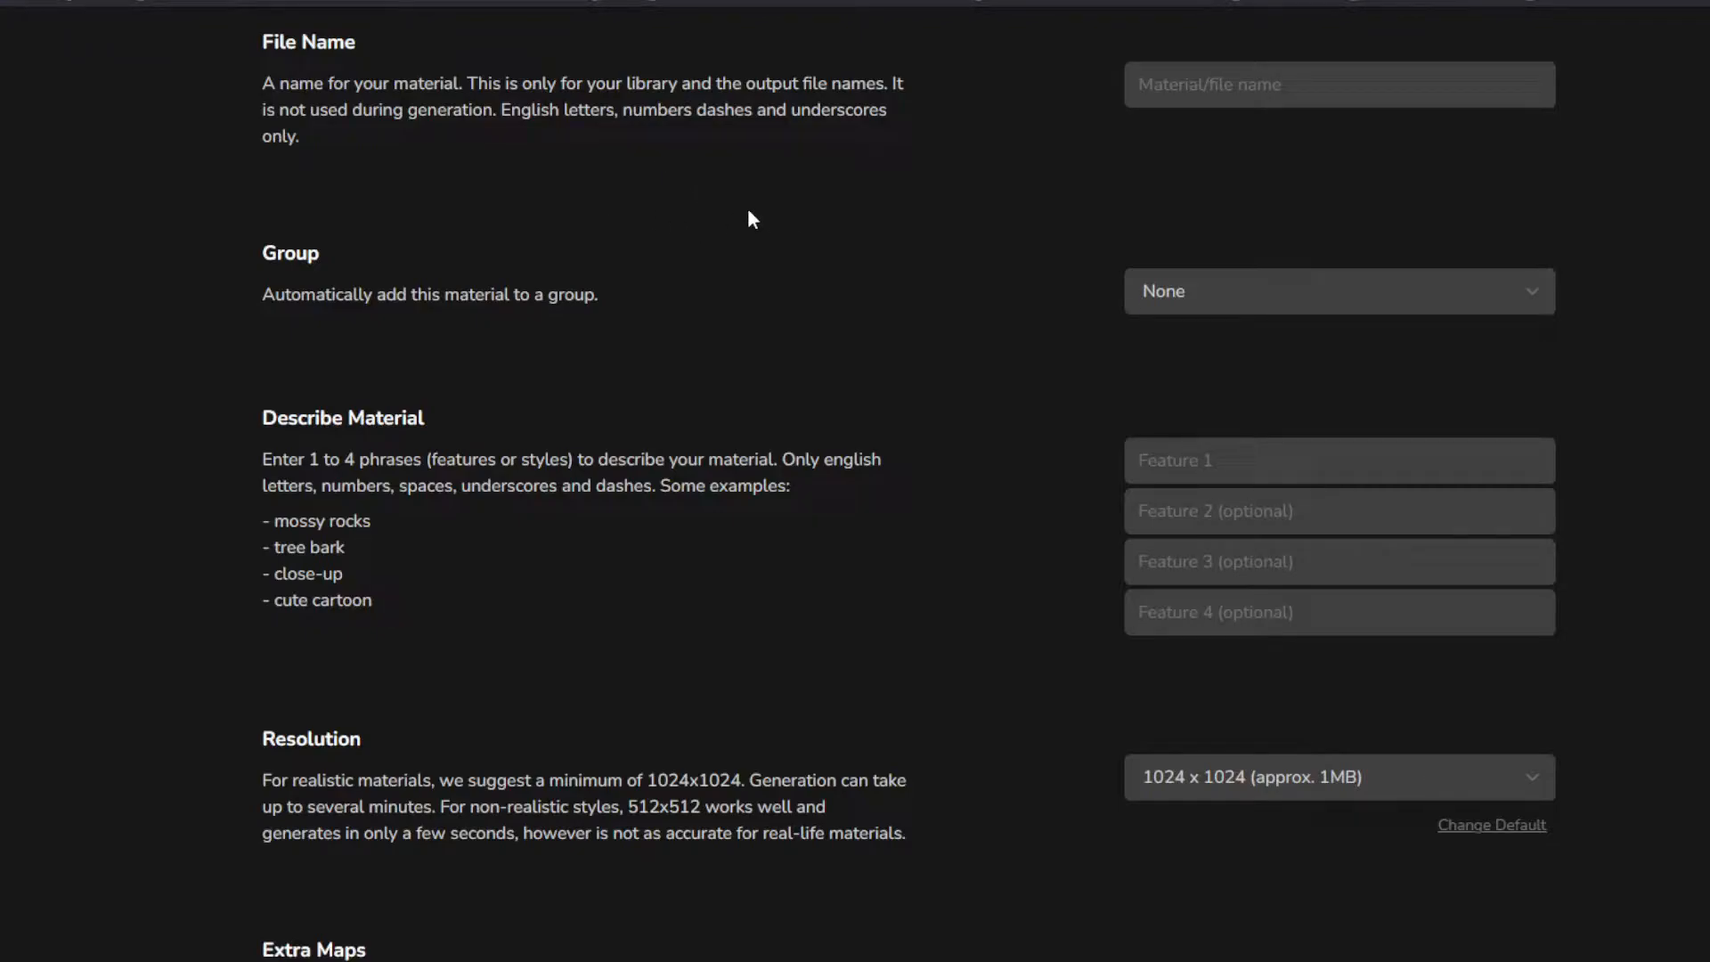
{"action": "mouse_move", "coordinate": [777, 368]}
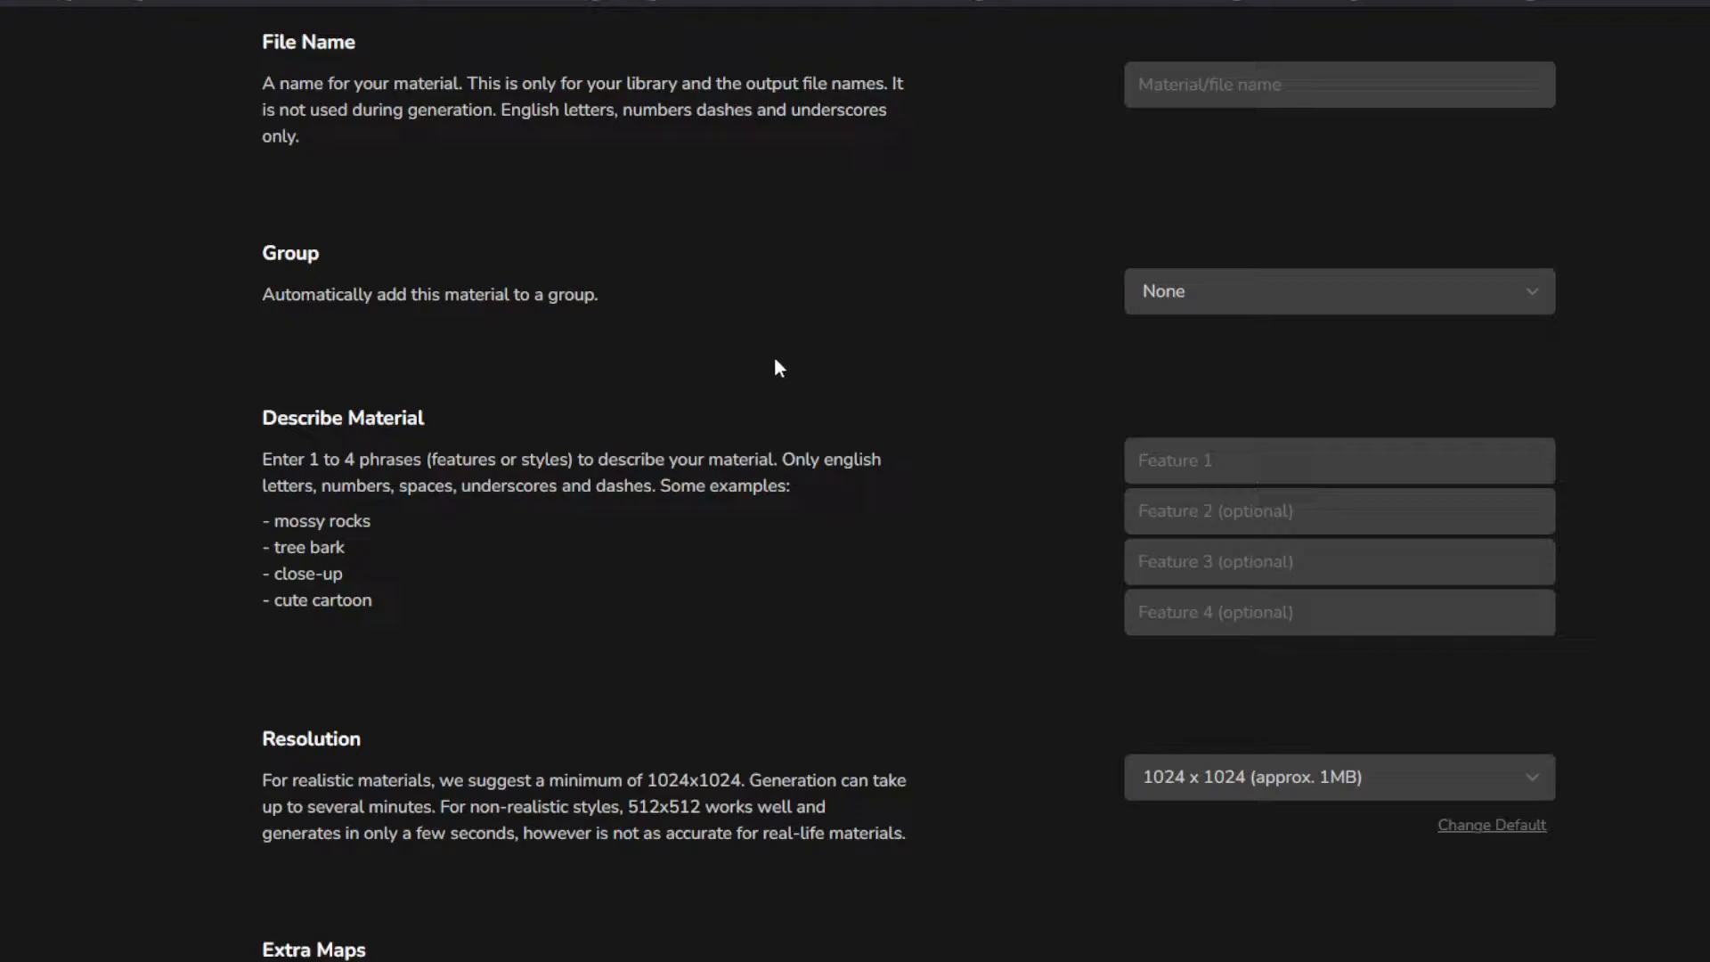
{"action": "mouse_move", "coordinate": [418, 138]}
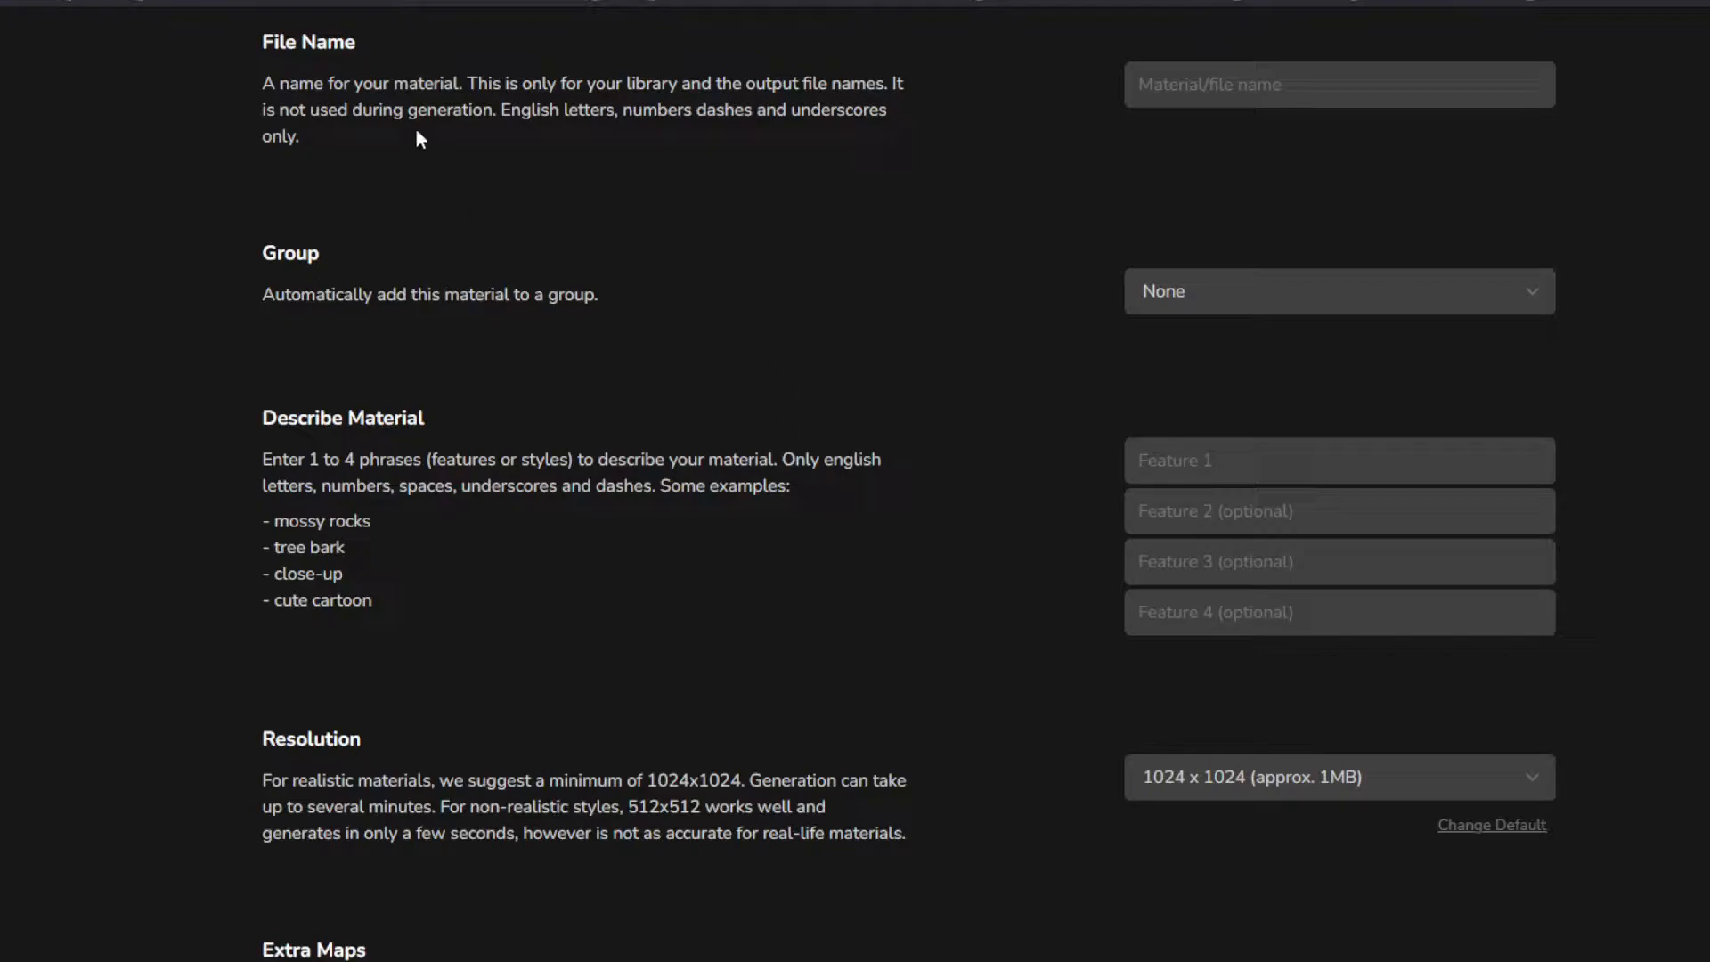
{"action": "mouse_move", "coordinate": [301, 160]}
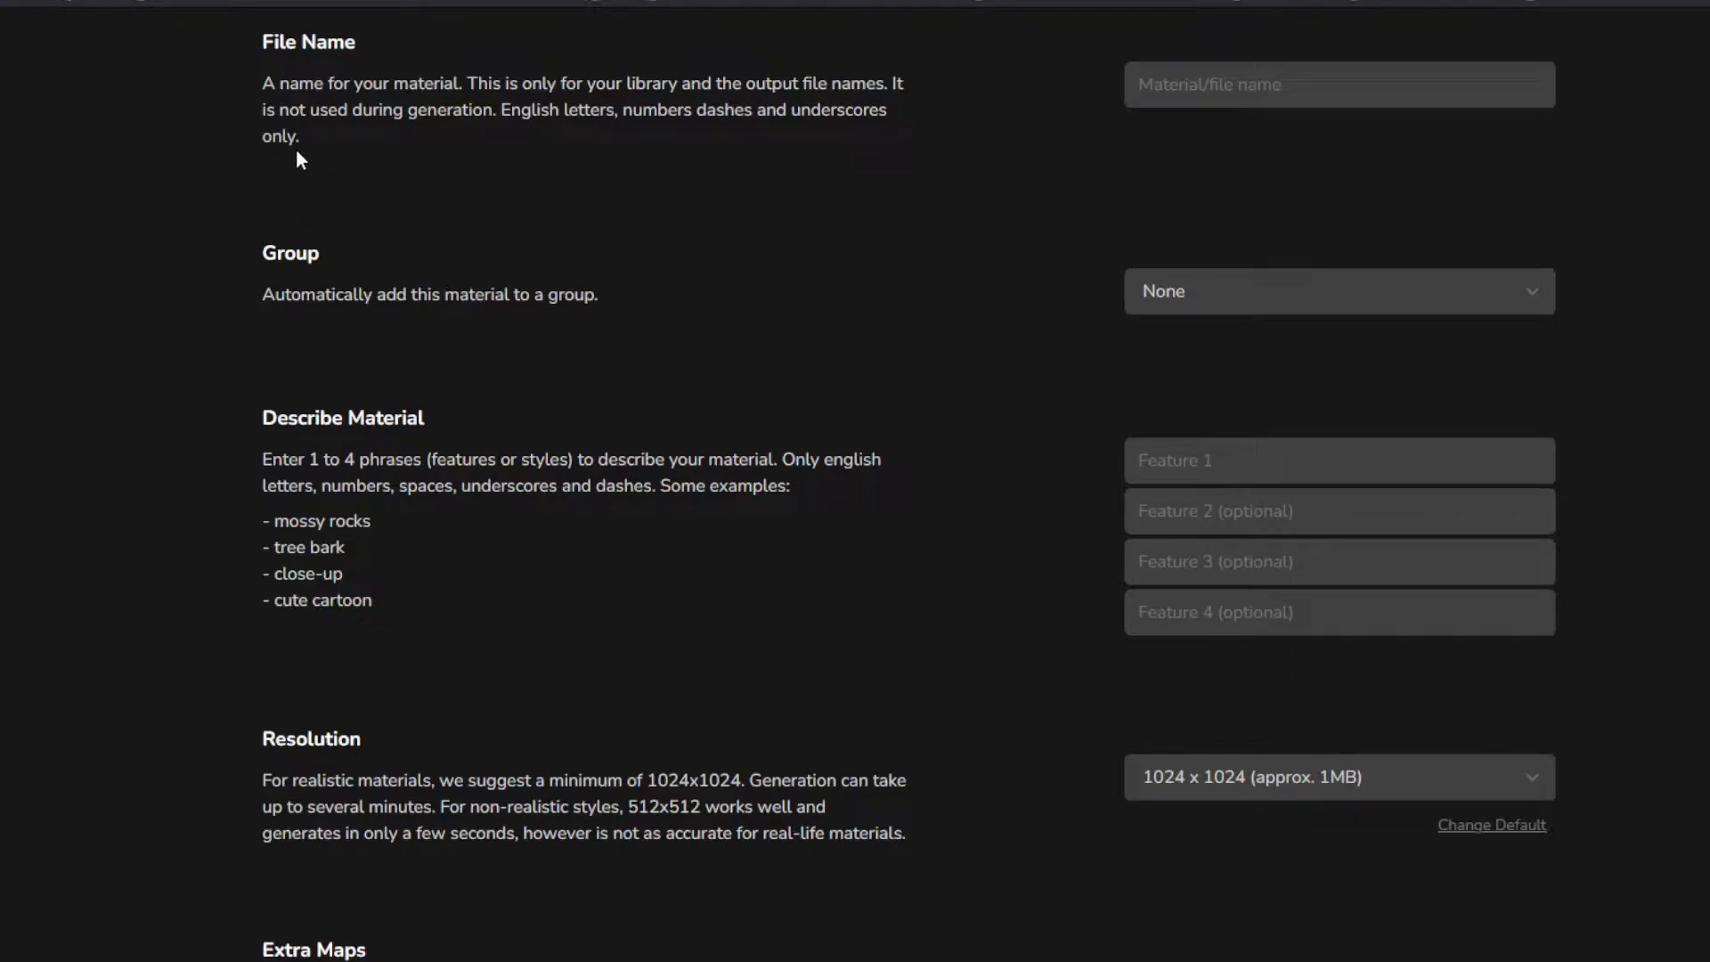
{"action": "mouse_move", "coordinate": [484, 209]}
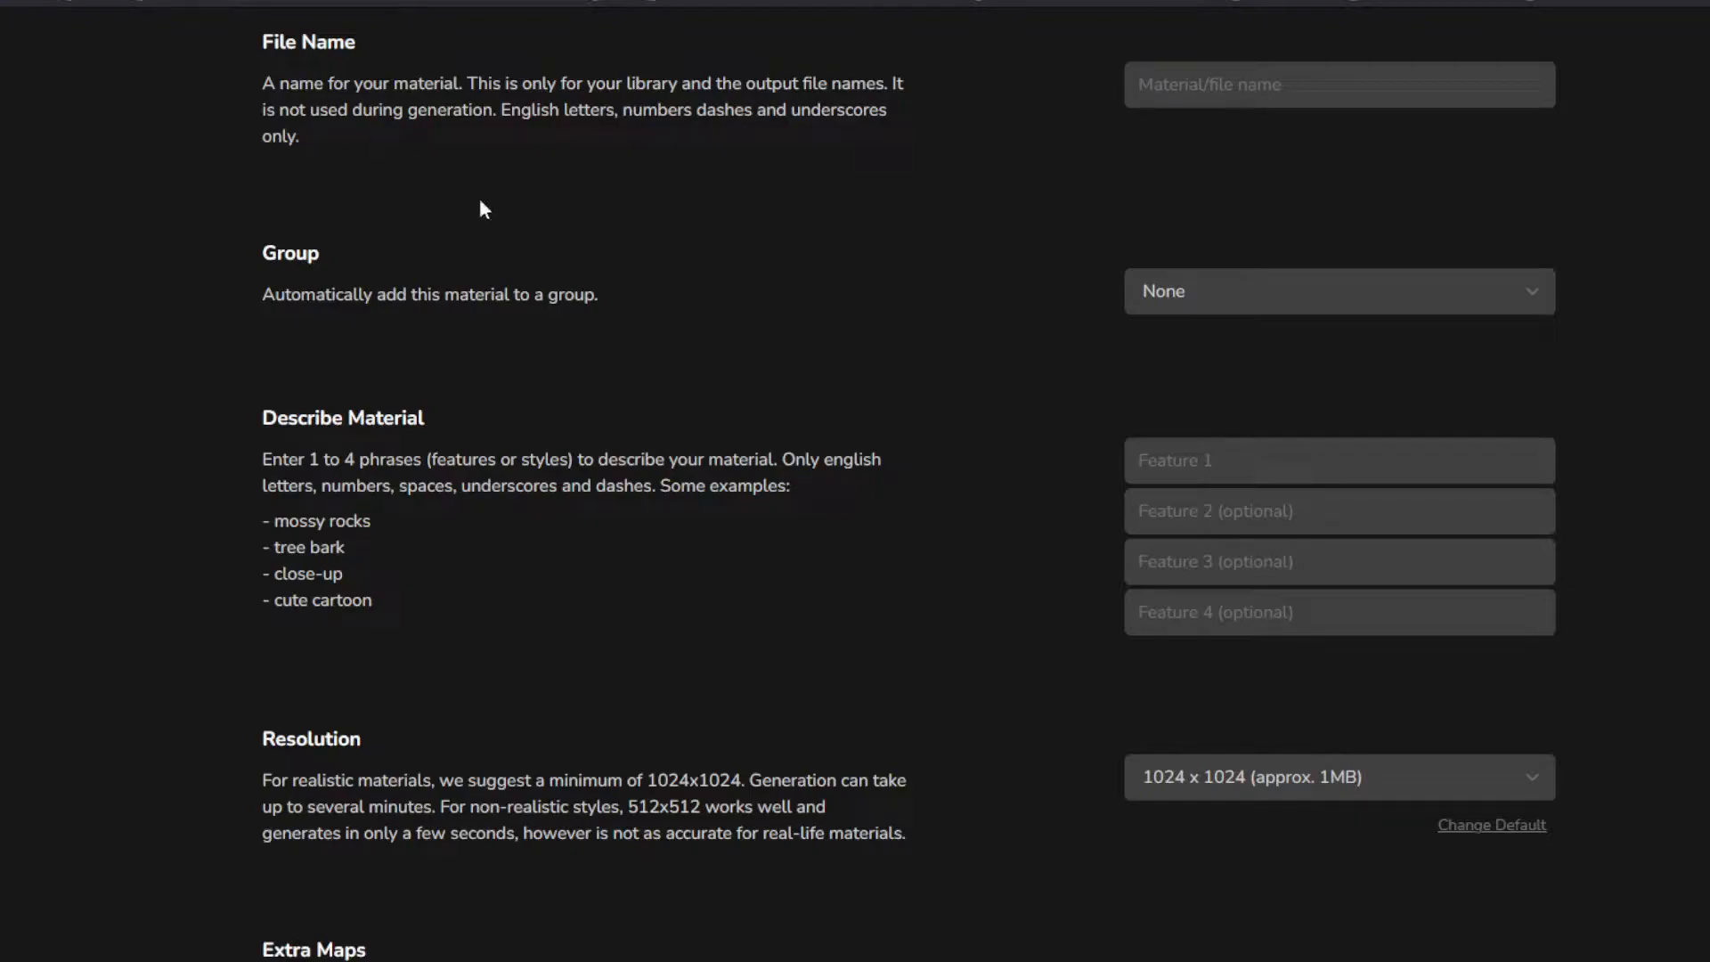
{"action": "mouse_move", "coordinate": [413, 150]}
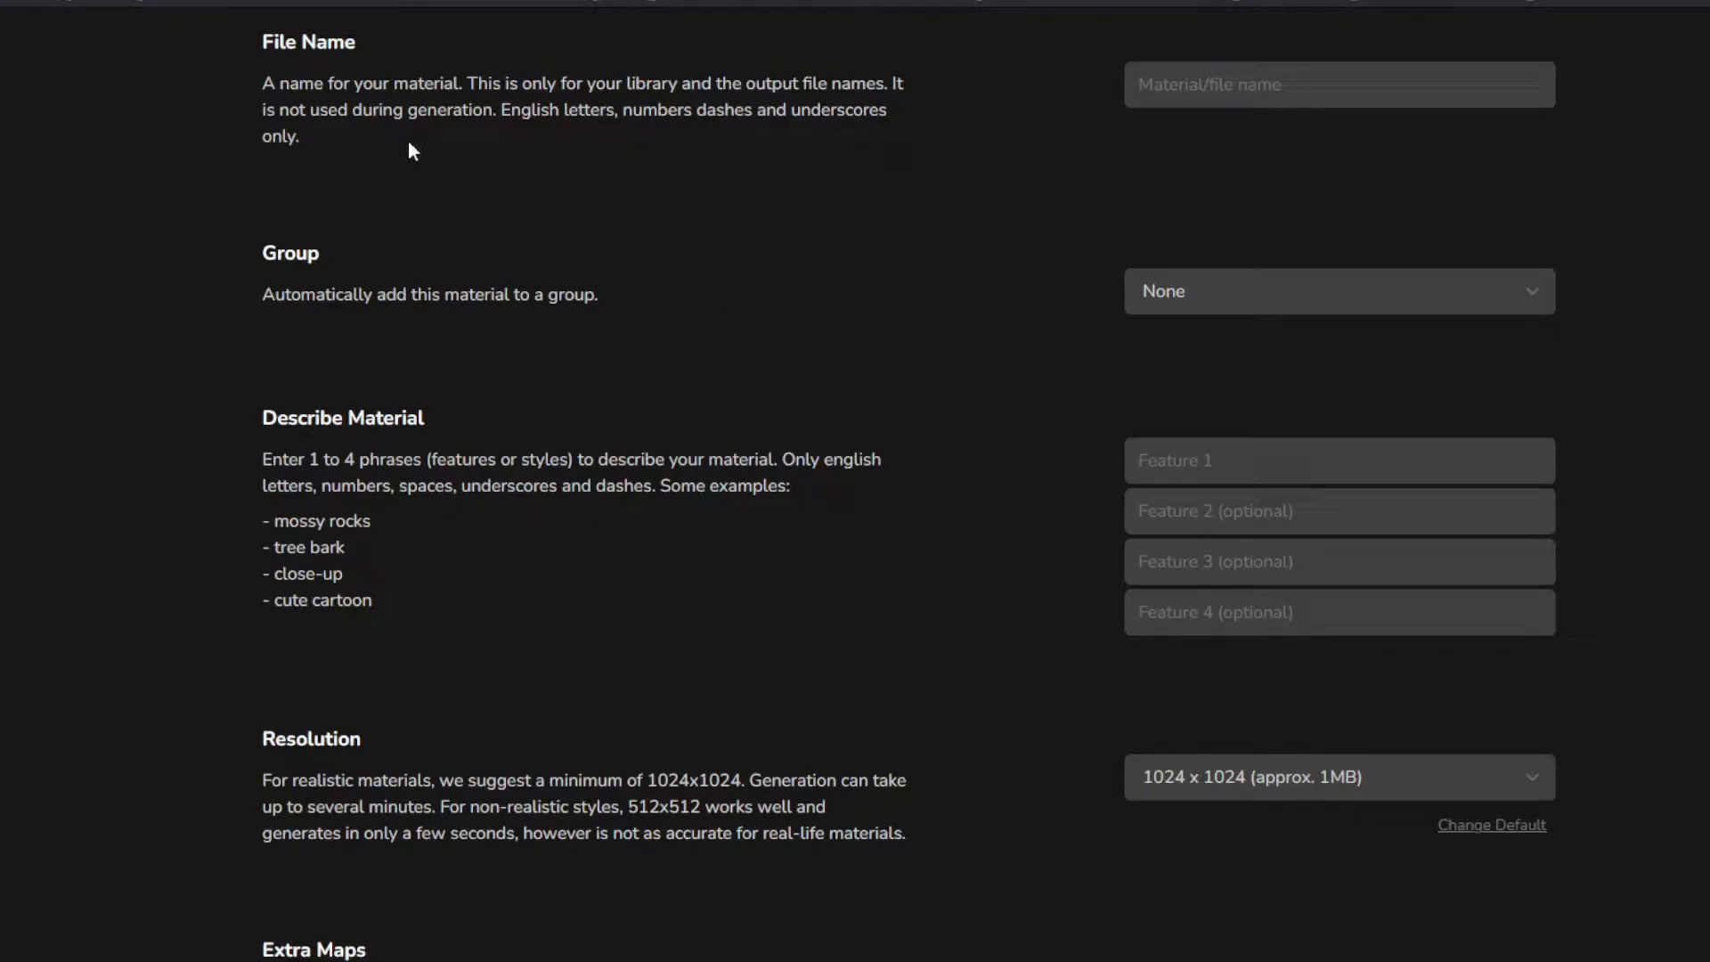
{"action": "left_click", "coordinate": [1336, 83]}
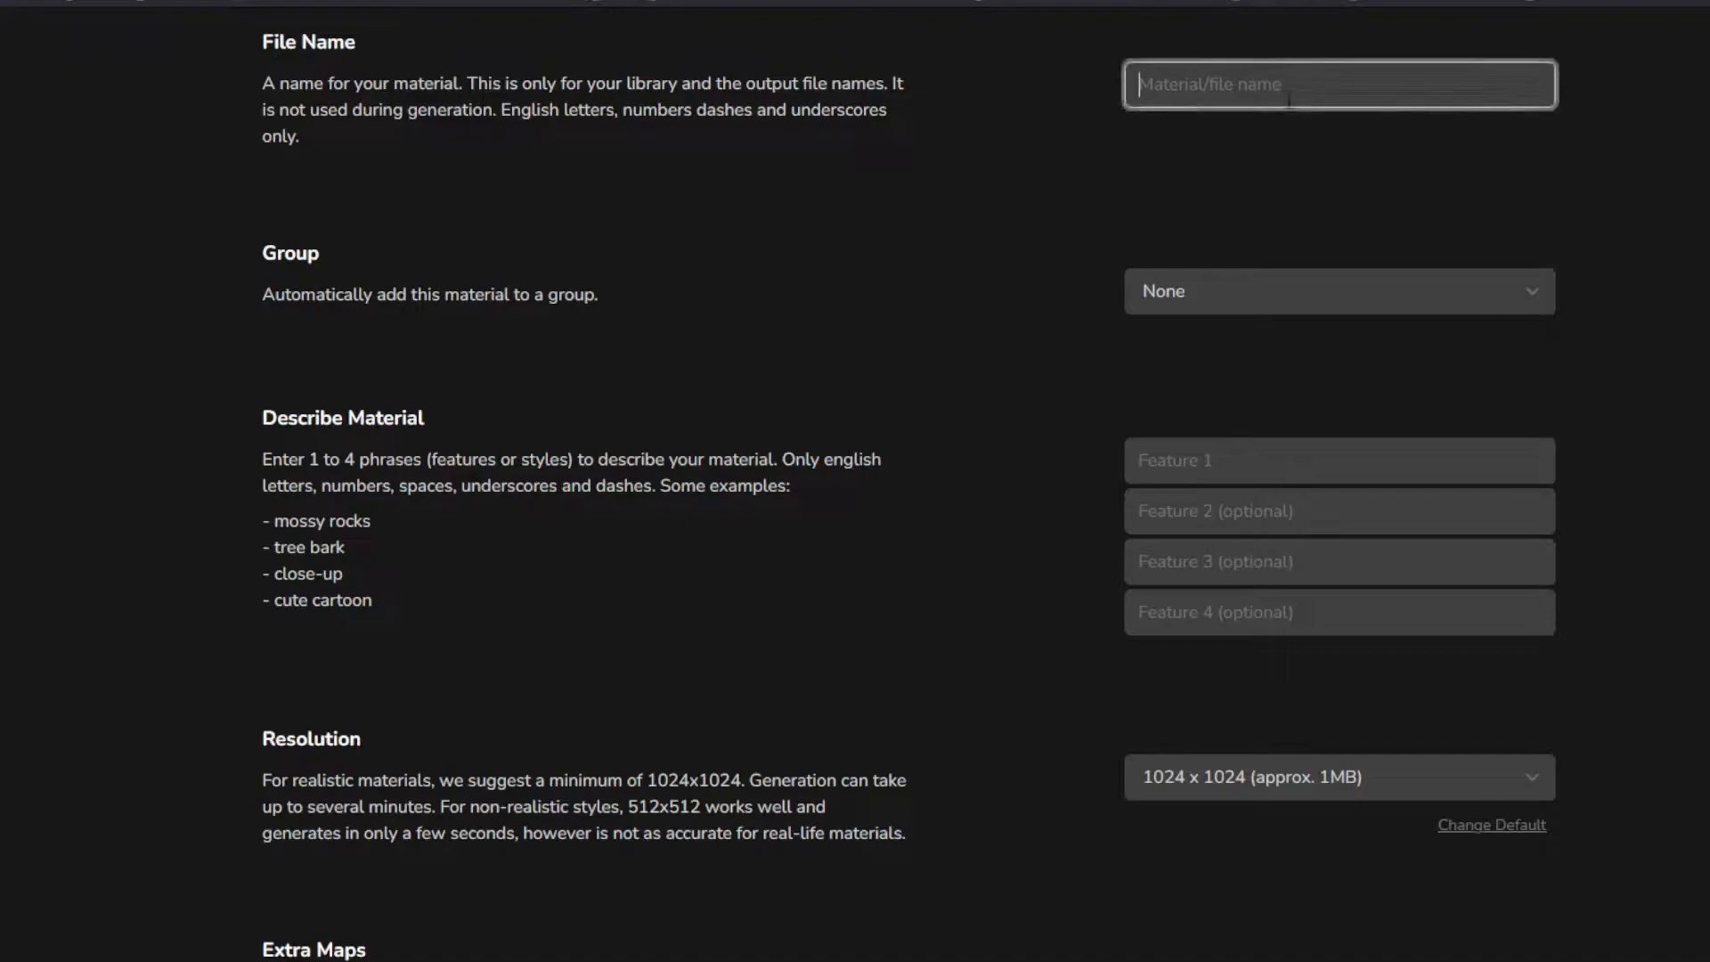
{"action": "type", "text": "Bob"}
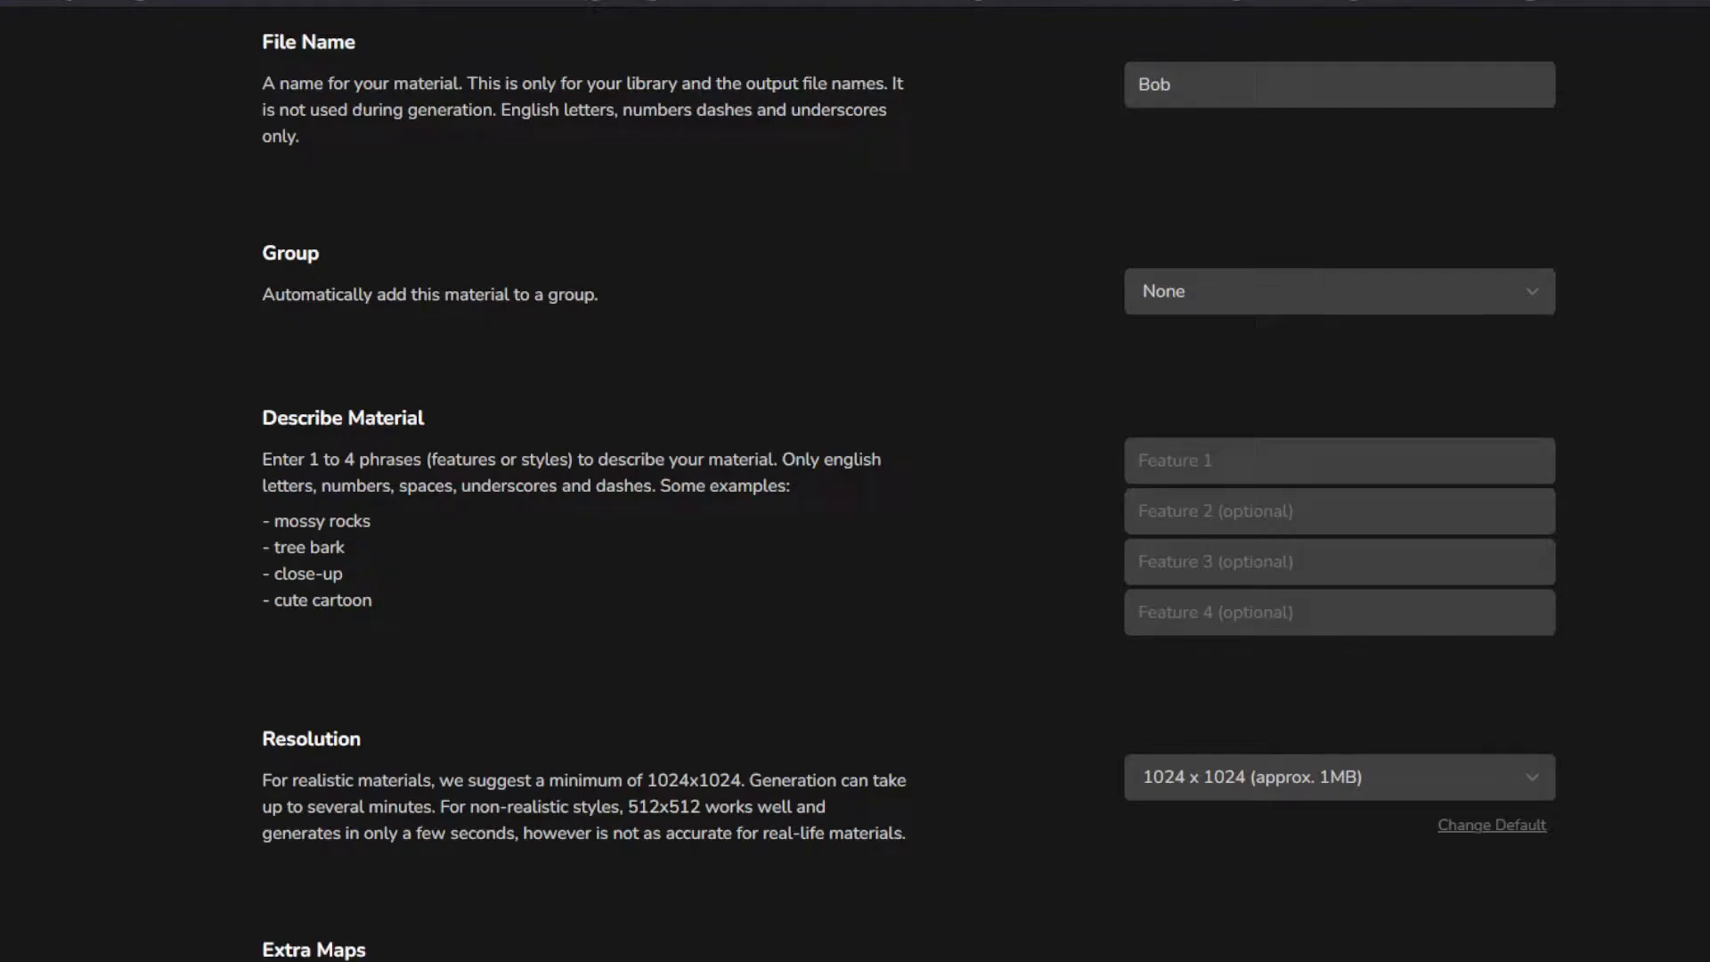
{"action": "mouse_move", "coordinate": [687, 145]}
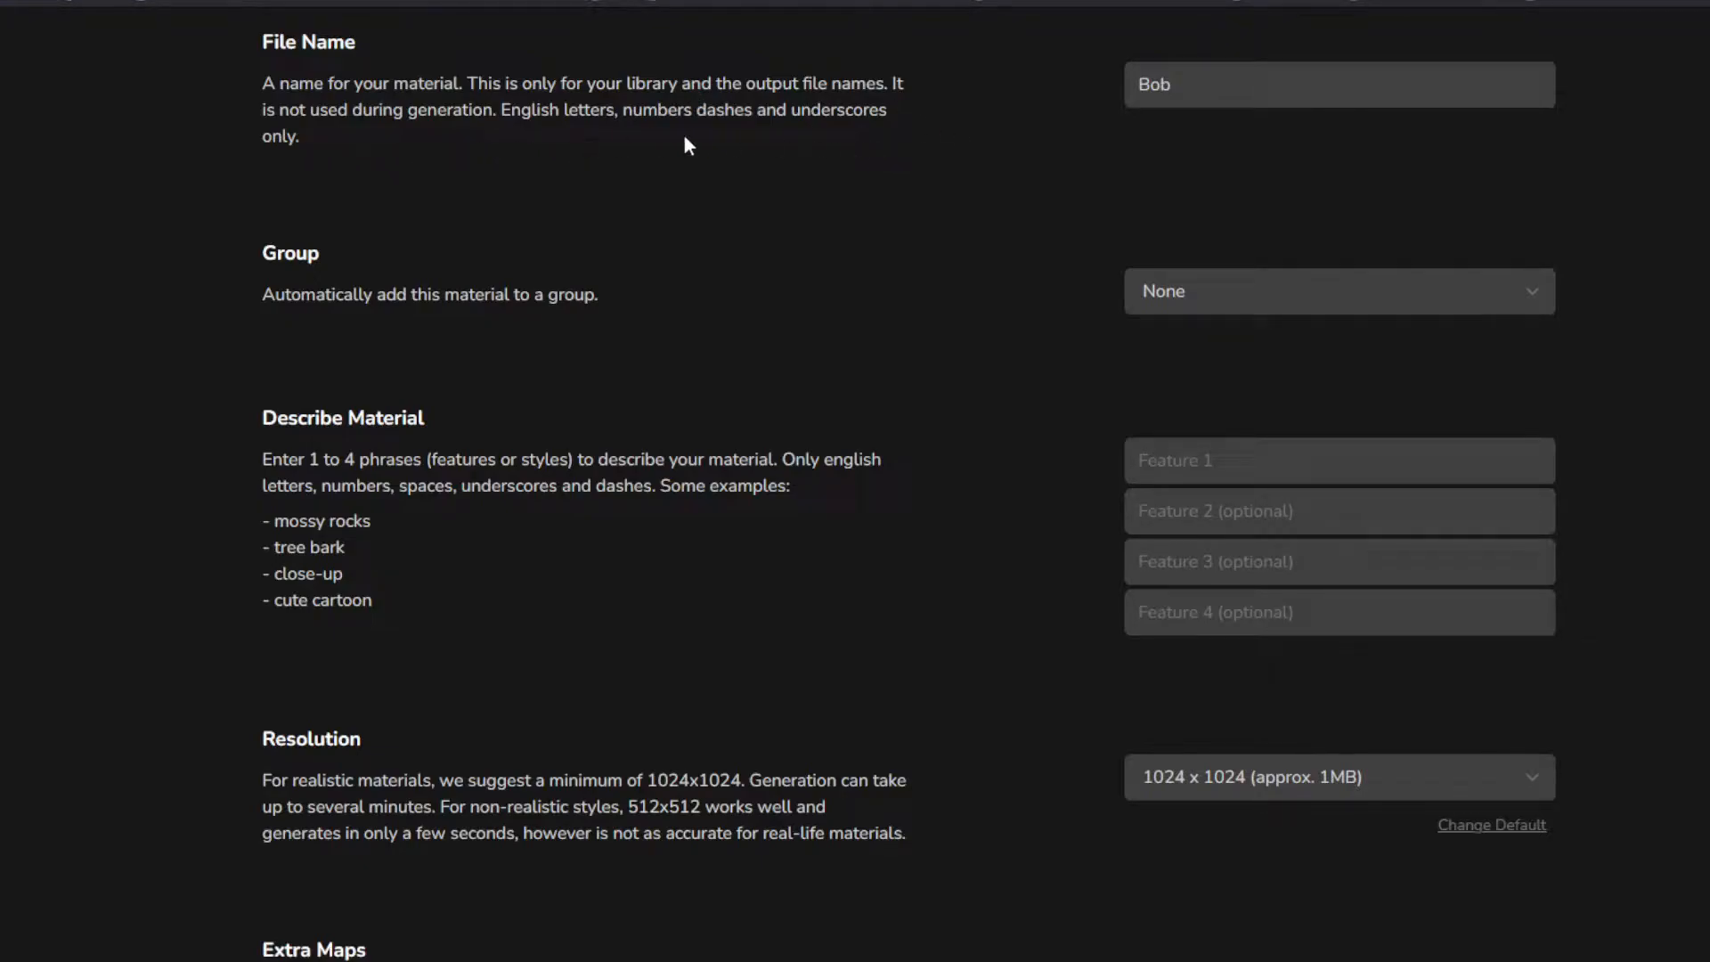
{"action": "mouse_move", "coordinate": [578, 135]}
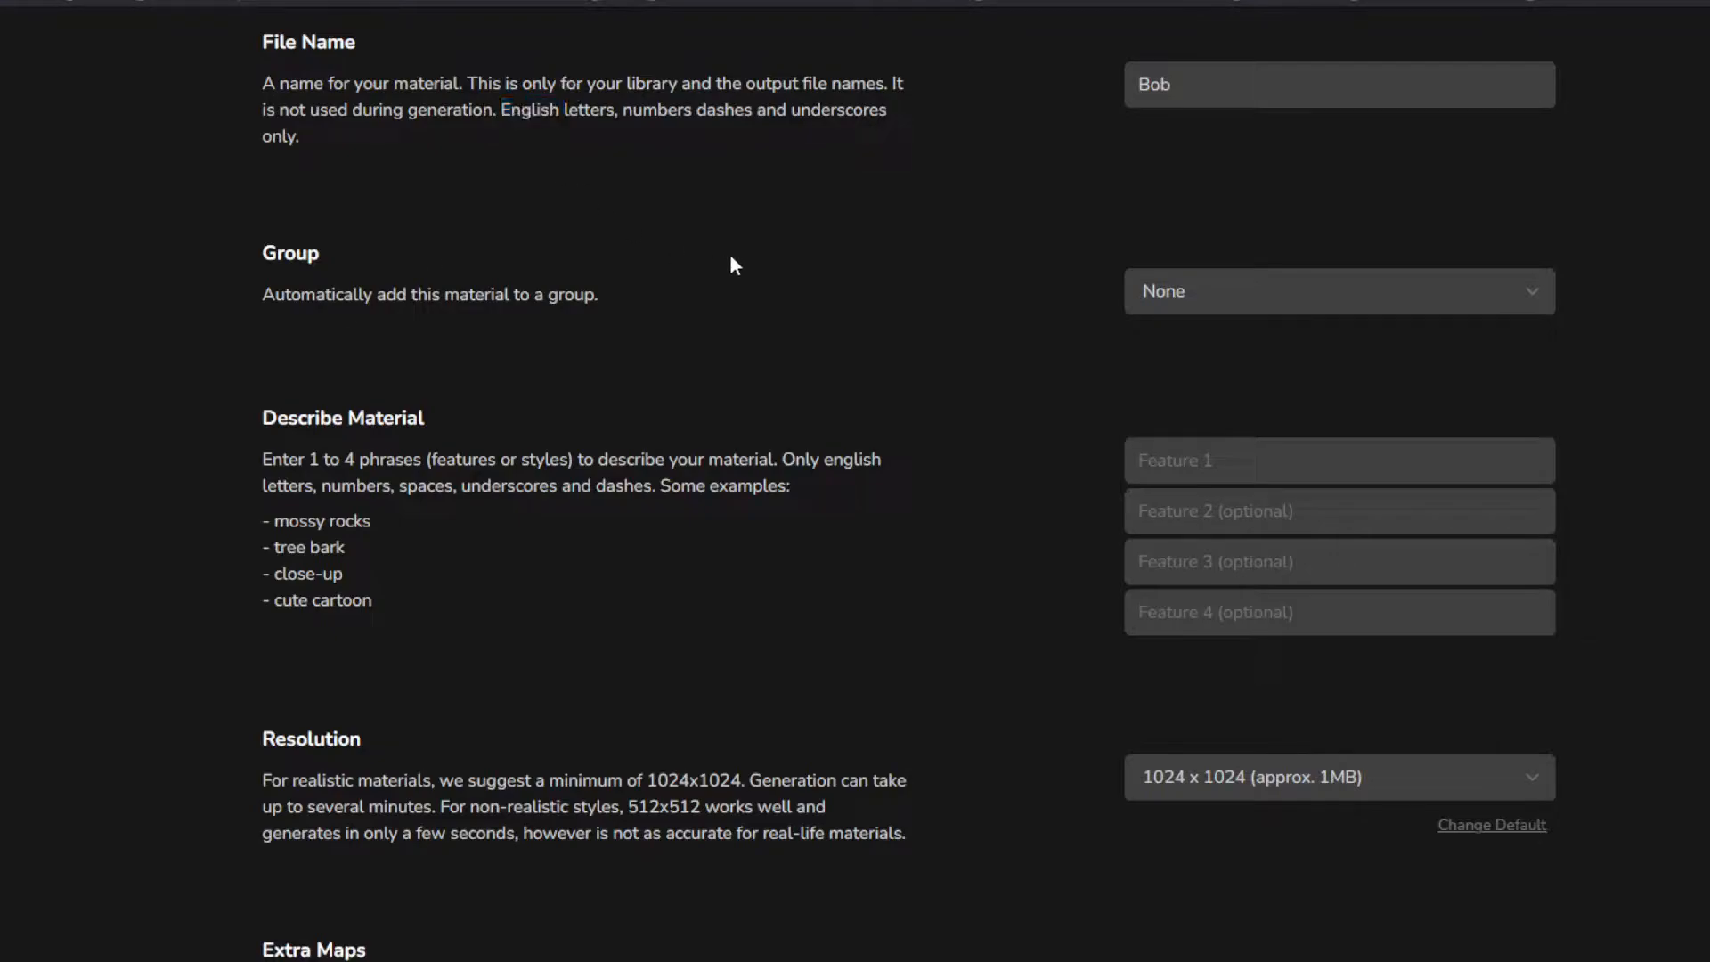
{"action": "mouse_move", "coordinate": [353, 335]}
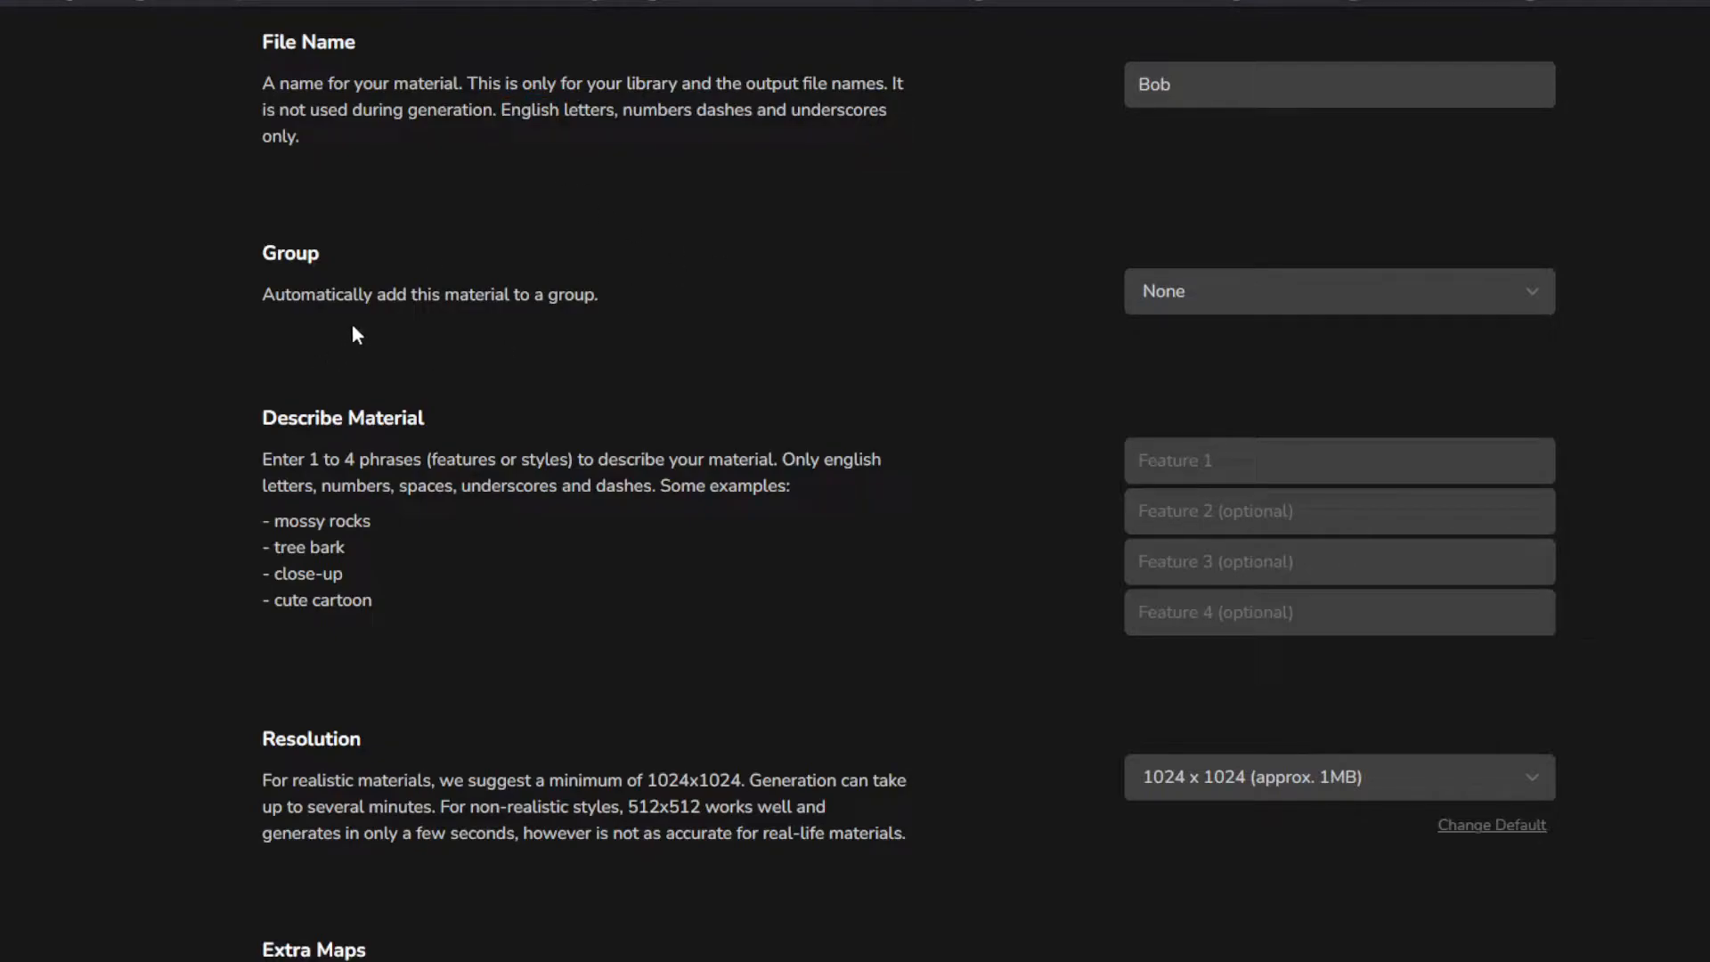
{"action": "mouse_move", "coordinate": [1451, 305]}
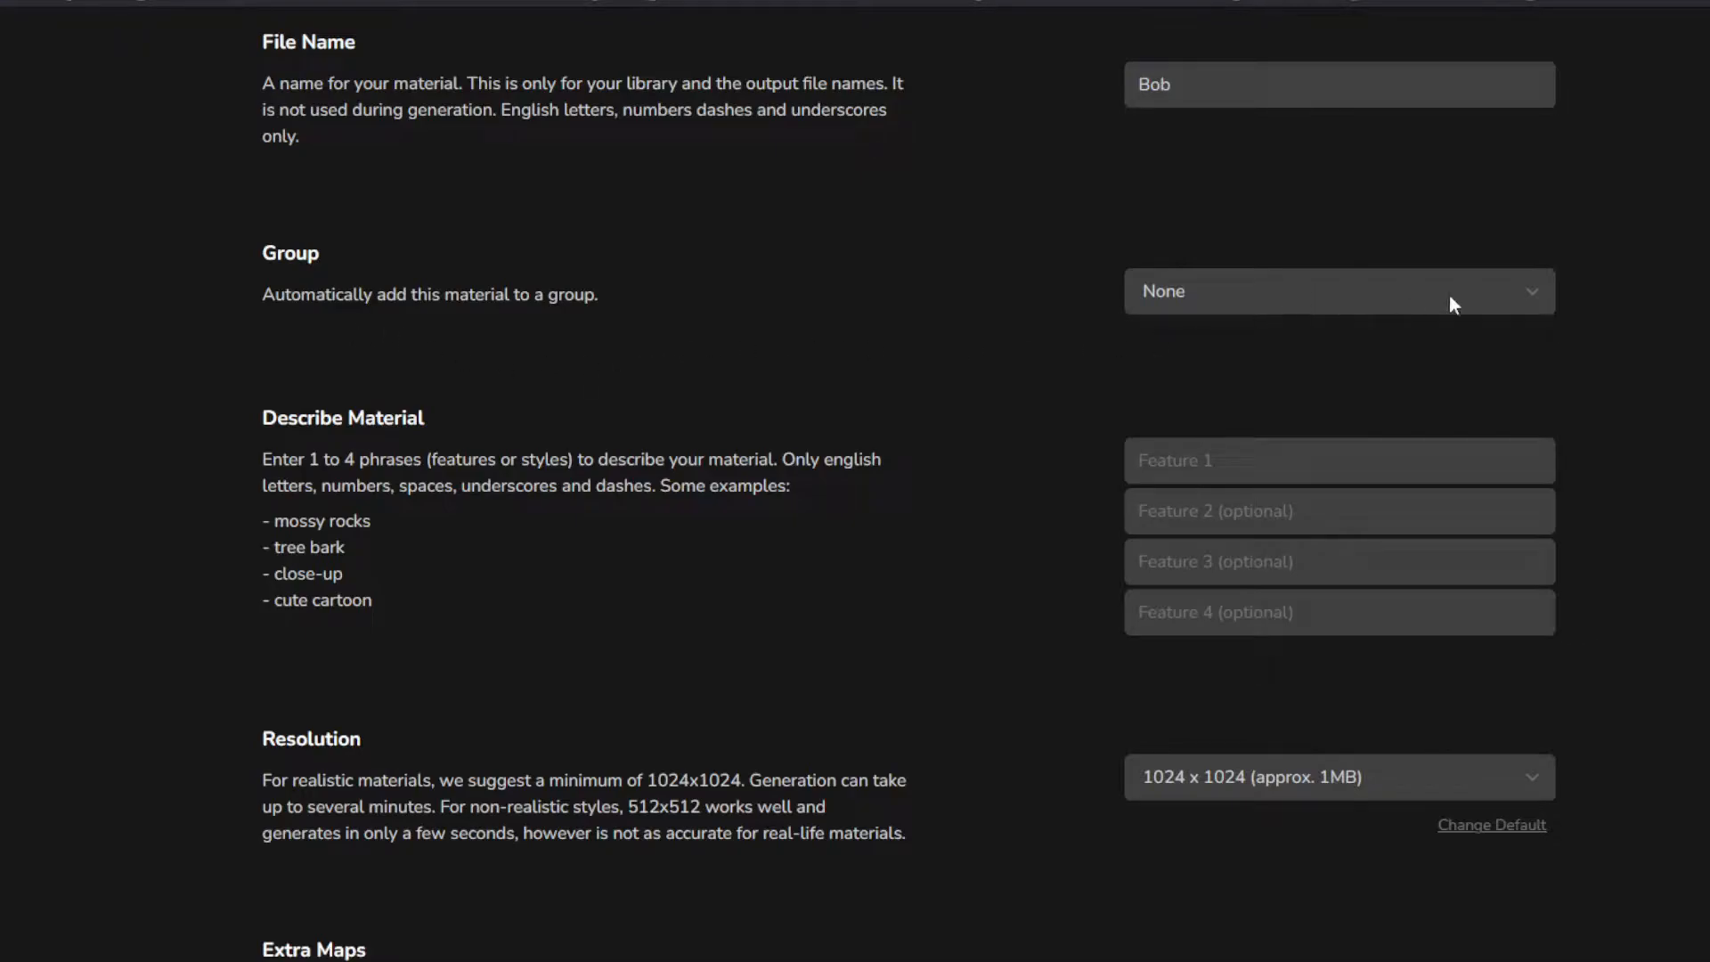
{"action": "mouse_move", "coordinate": [763, 315]}
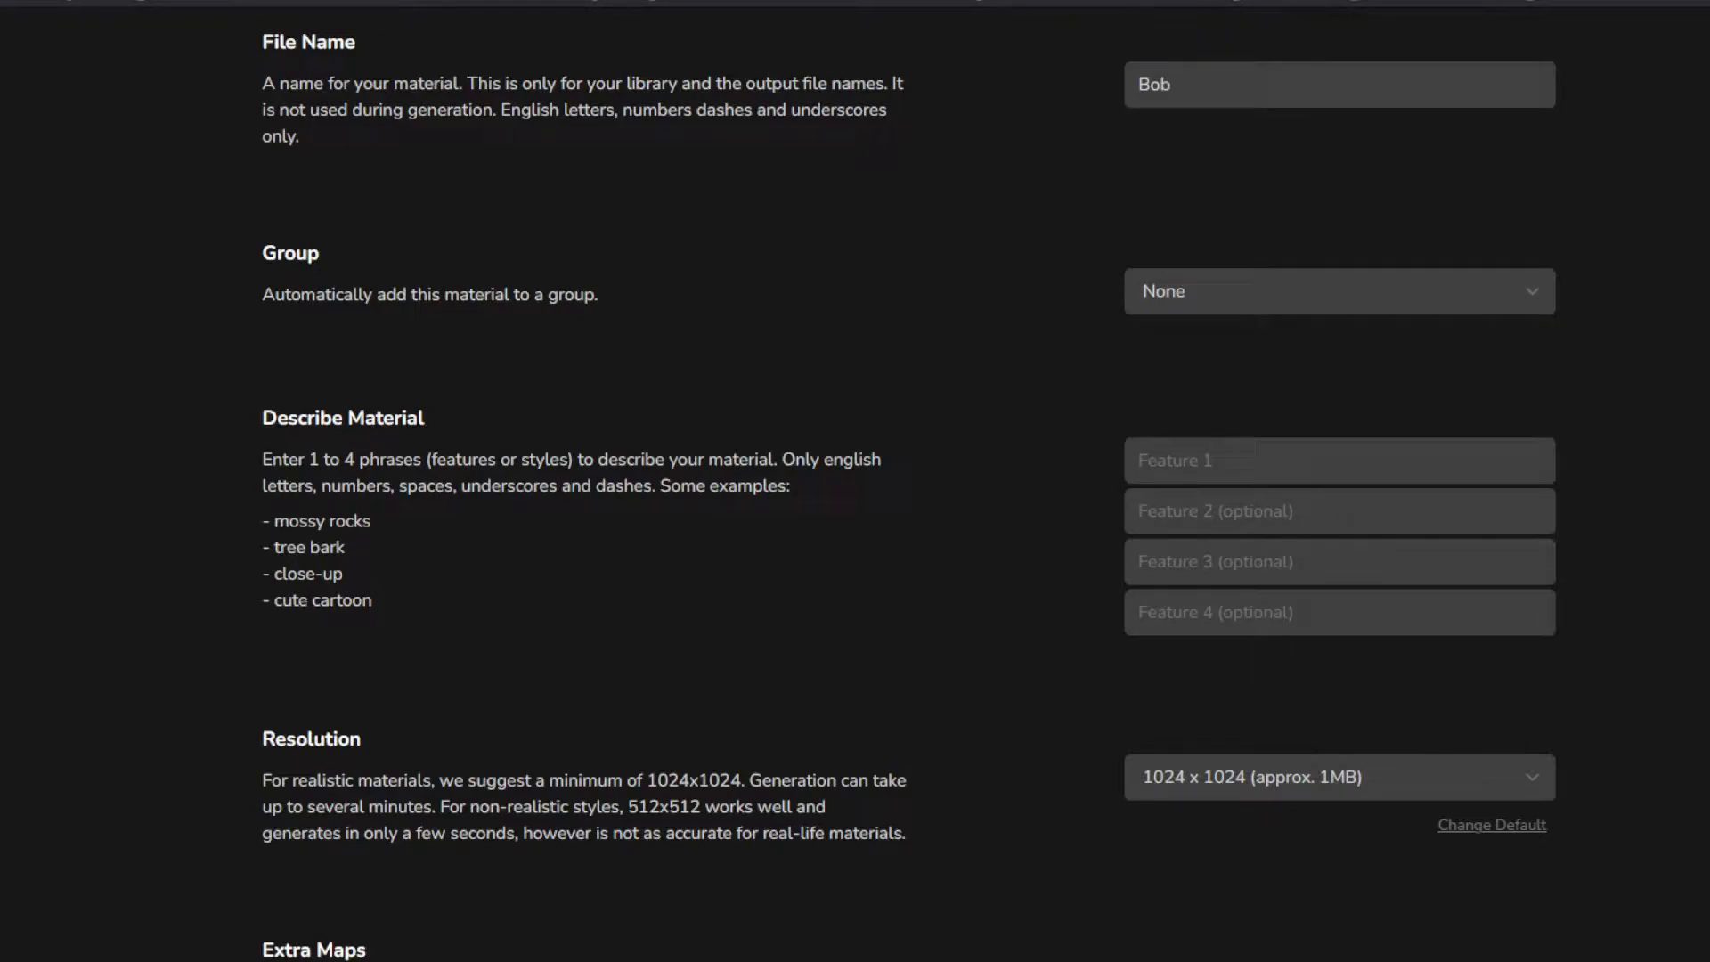
Add description features Rocks, Moss, wet and blood, keeping 1024 x 1024 resolution
{"action": "left_click", "coordinate": [1338, 459]}
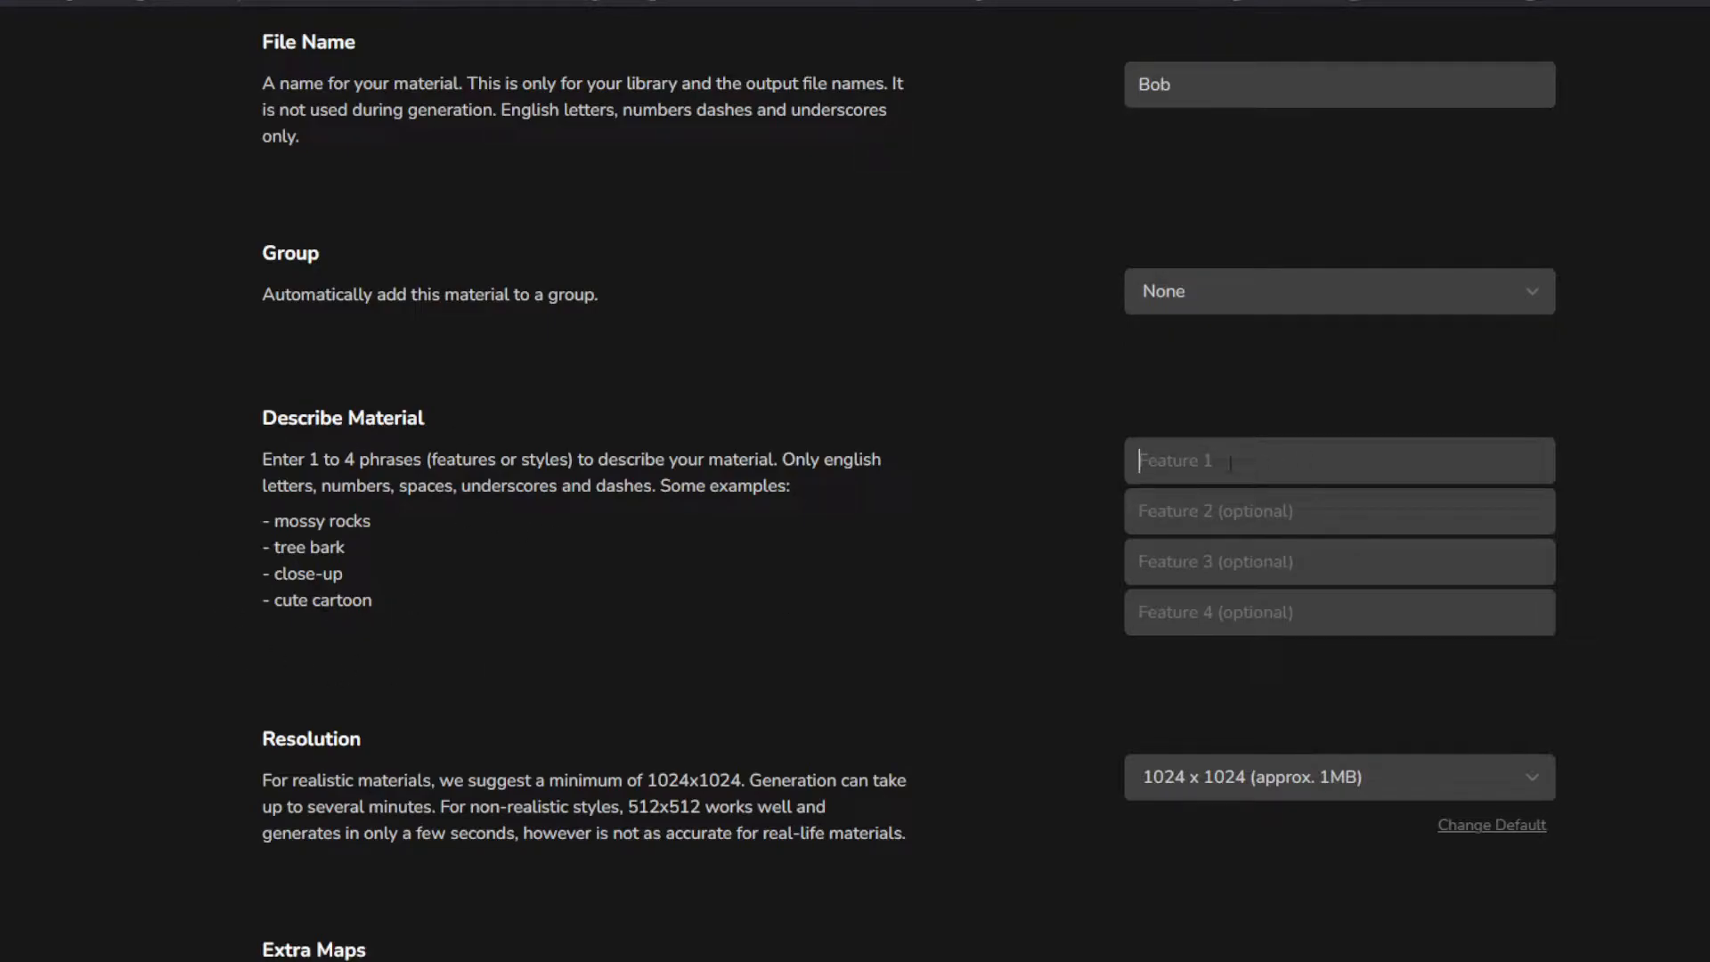
{"action": "type", "text": "Roc"}
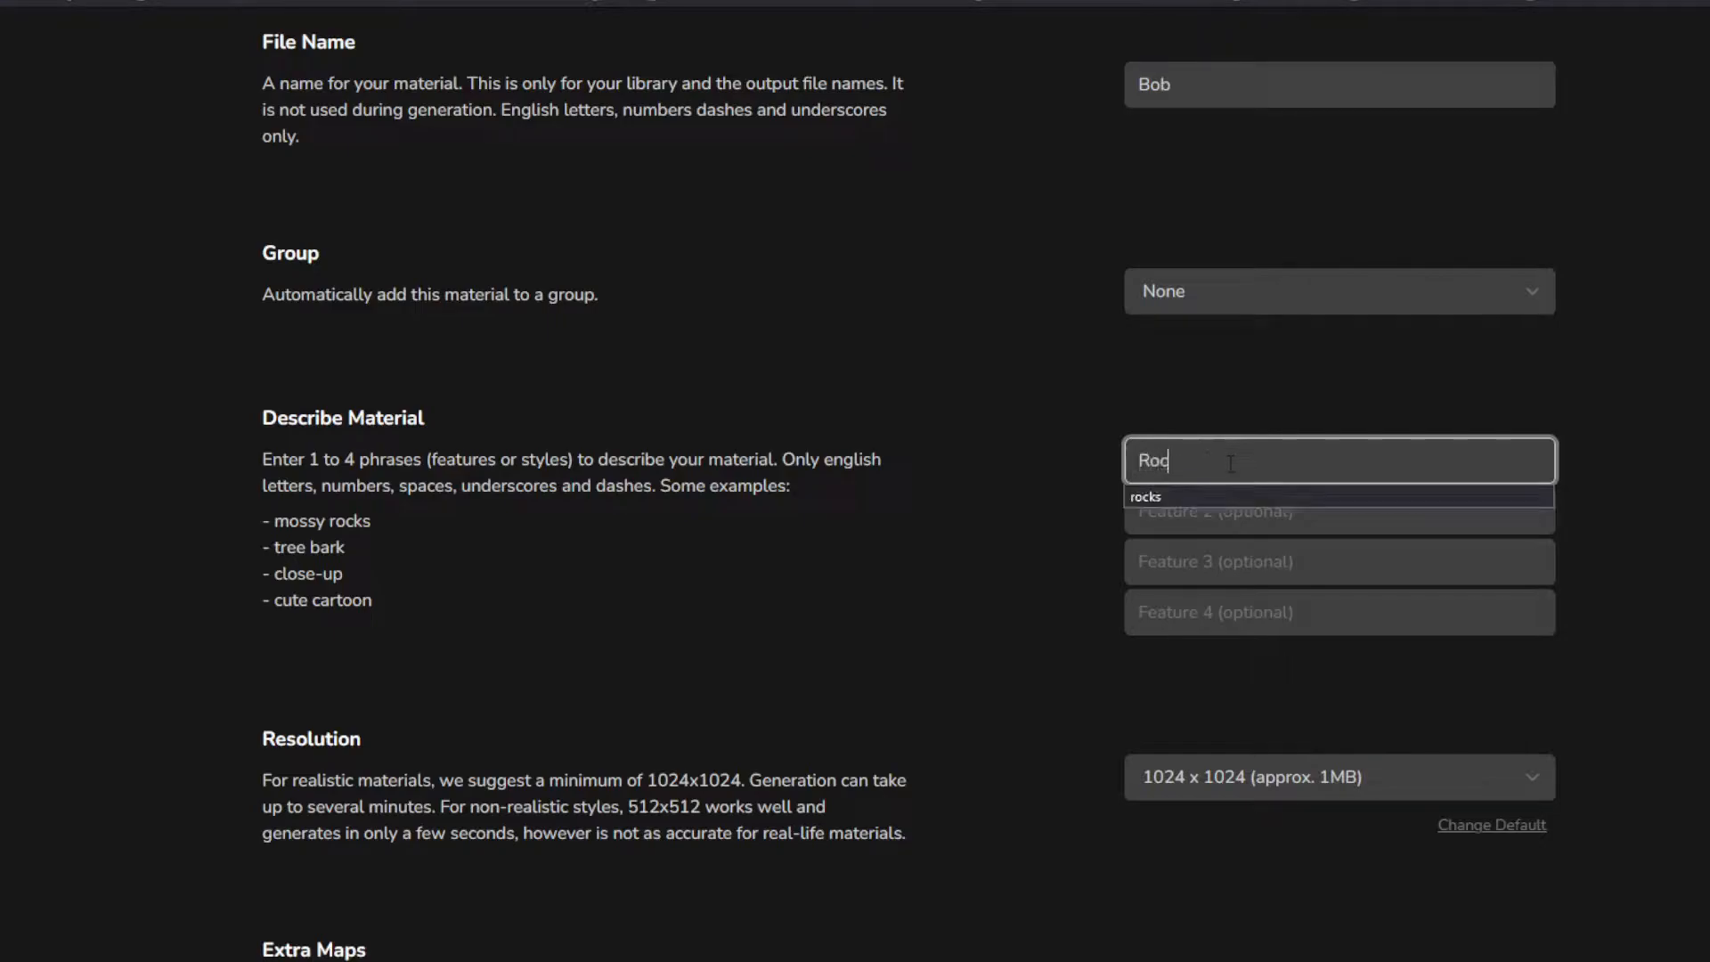
{"action": "left_click", "coordinate": [1143, 496]}
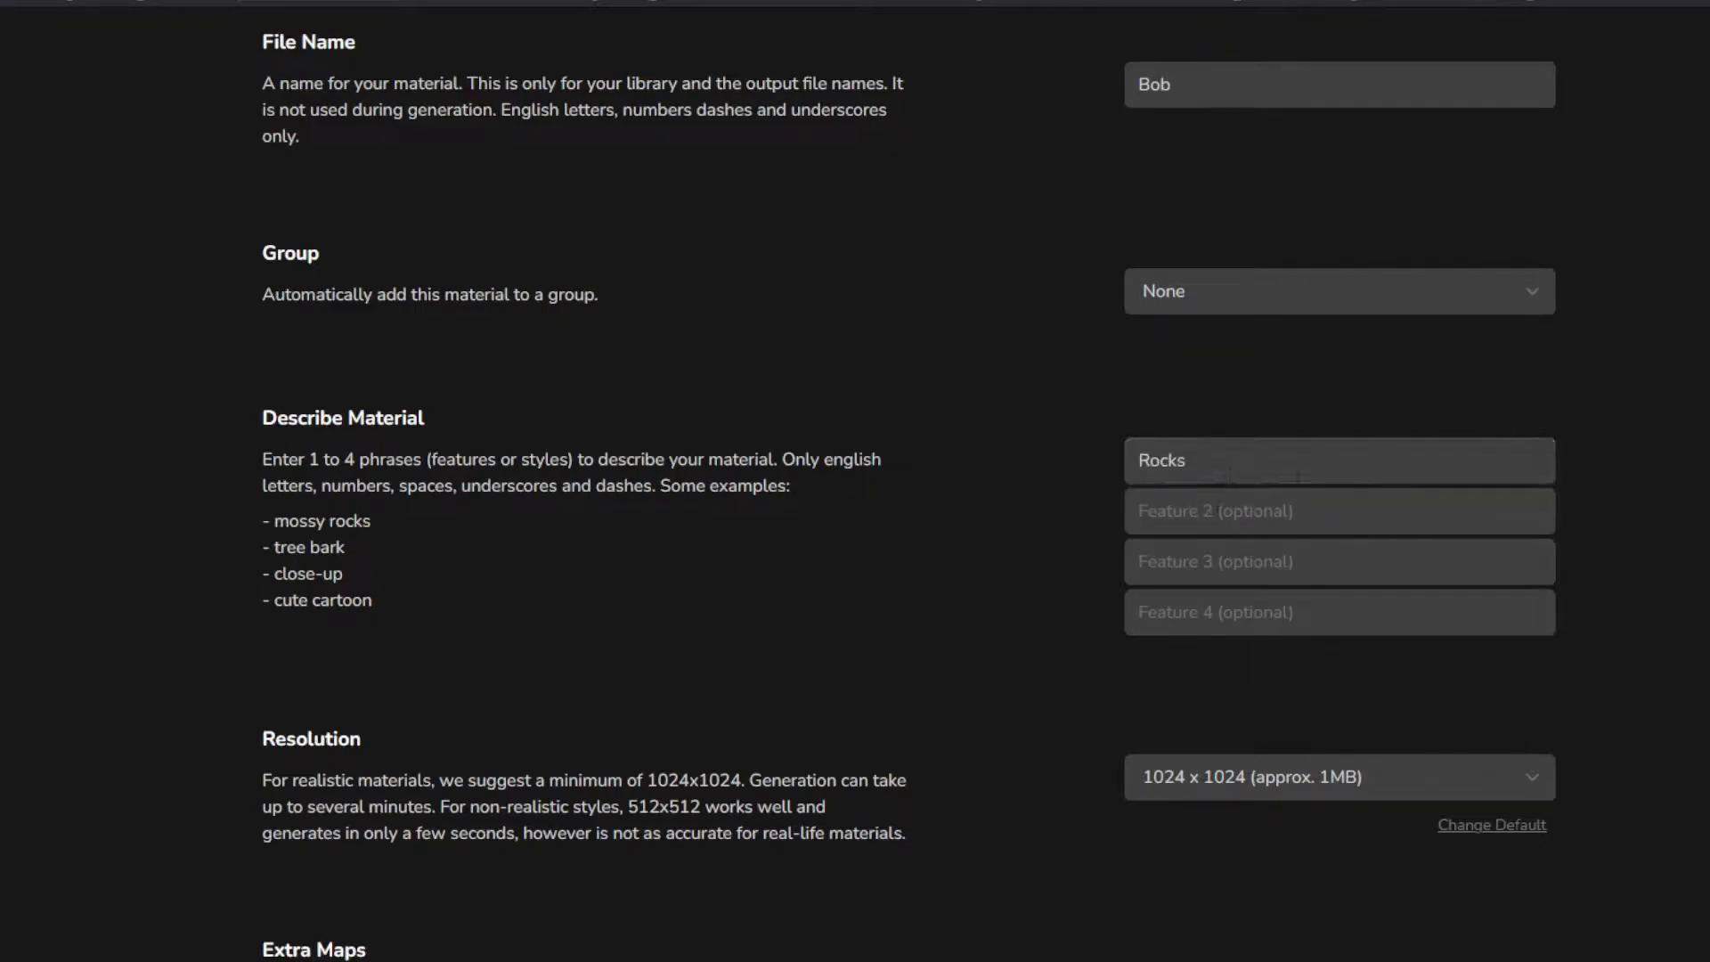
{"action": "type", "text": "Moss"}
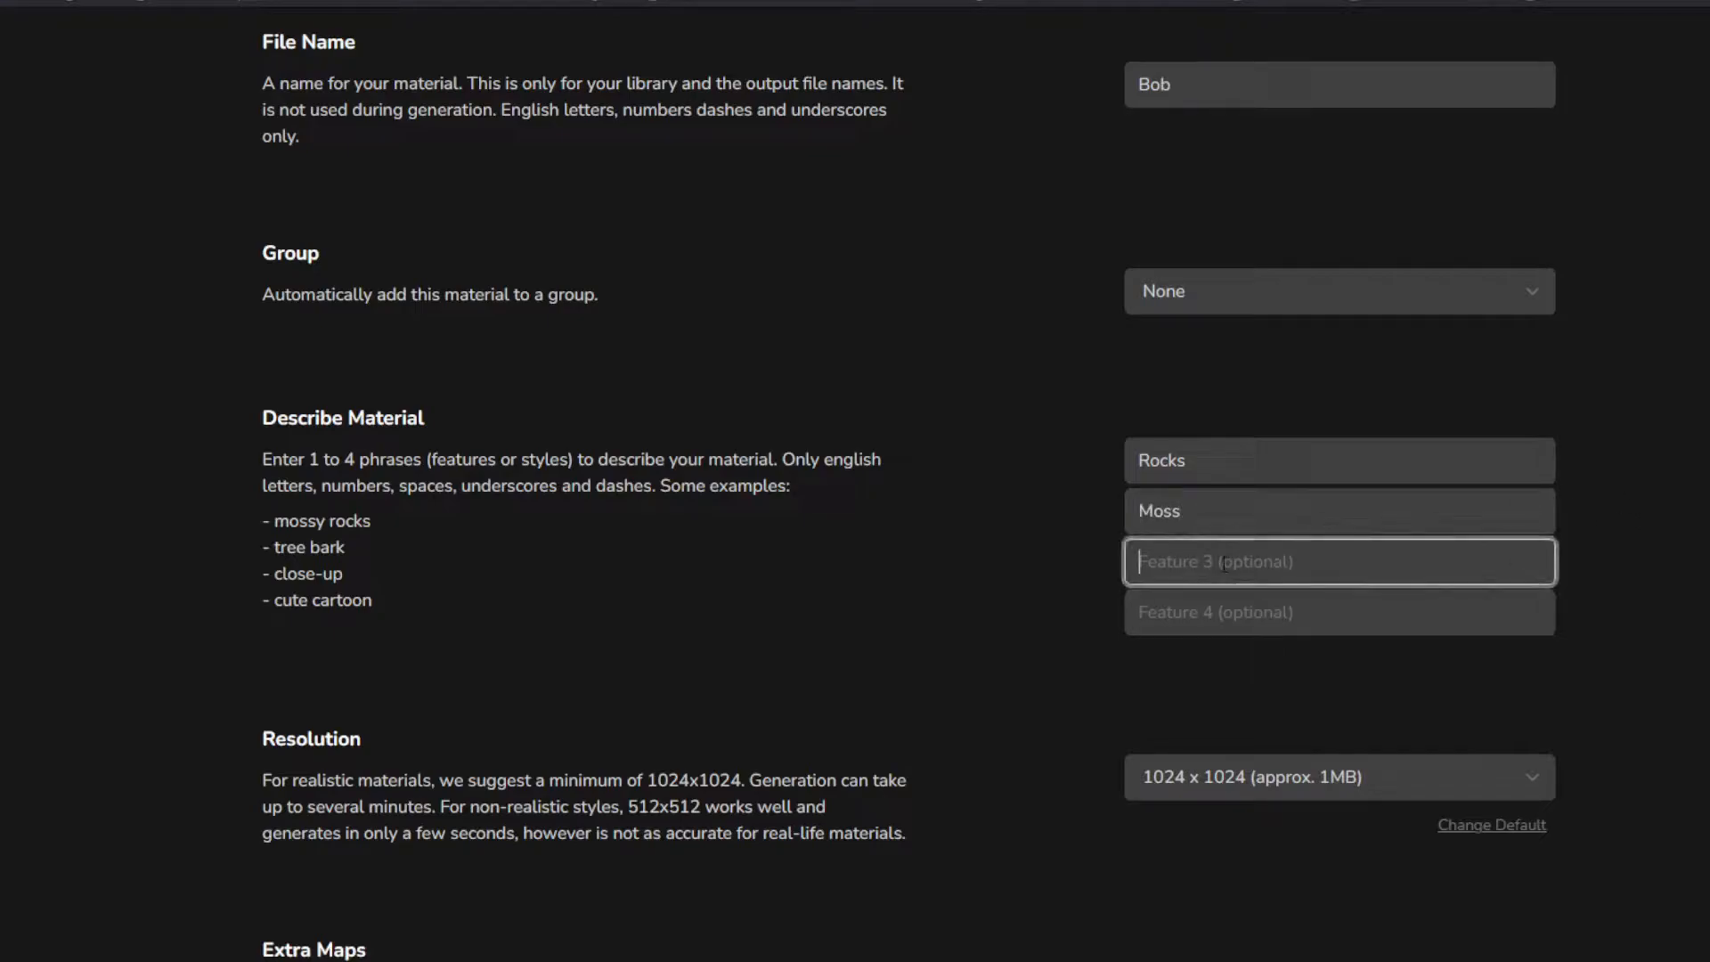
{"action": "type", "text": "wet"}
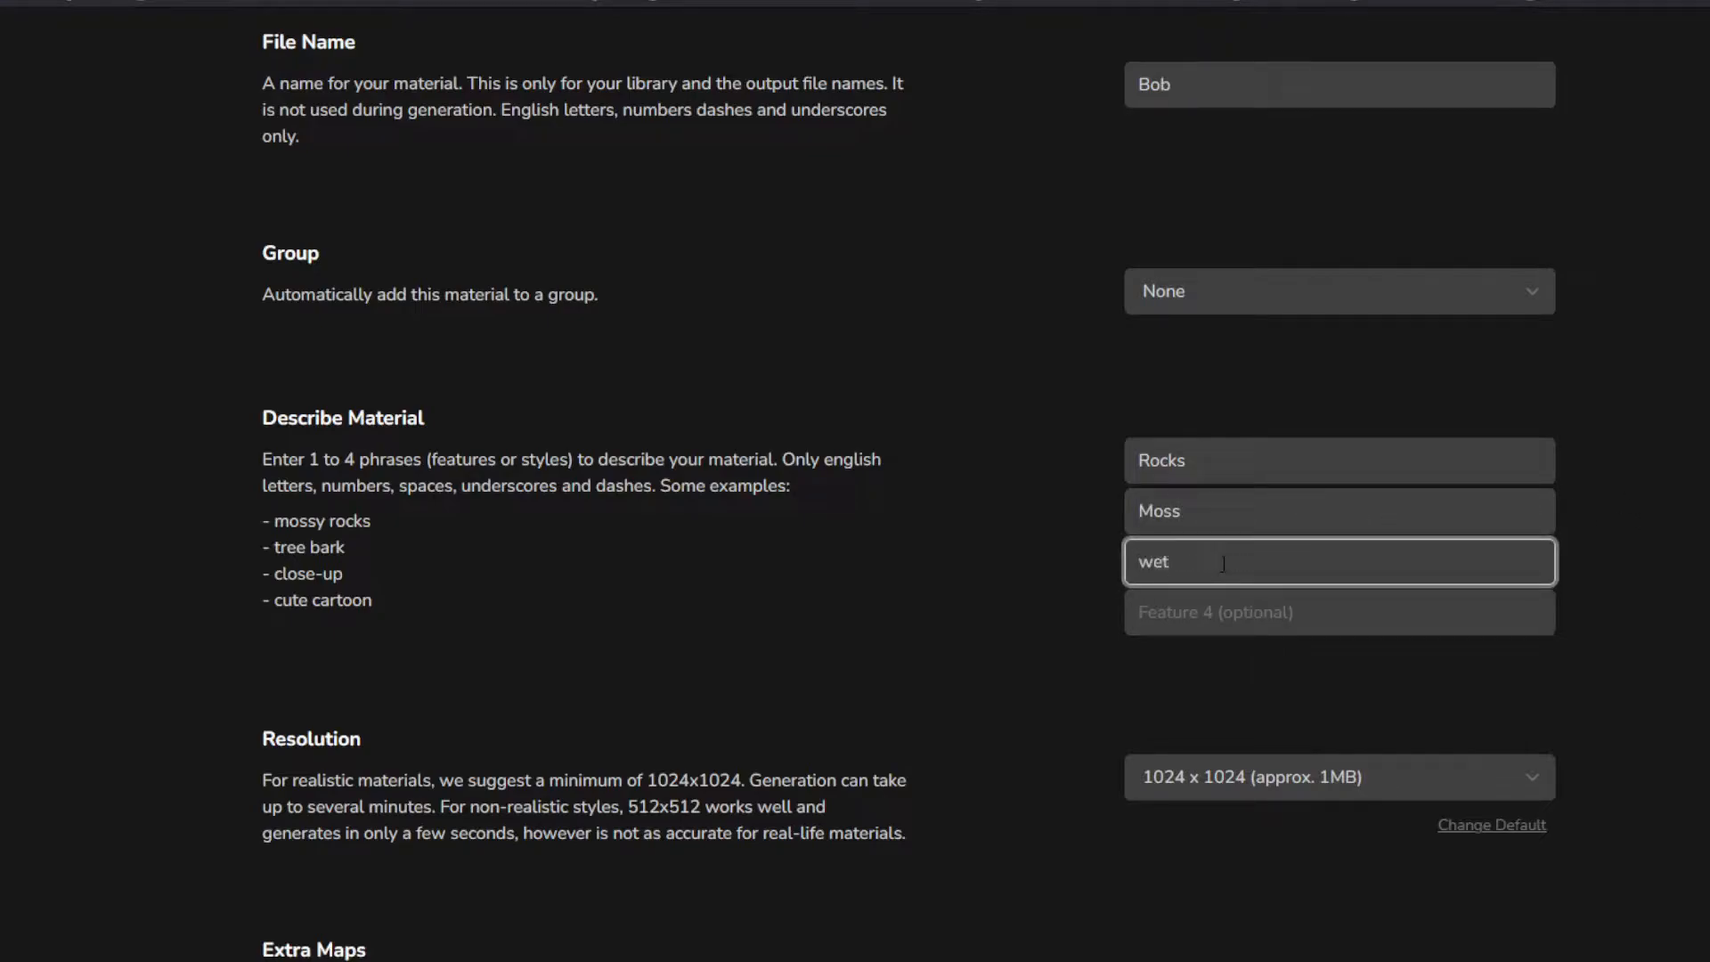
{"action": "type", "text": "blood"}
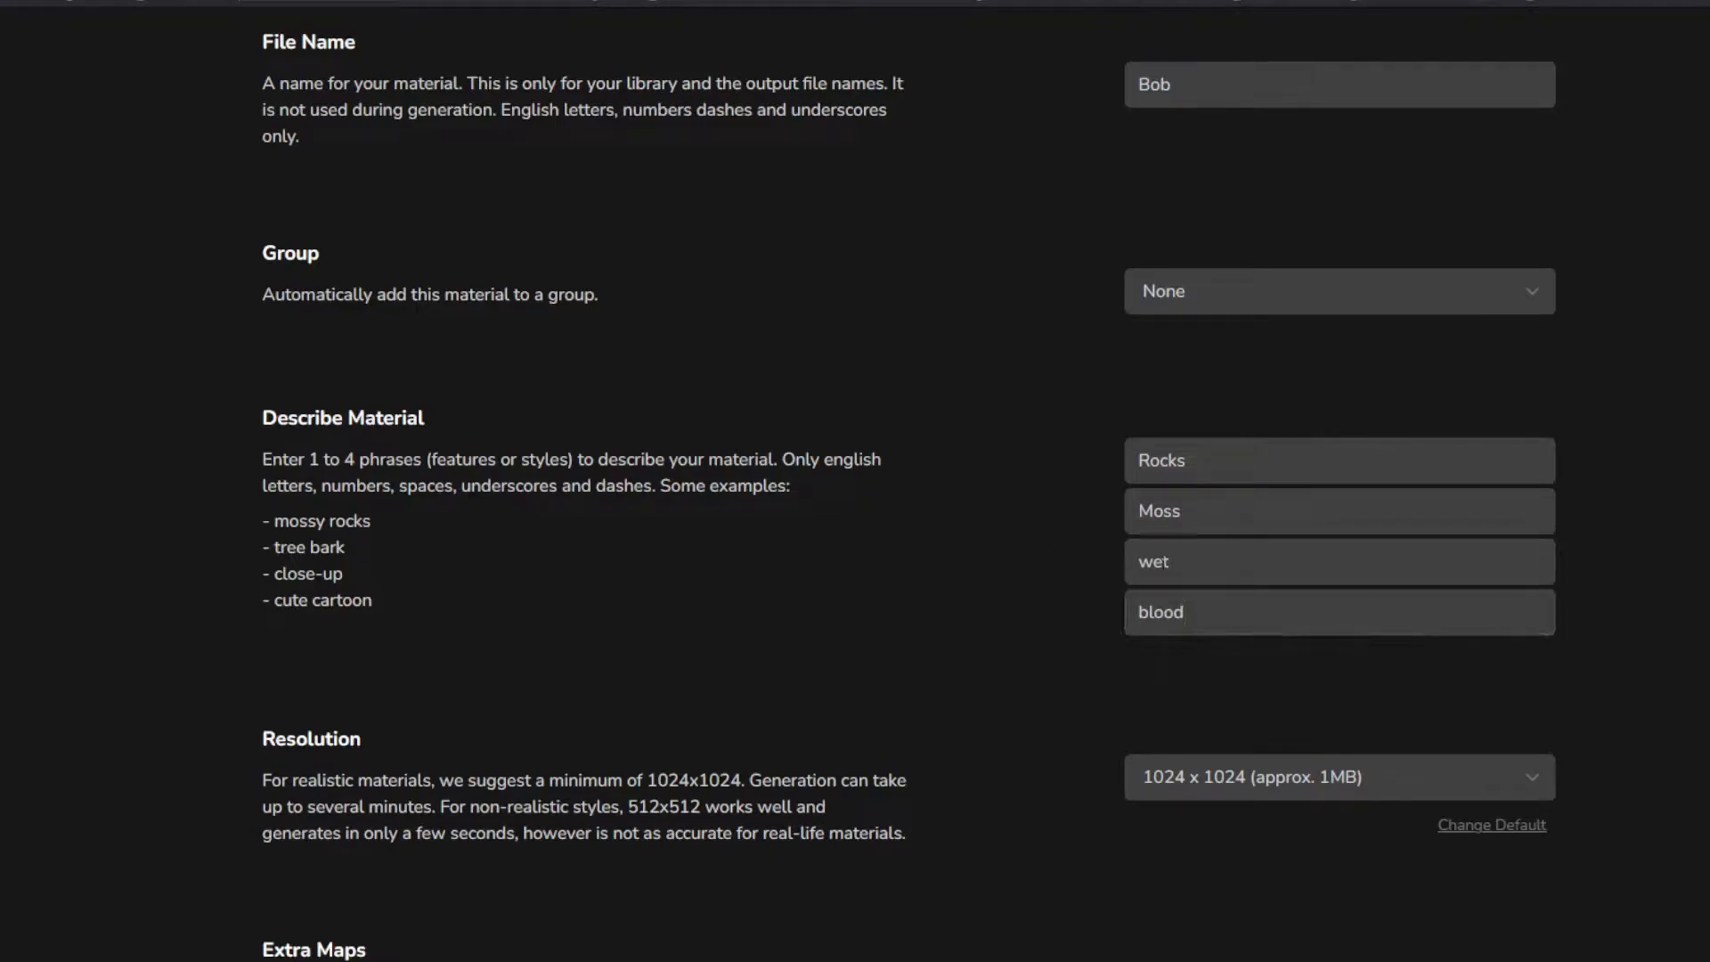
{"action": "left_click", "coordinate": [1337, 777]}
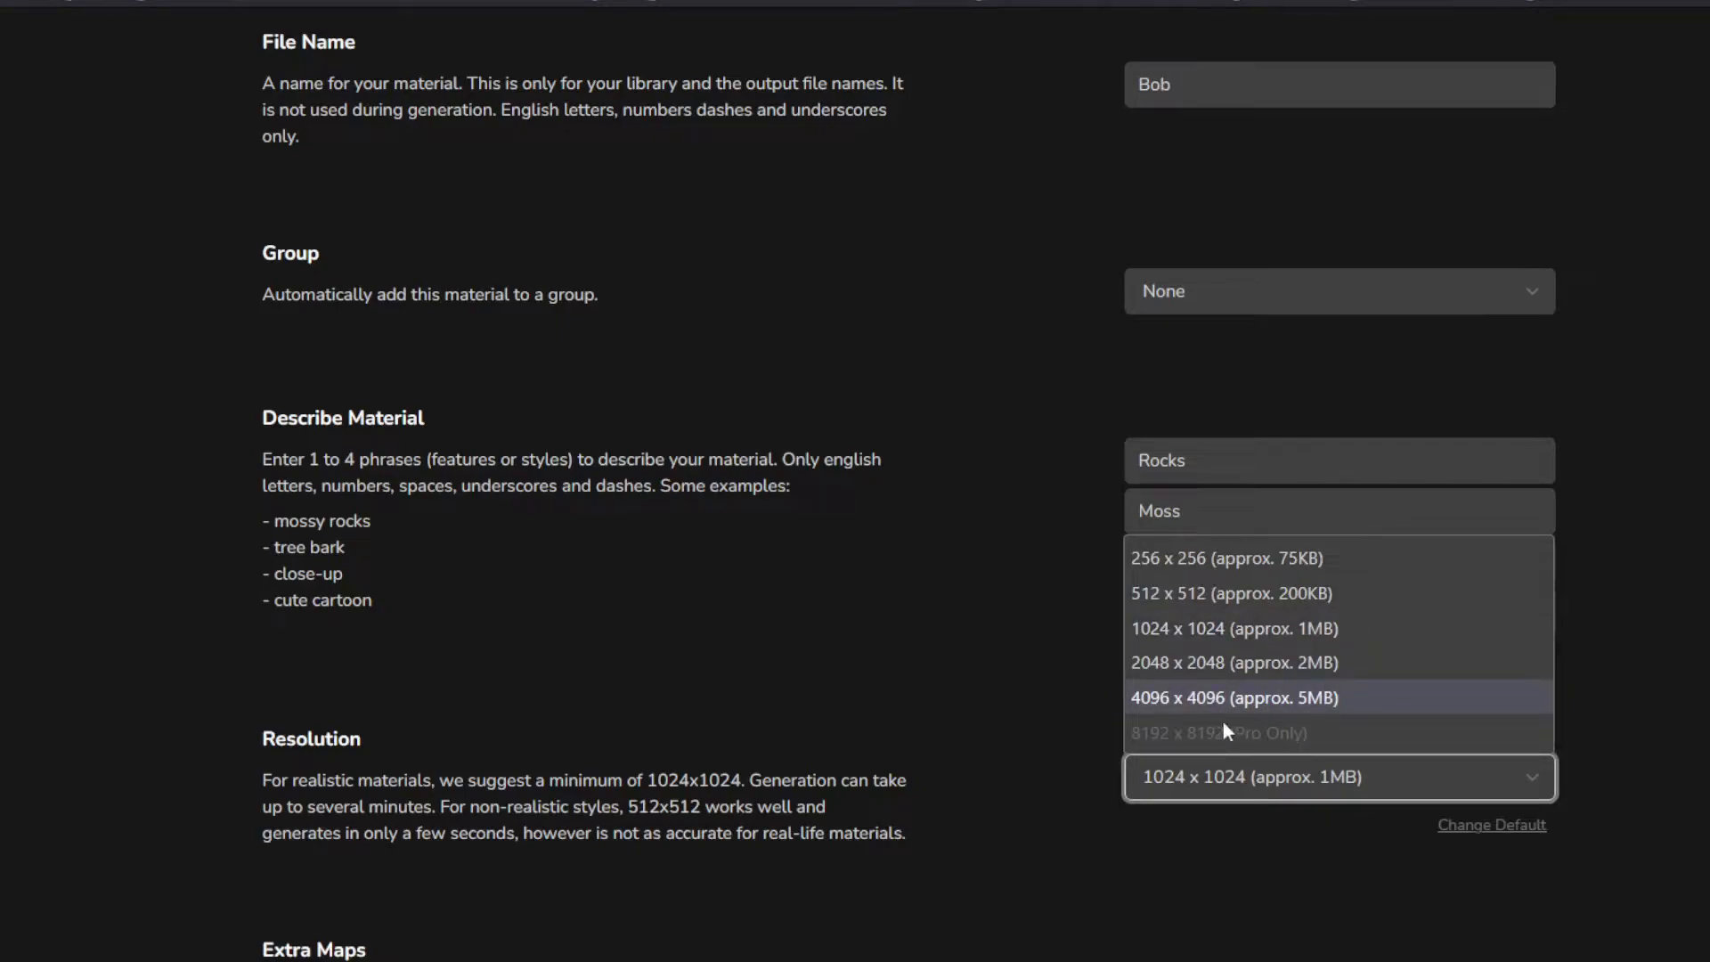
{"action": "mouse_move", "coordinate": [1188, 627]}
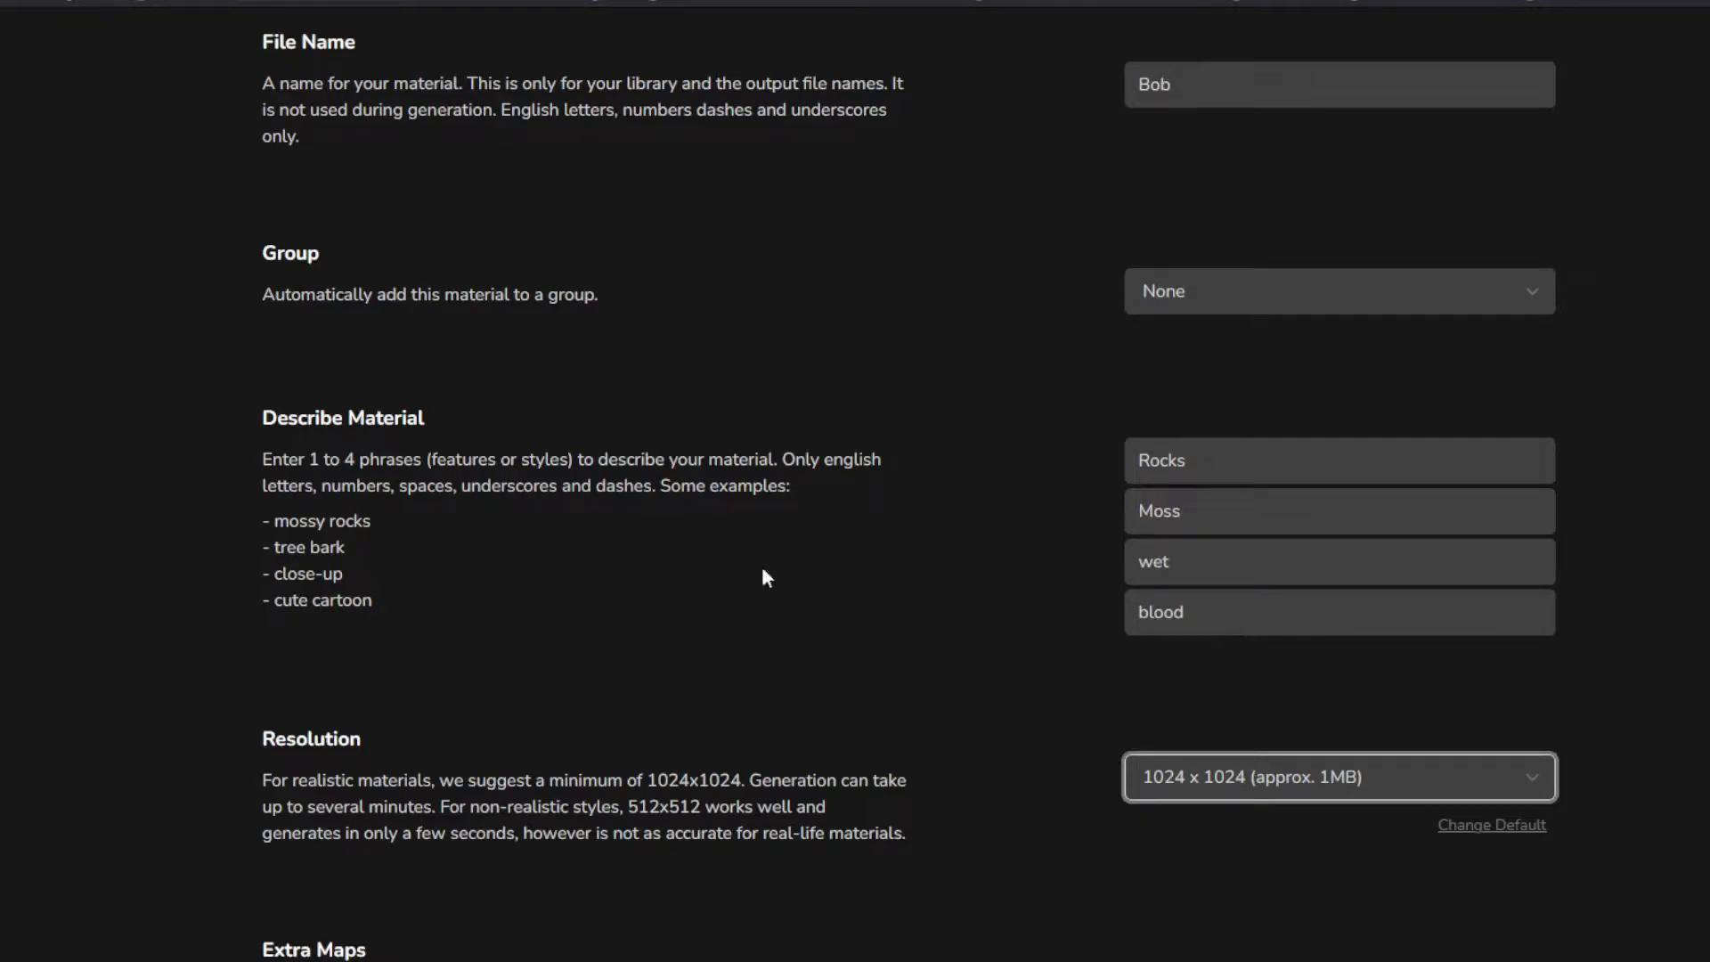
Enable the Emission, Roughness and Metallic maps, then generate the Bob material
{"action": "scroll", "scroll_direction": "down", "scroll_amount": 3}
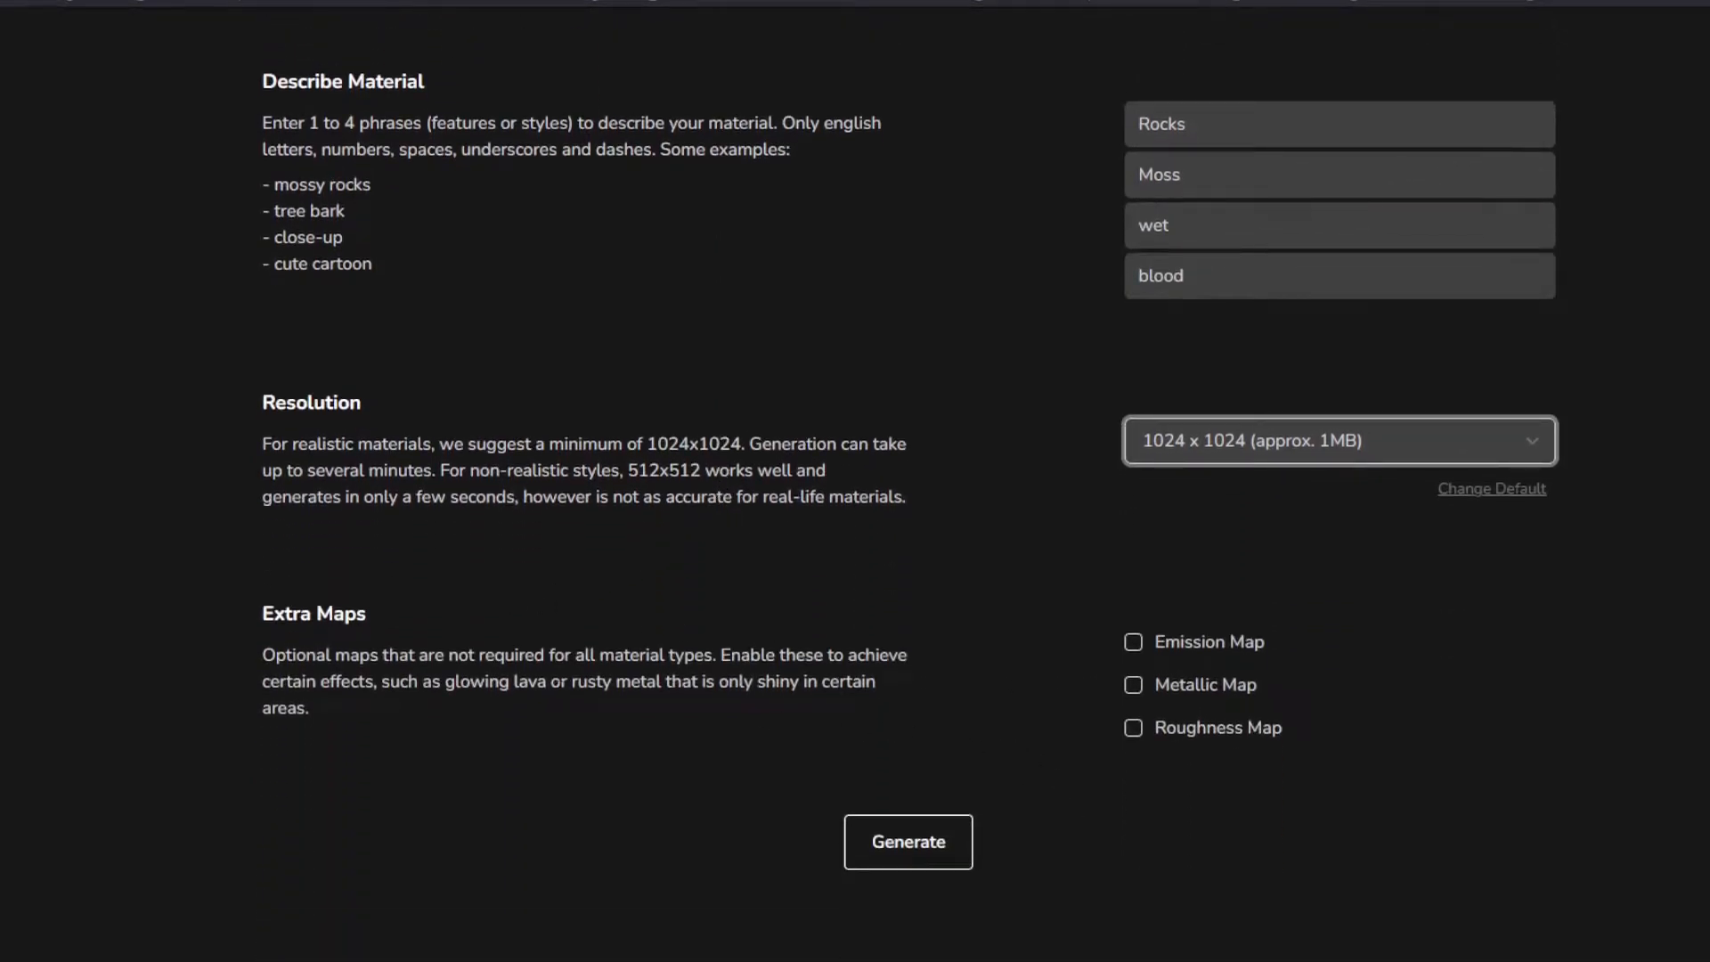
{"action": "left_click", "coordinate": [1132, 641]}
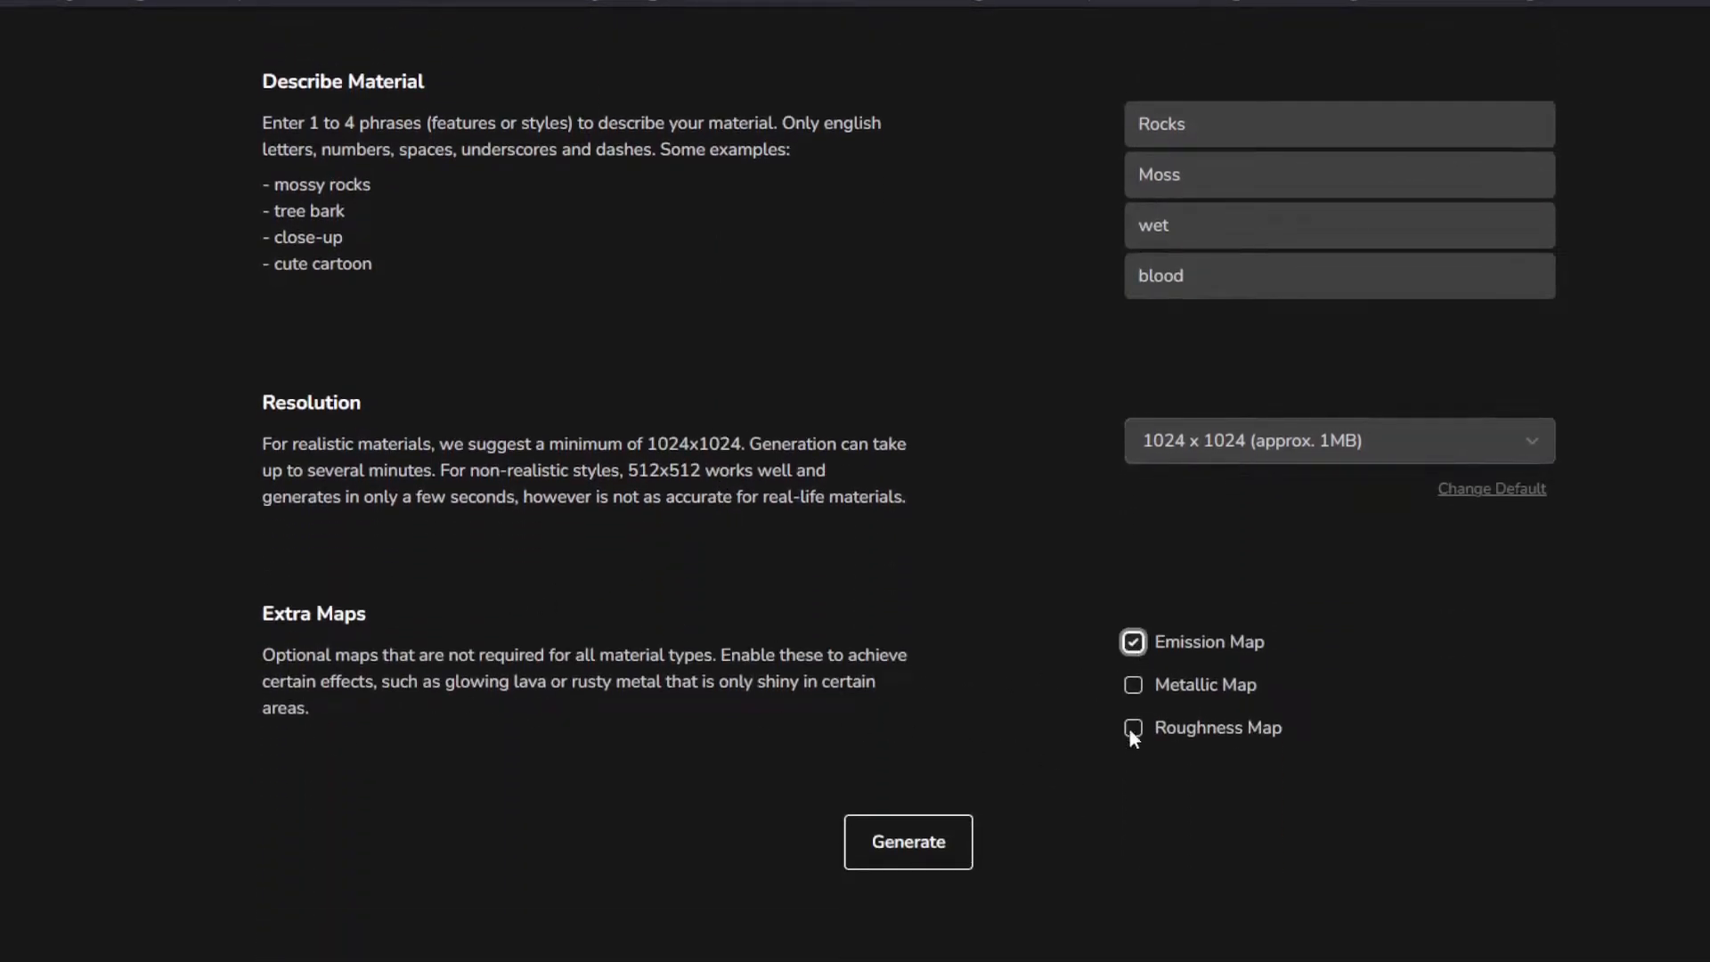
{"action": "left_click", "coordinate": [1132, 728]}
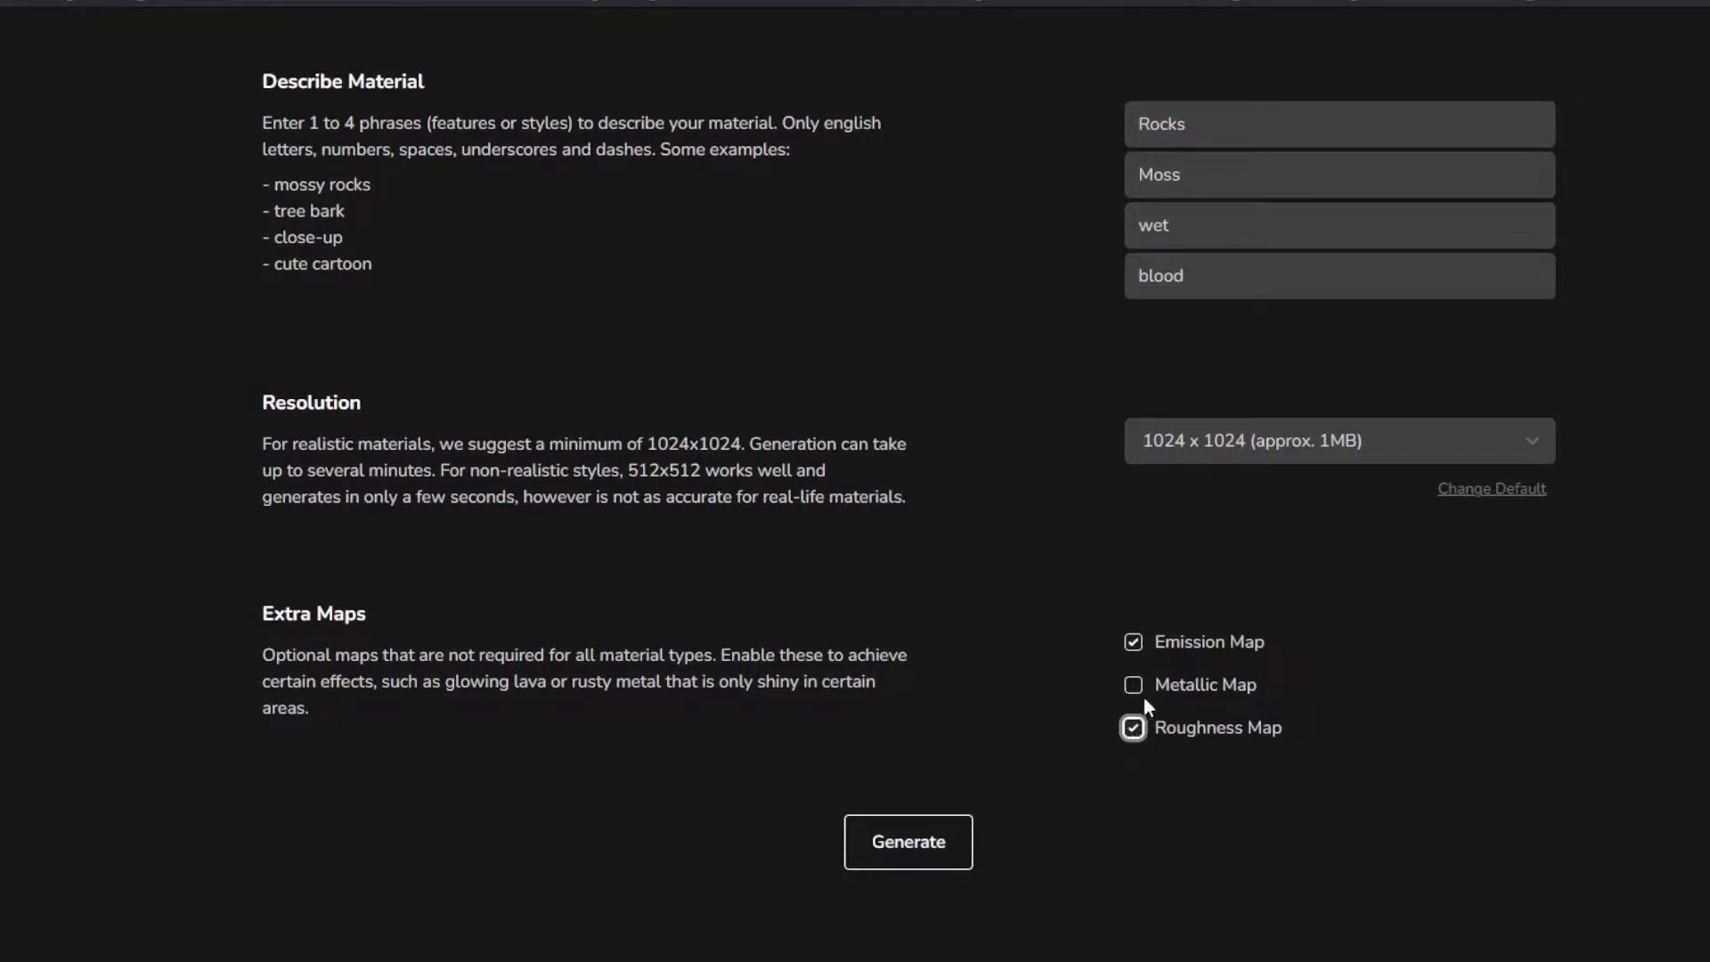
{"action": "left_click", "coordinate": [1132, 684]}
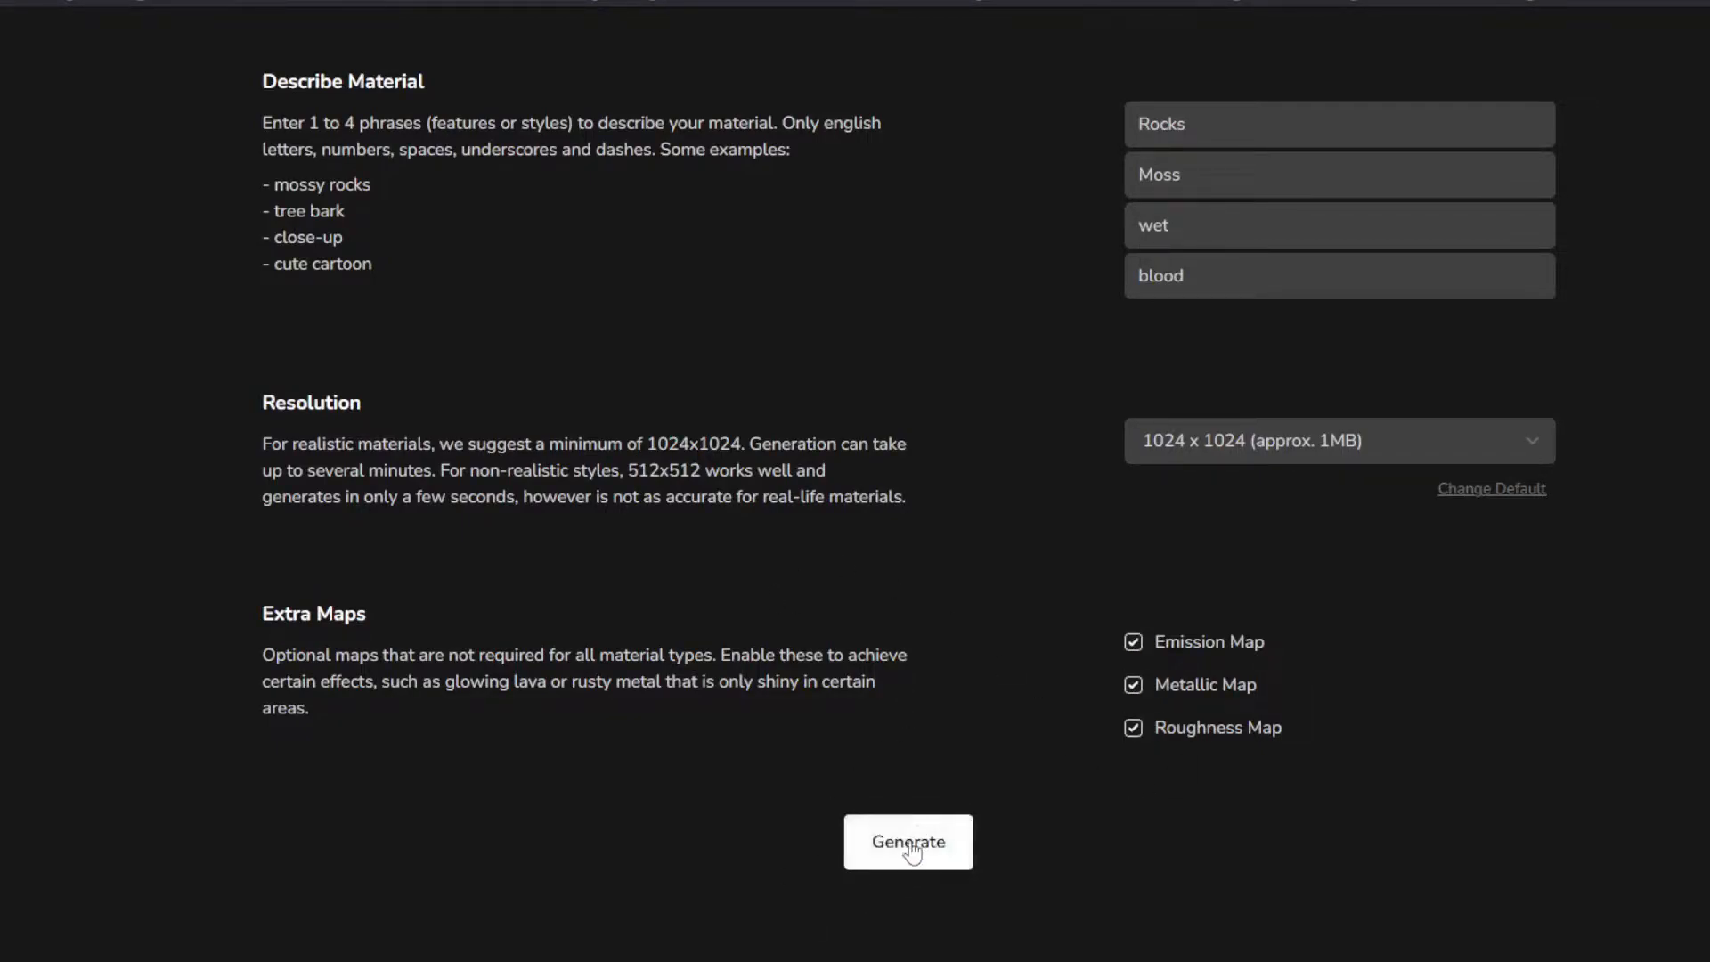
{"action": "left_click", "coordinate": [908, 840]}
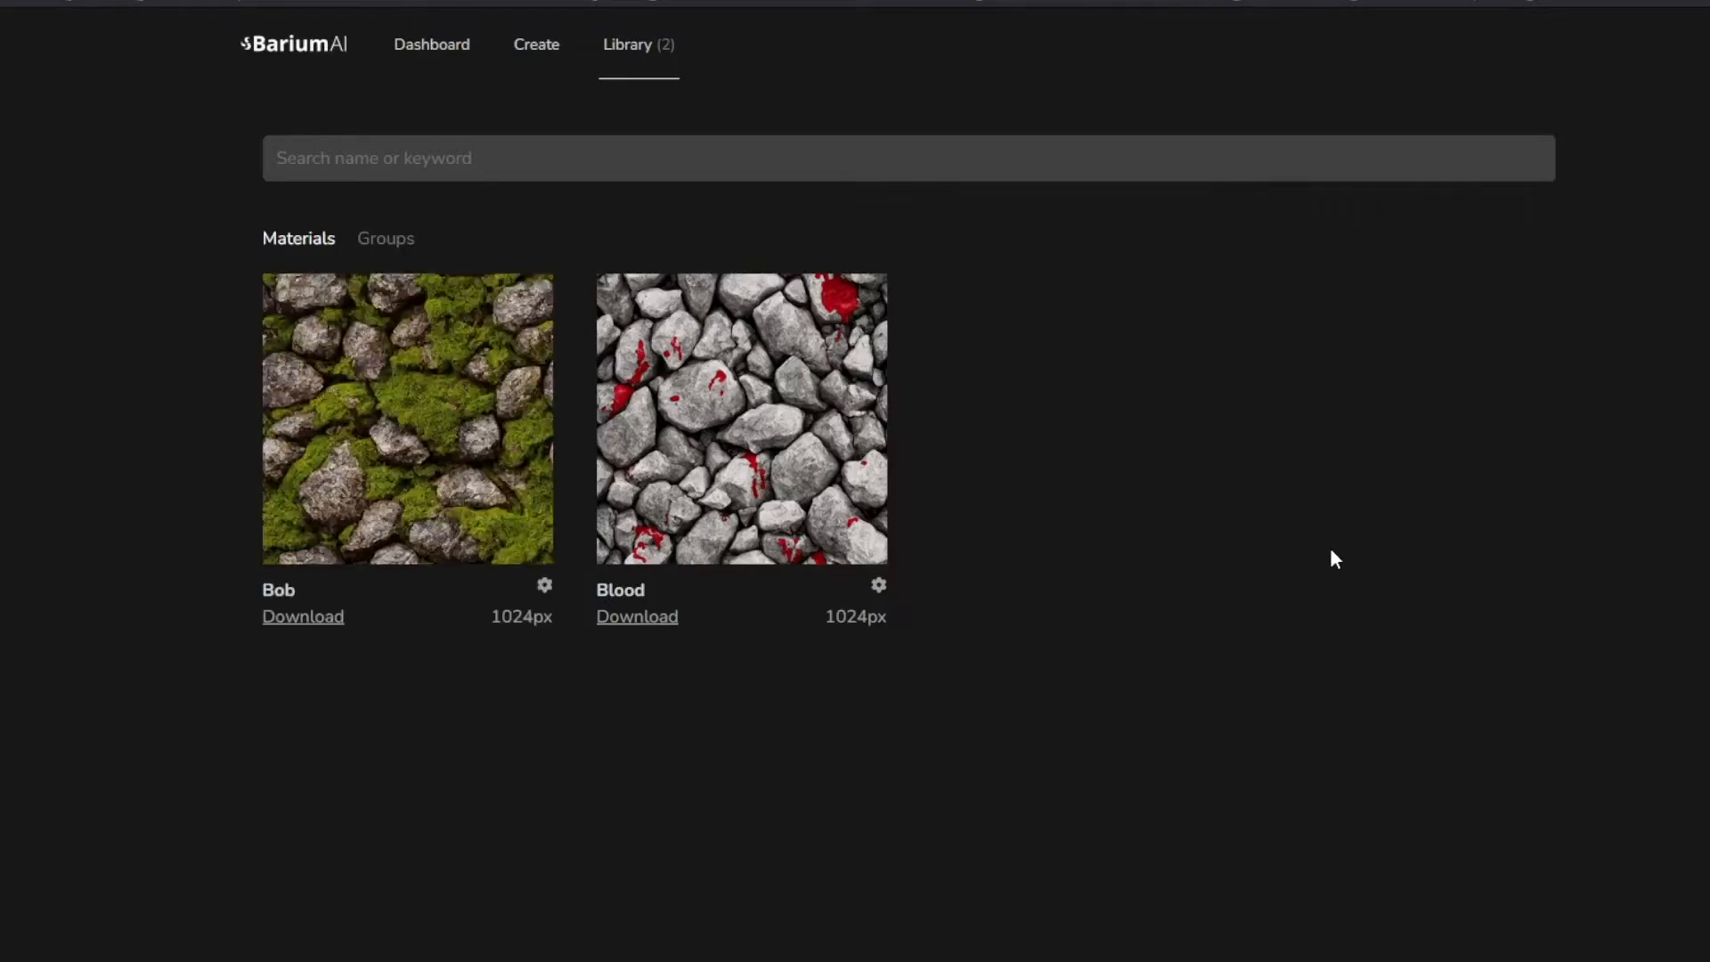
{"action": "mouse_move", "coordinate": [407, 417]}
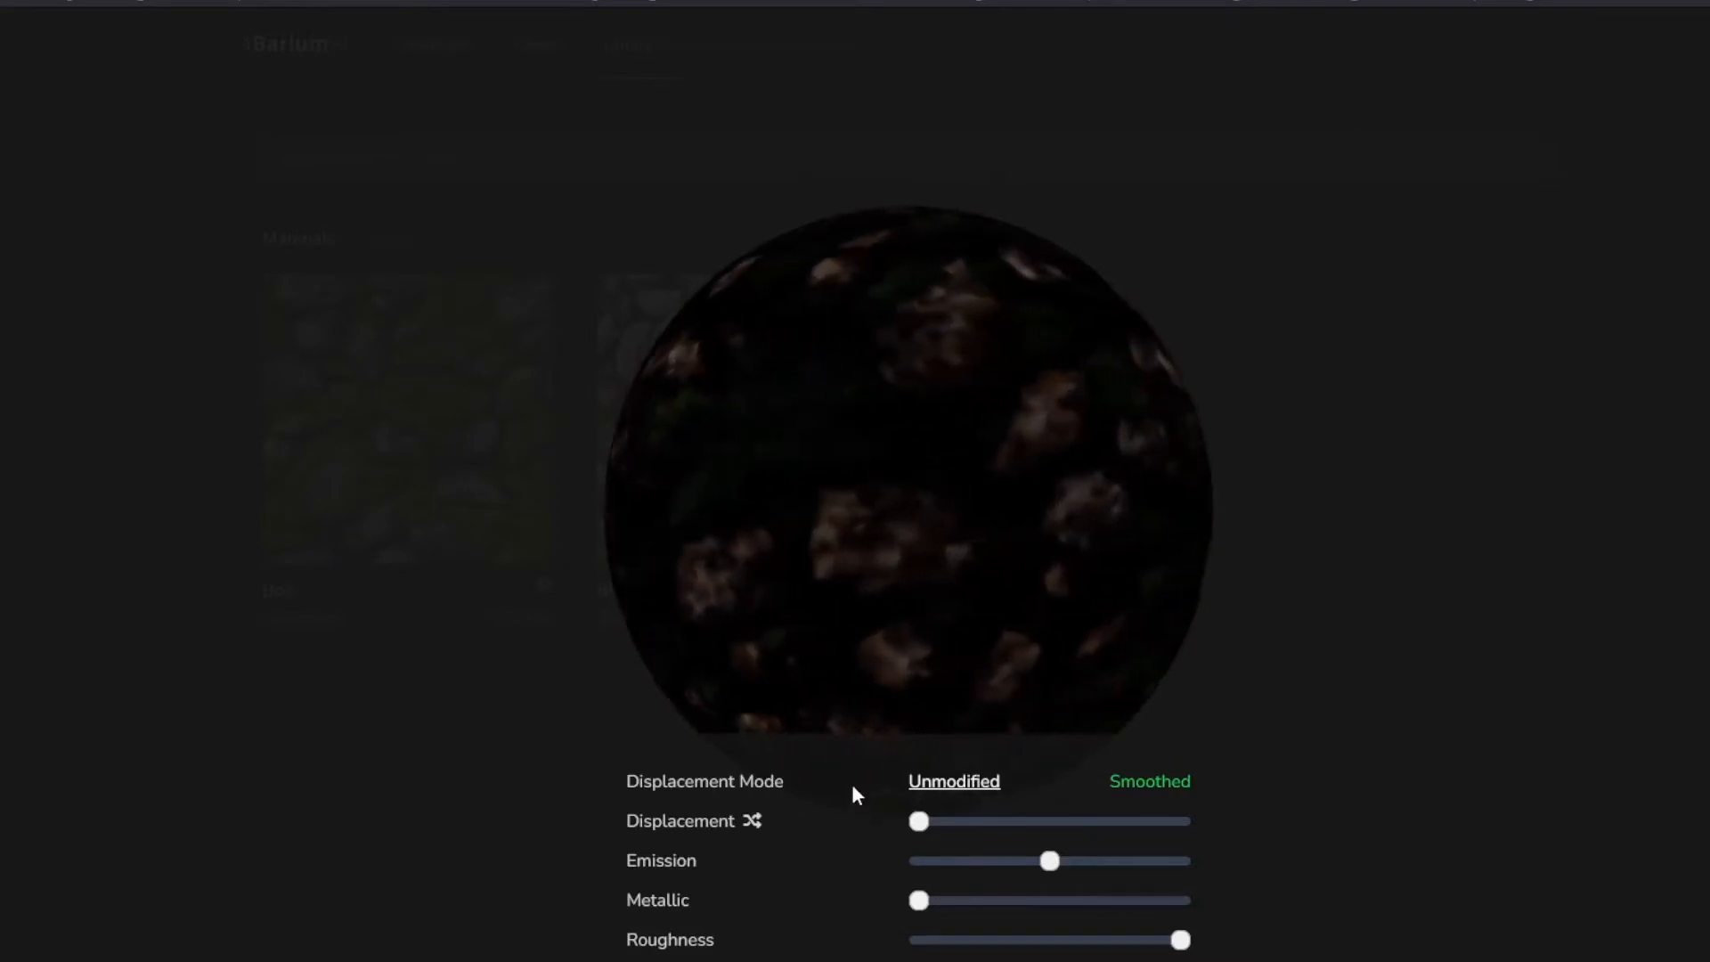
Tune Bob's sphere preview with subtle displacement, near-maximum emission and adjusted roughness
{"action": "left_click_drag", "start_coordinate": [917, 820], "coordinate": [990, 820]}
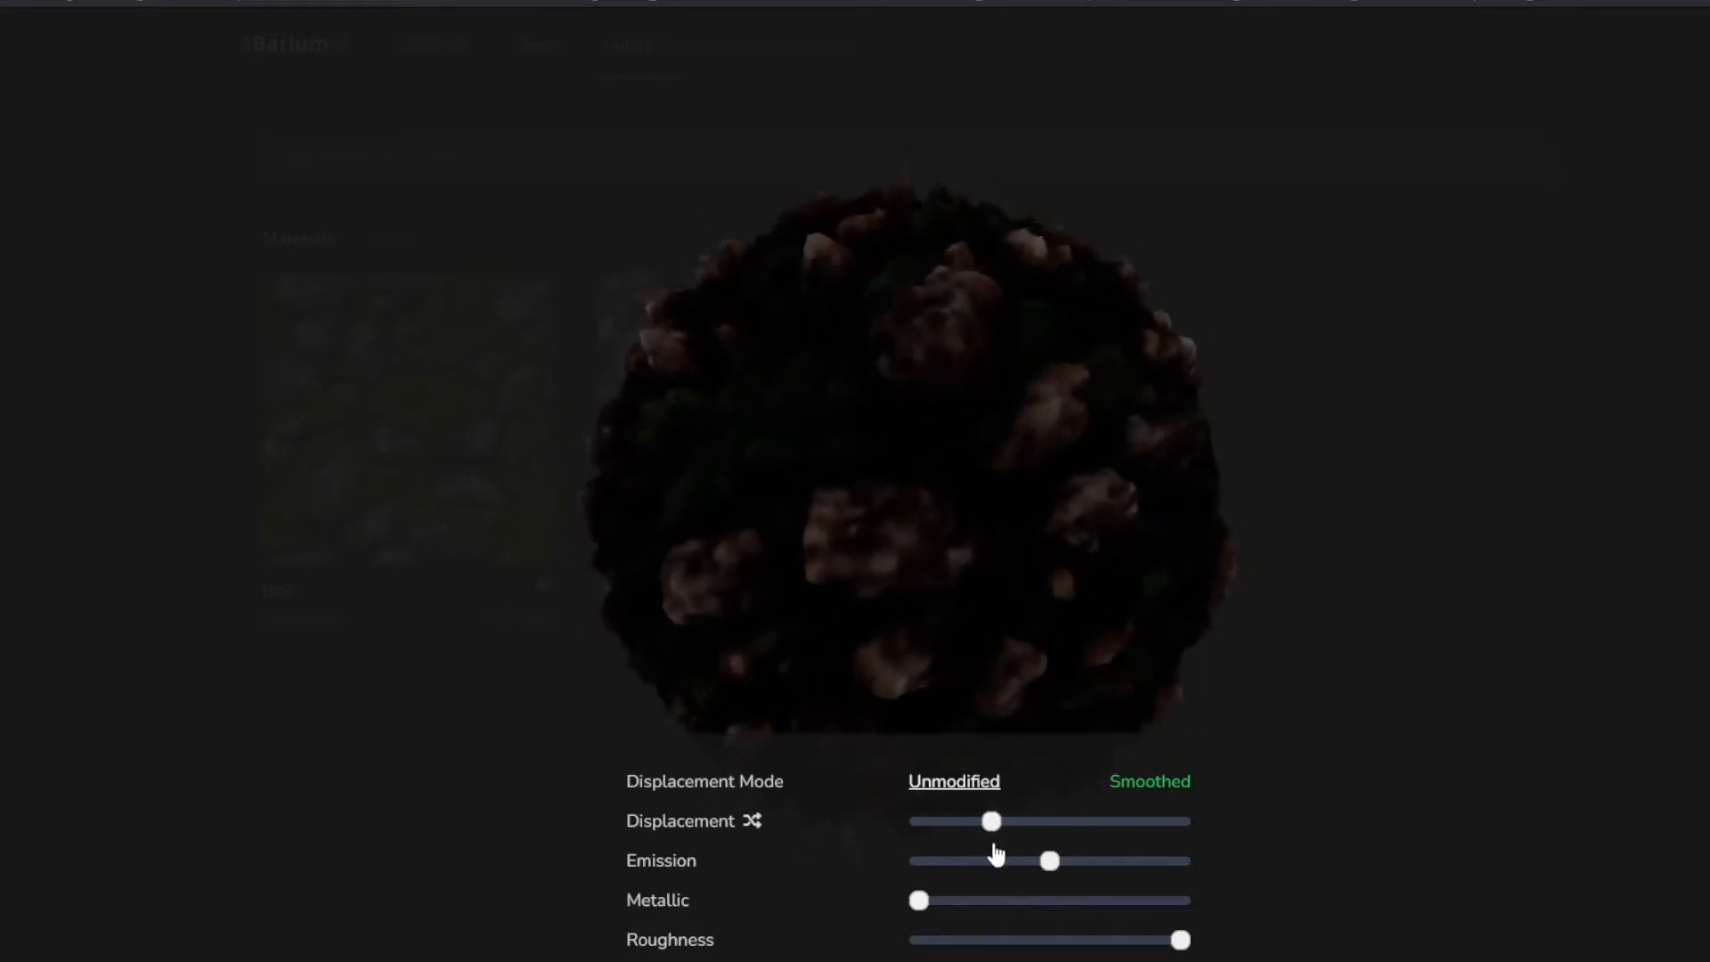
{"action": "left_click_drag", "start_coordinate": [989, 820], "coordinate": [941, 820]}
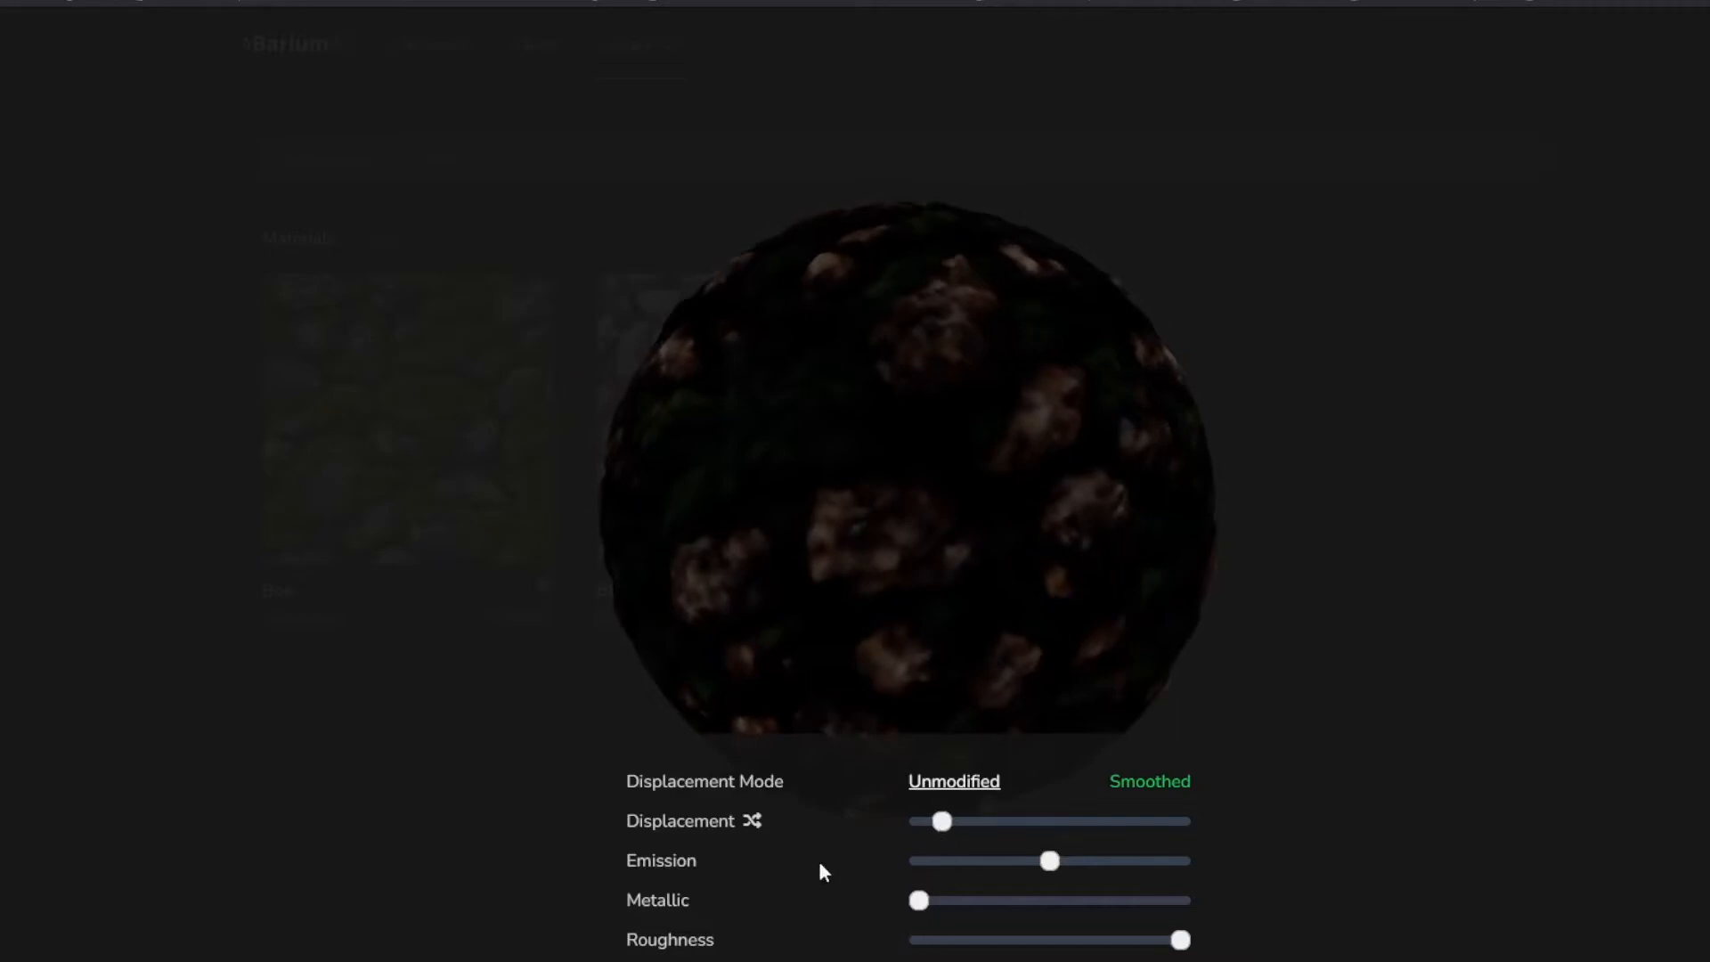
{"action": "left_click_drag", "start_coordinate": [1047, 860], "coordinate": [1019, 861]}
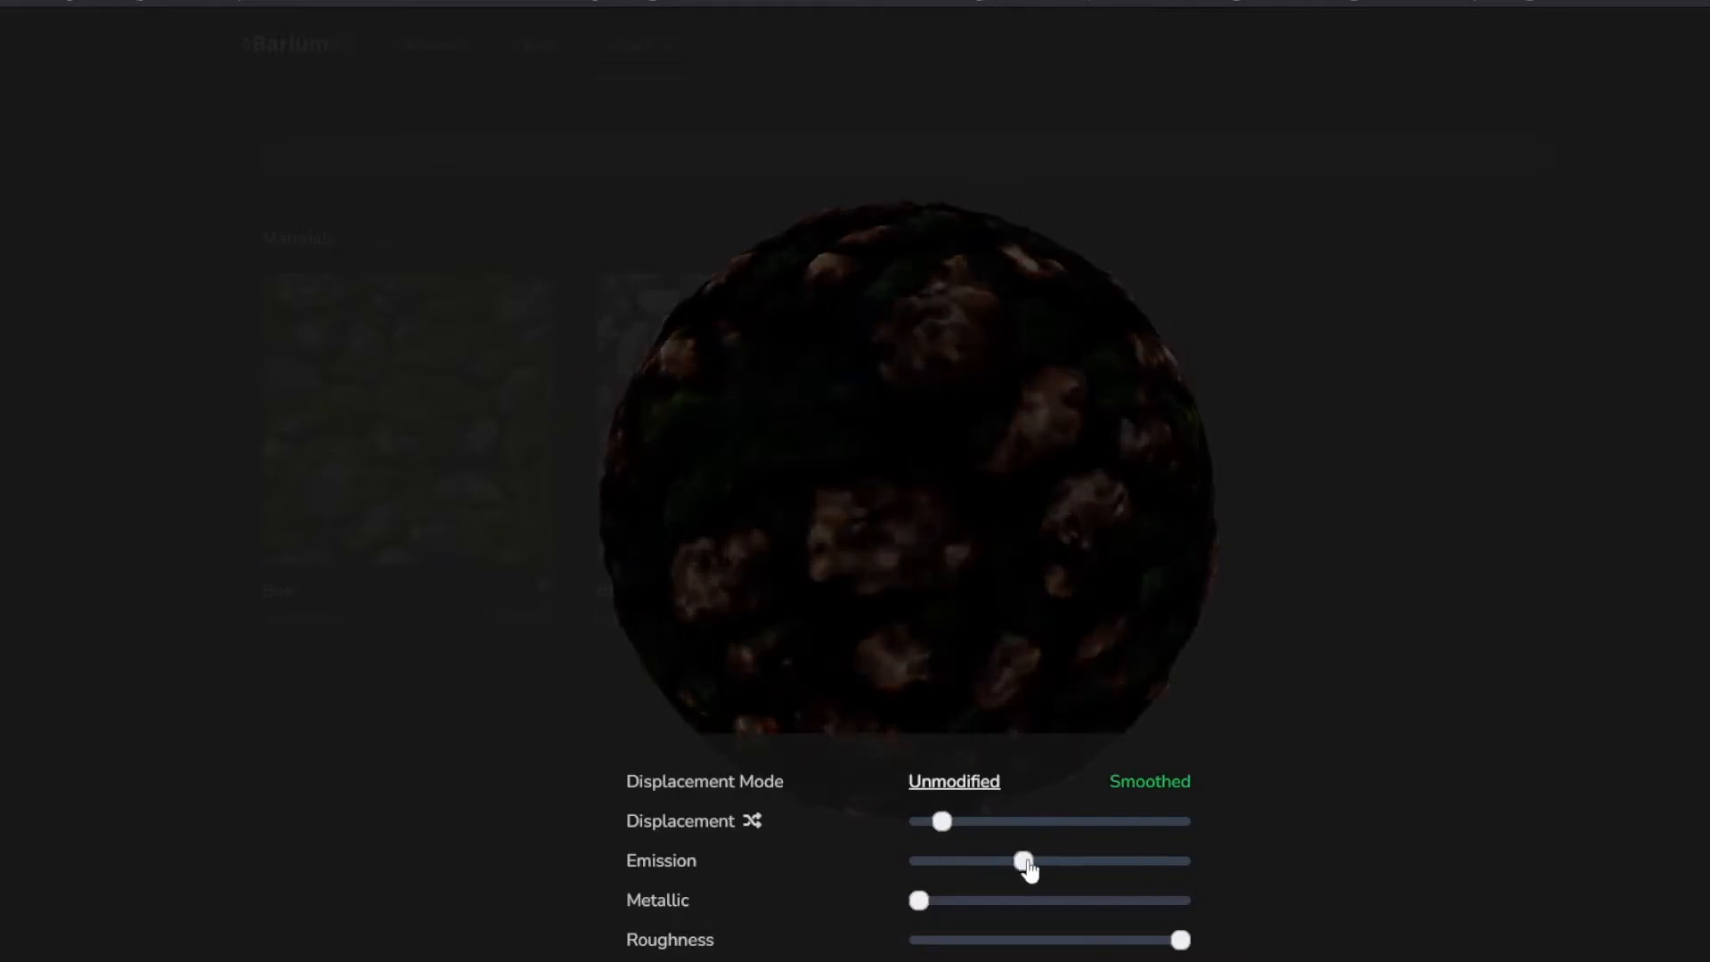
{"action": "left_click_drag", "start_coordinate": [1023, 861], "coordinate": [1114, 860]}
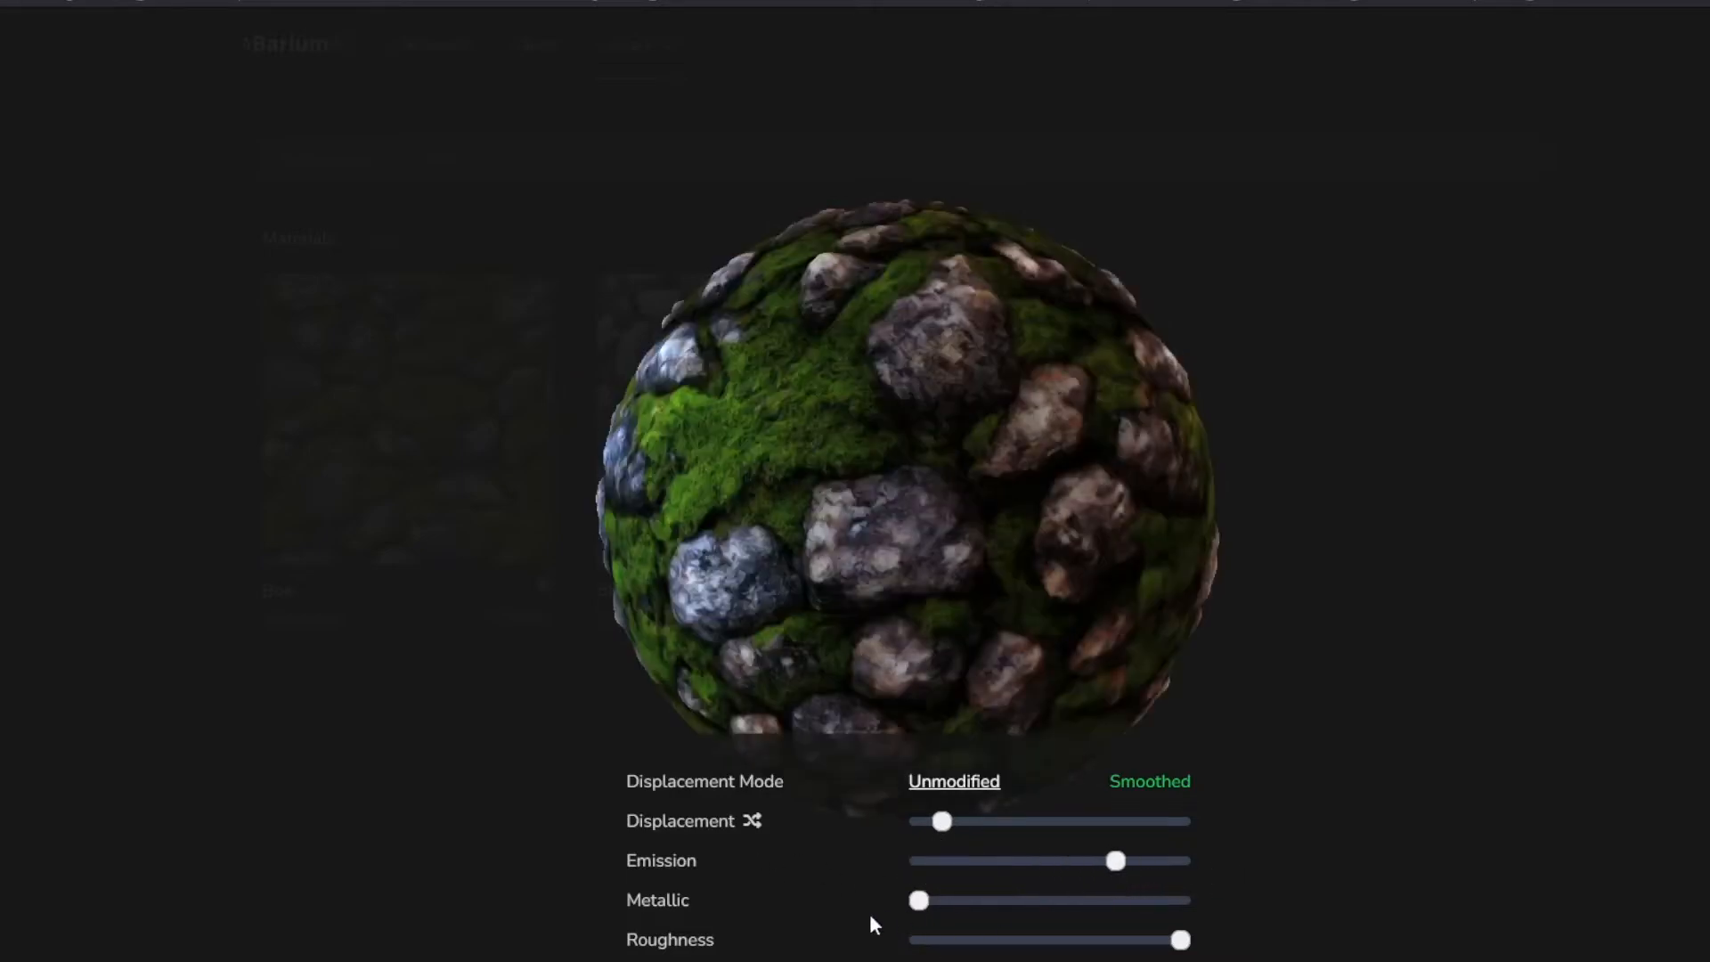
{"action": "left_click_drag", "start_coordinate": [1114, 860], "coordinate": [1036, 860]}
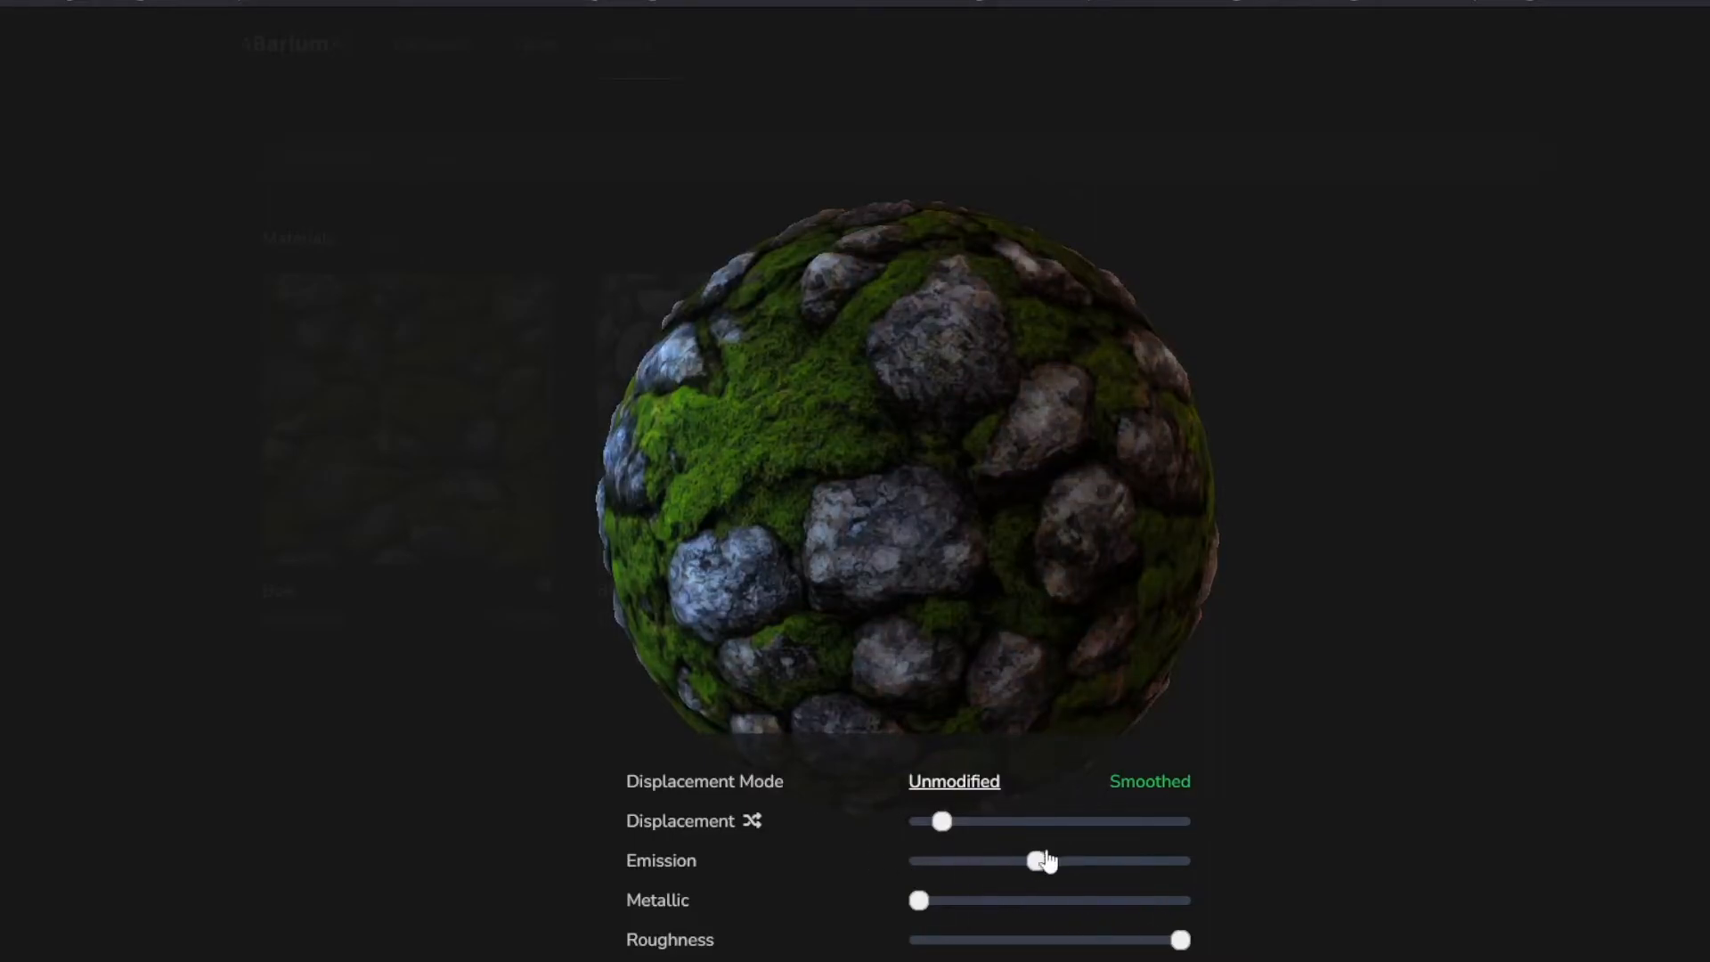
{"action": "left_click_drag", "start_coordinate": [1035, 860], "coordinate": [1180, 860]}
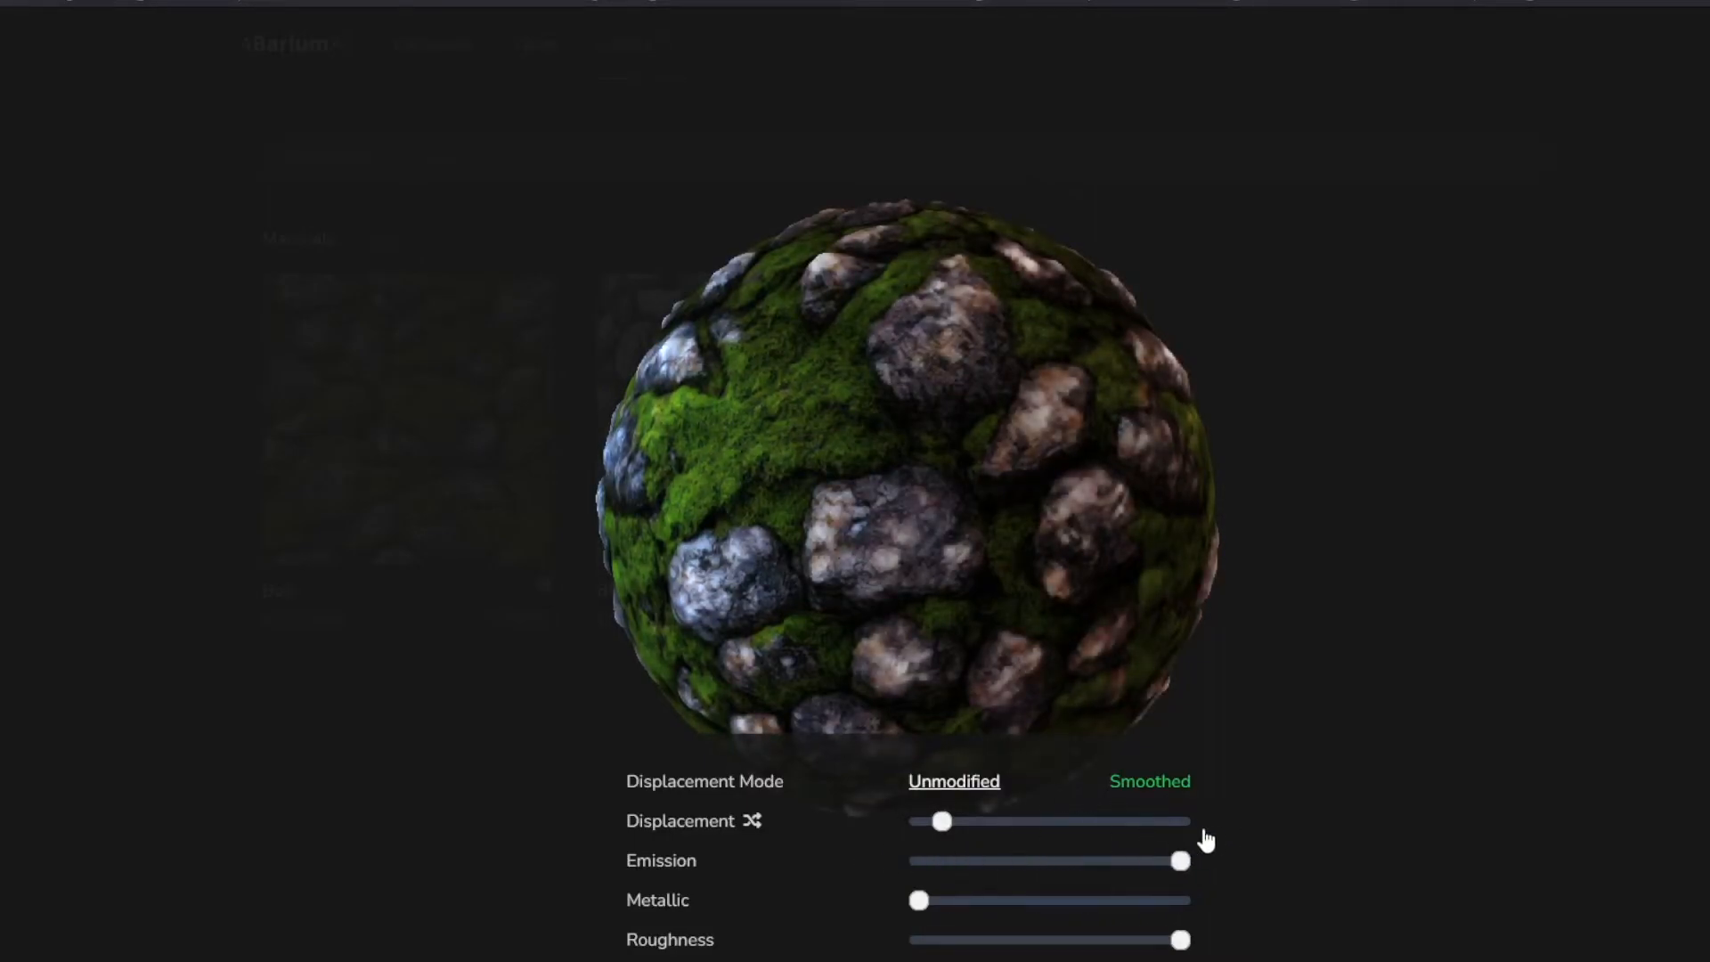
{"action": "left_click_drag", "start_coordinate": [1177, 860], "coordinate": [1128, 861]}
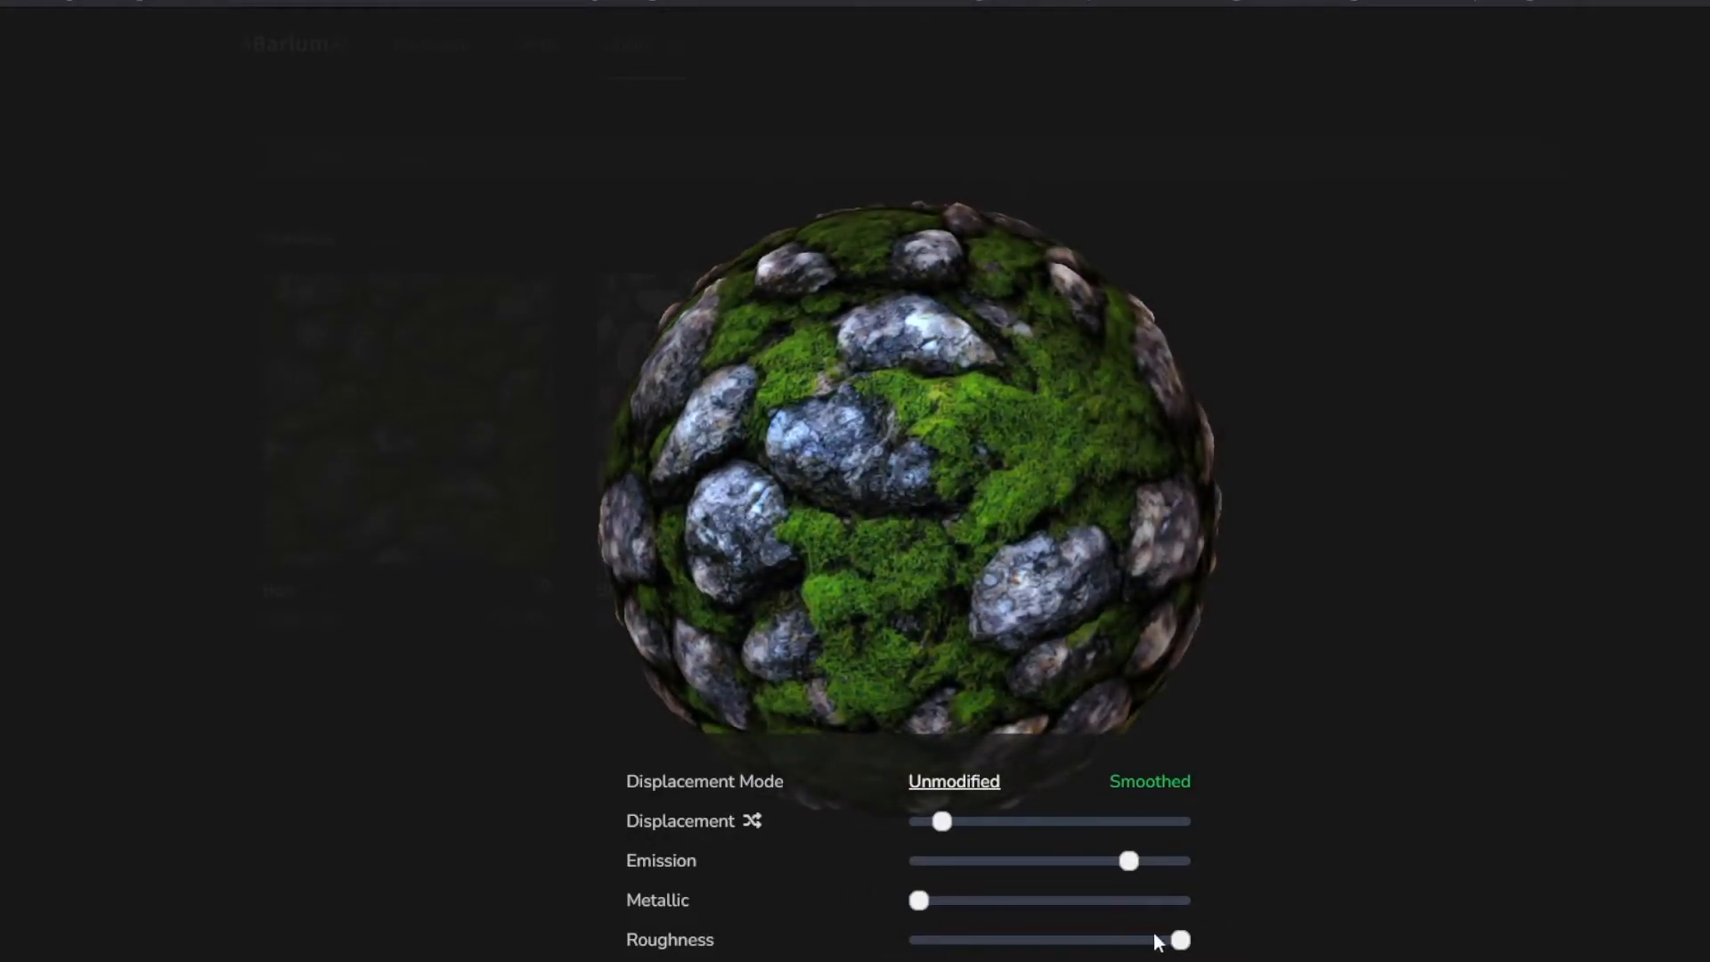
{"action": "left_click_drag", "start_coordinate": [1178, 939], "coordinate": [1080, 938]}
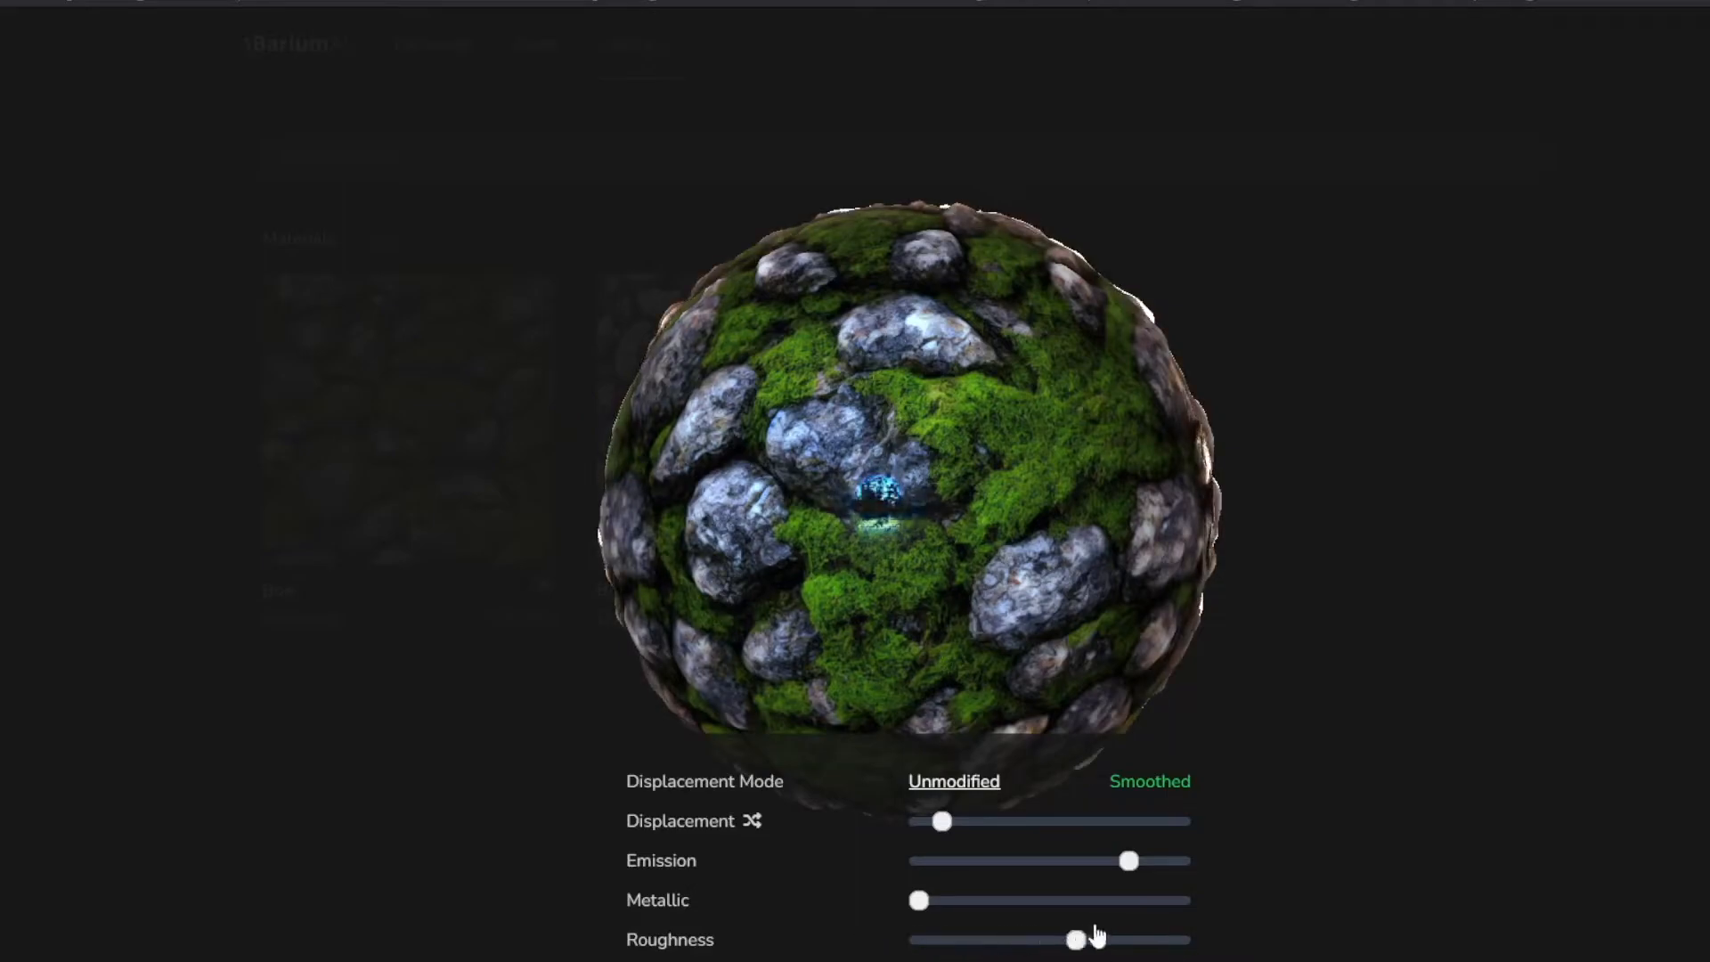
{"action": "left_click_drag", "start_coordinate": [1076, 939], "coordinate": [1181, 939]}
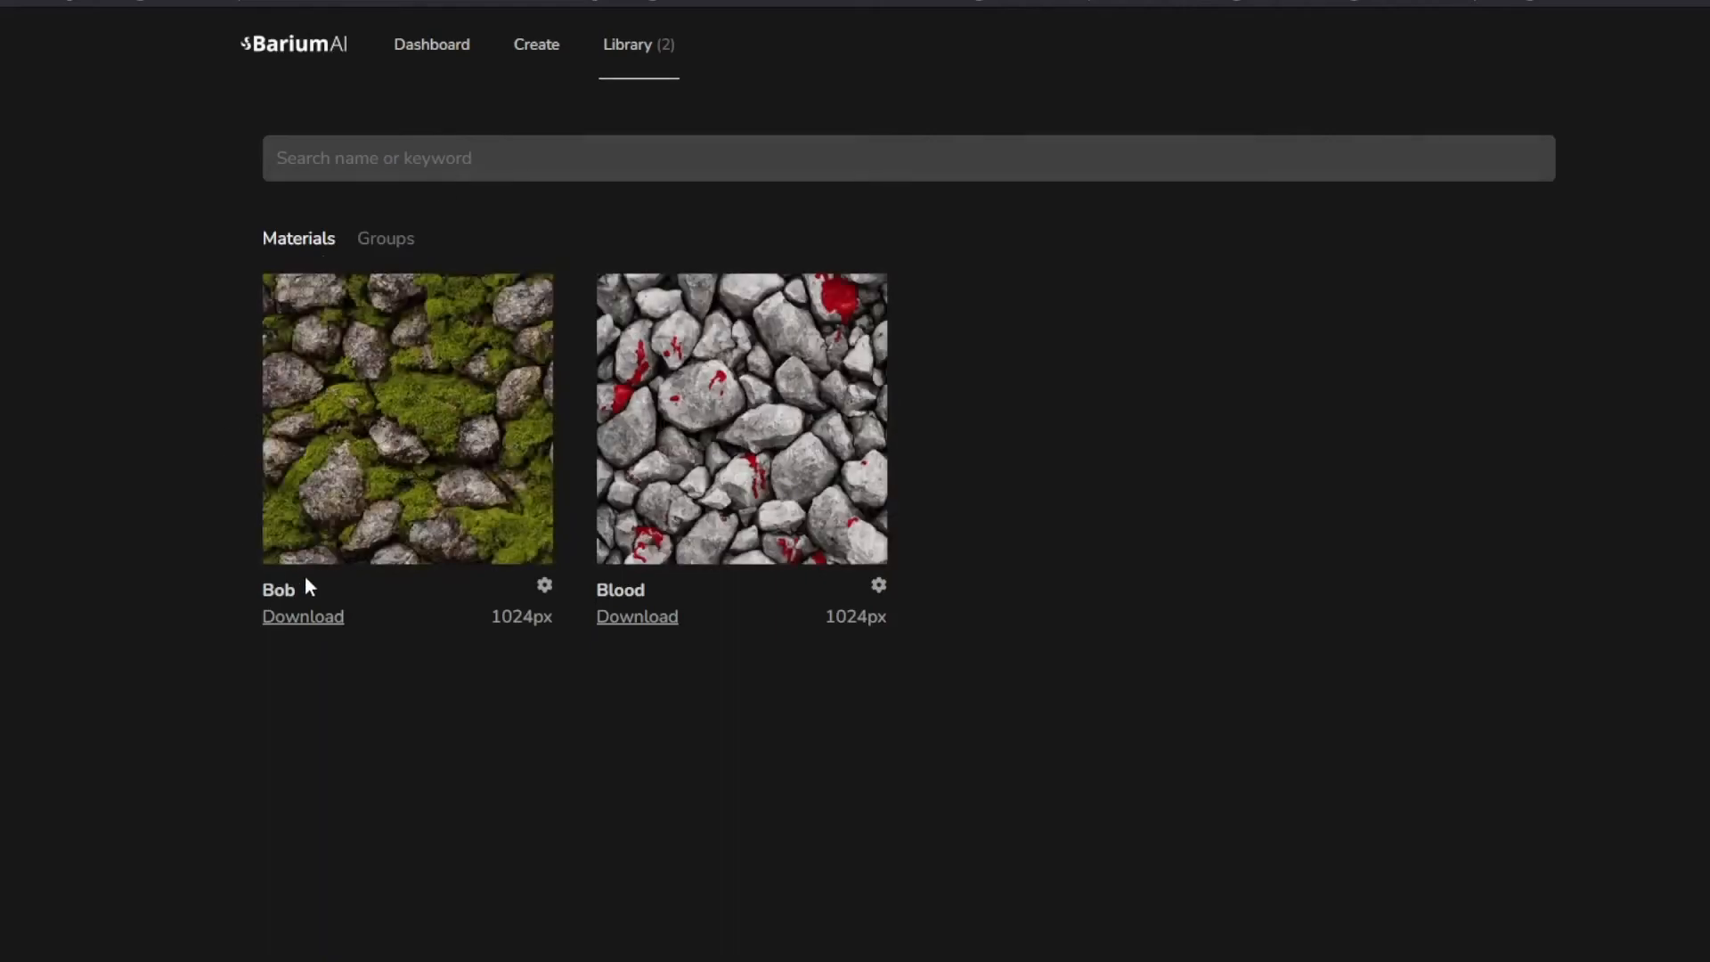
Download the Bob material's files from the Library
{"action": "left_click", "coordinate": [544, 585]}
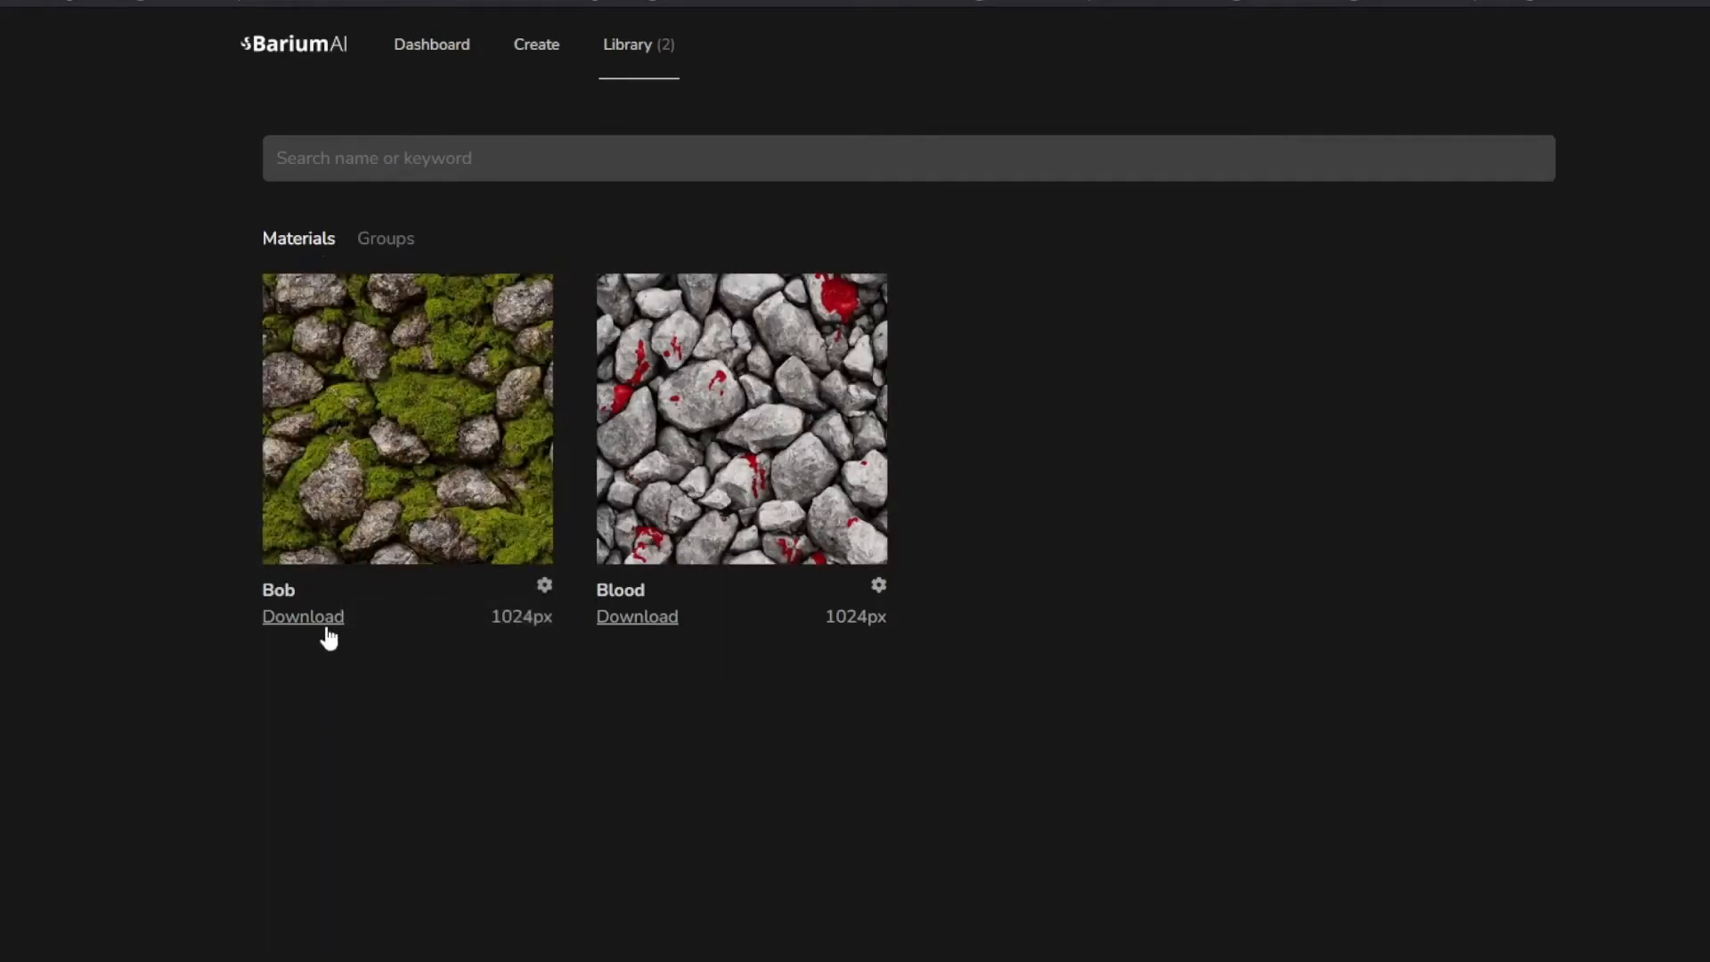
{"action": "left_click", "coordinate": [302, 616]}
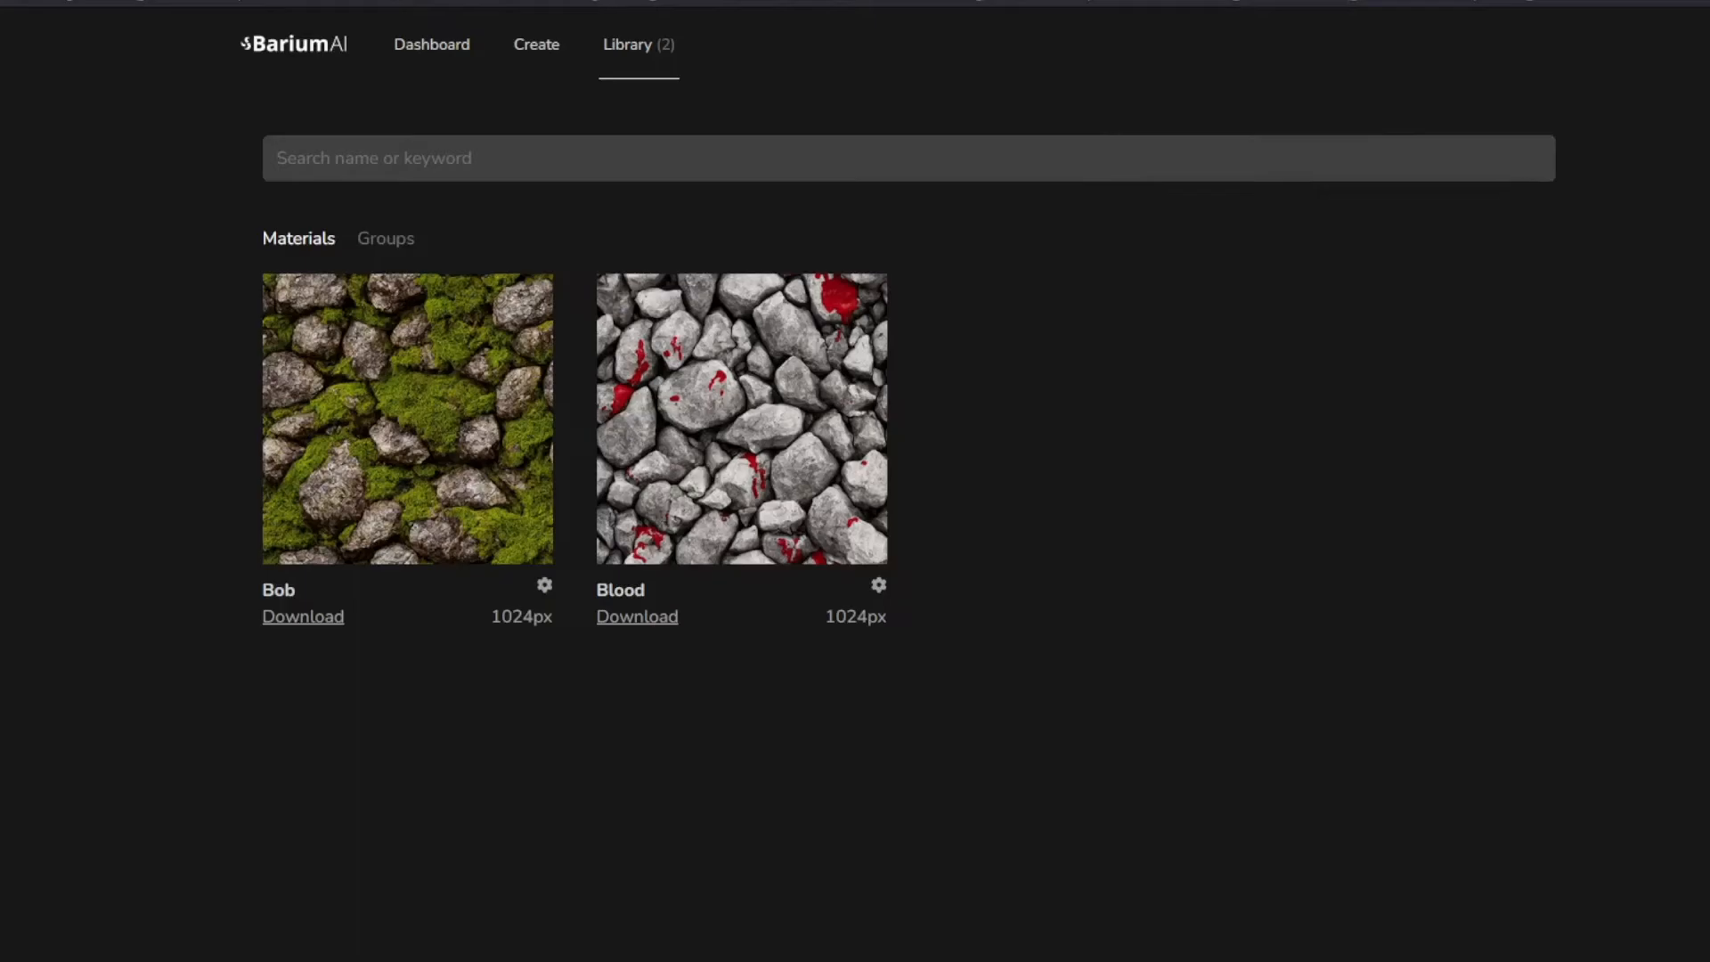
{"action": "left_click", "coordinate": [406, 417]}
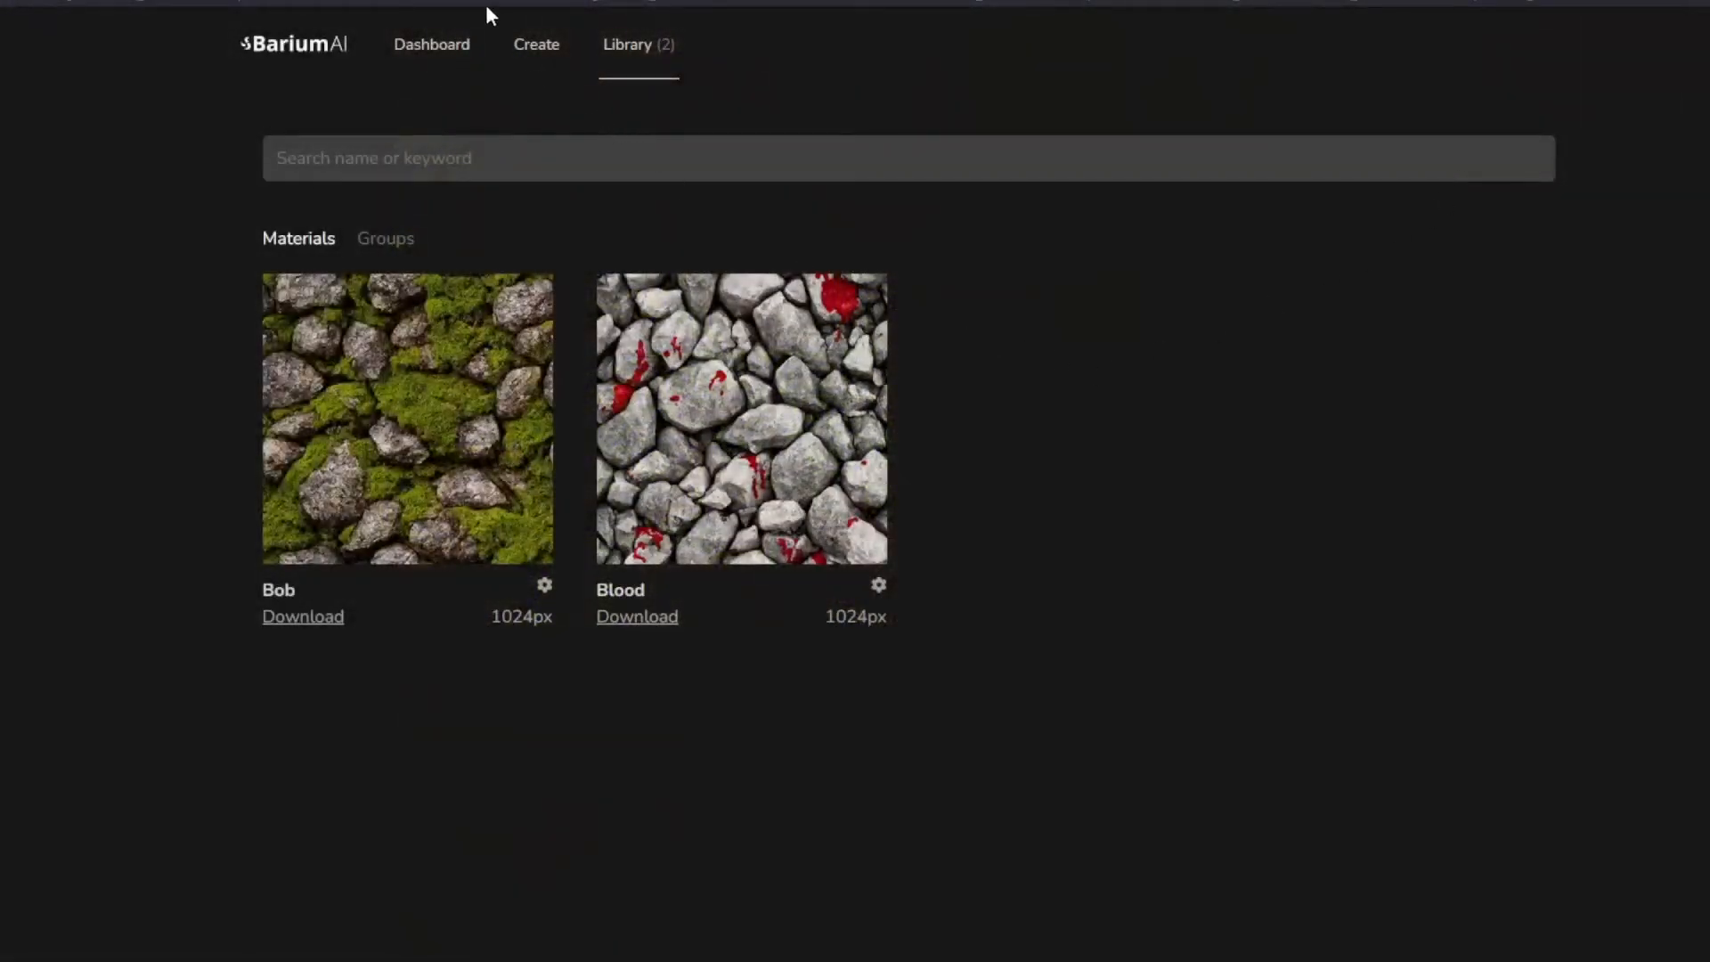
{"action": "mouse_move", "coordinate": [568, 122]}
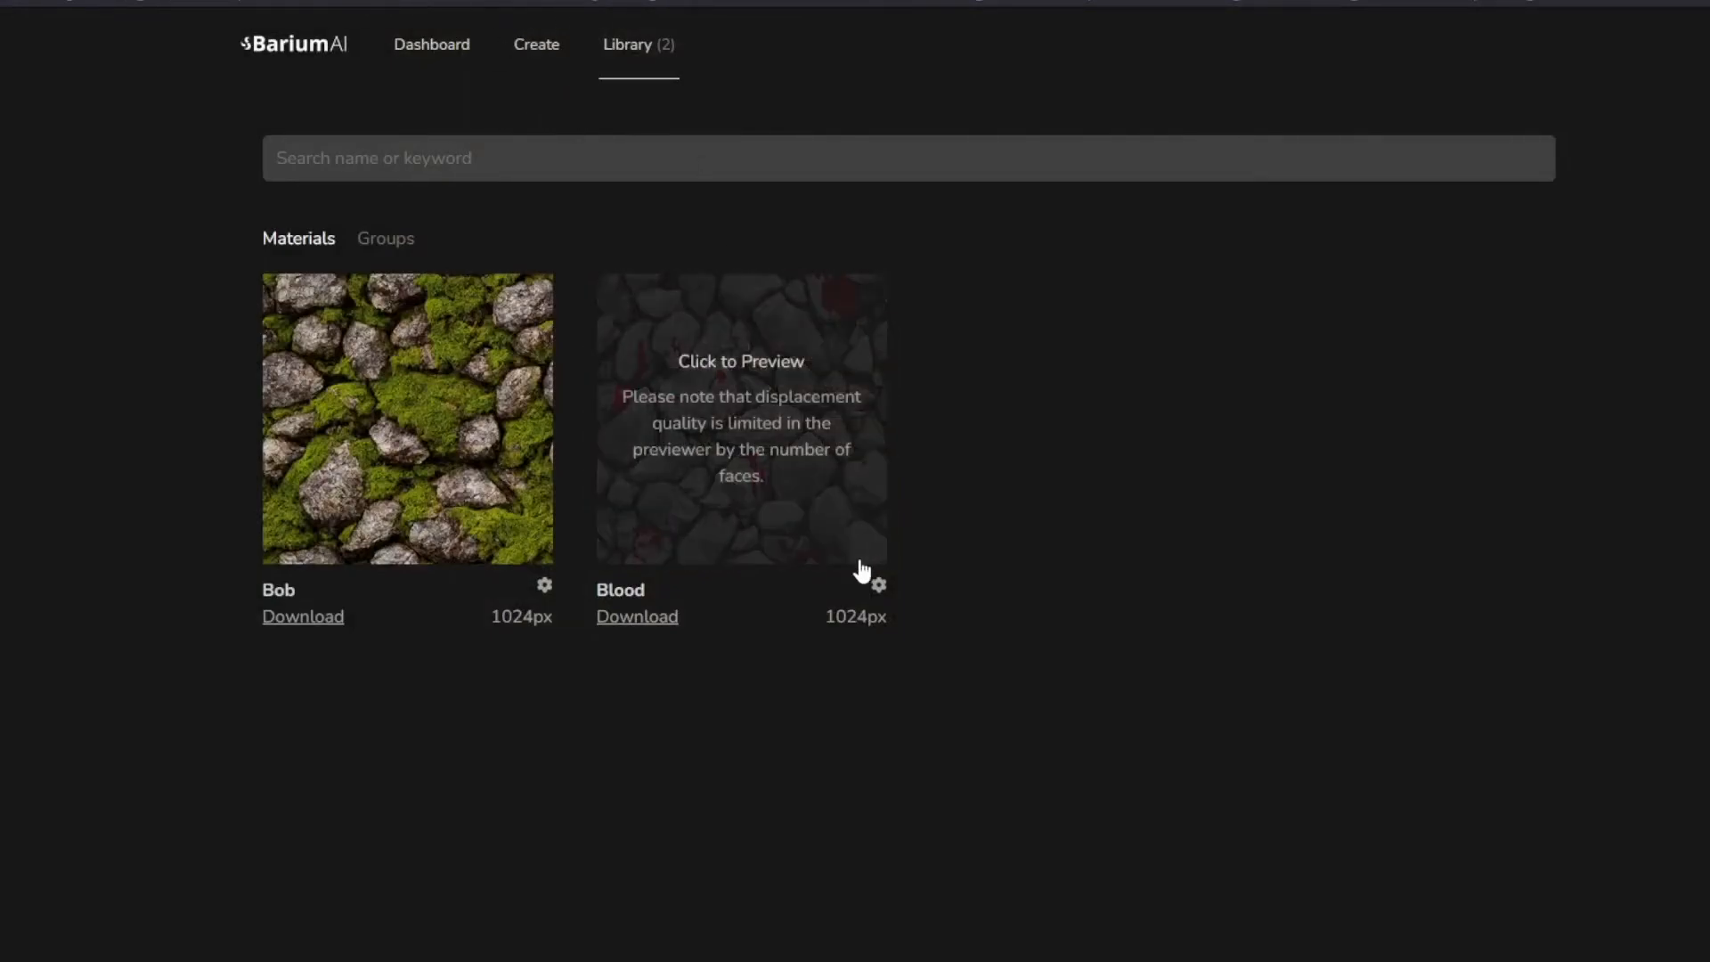
{"action": "mouse_move", "coordinate": [878, 583]}
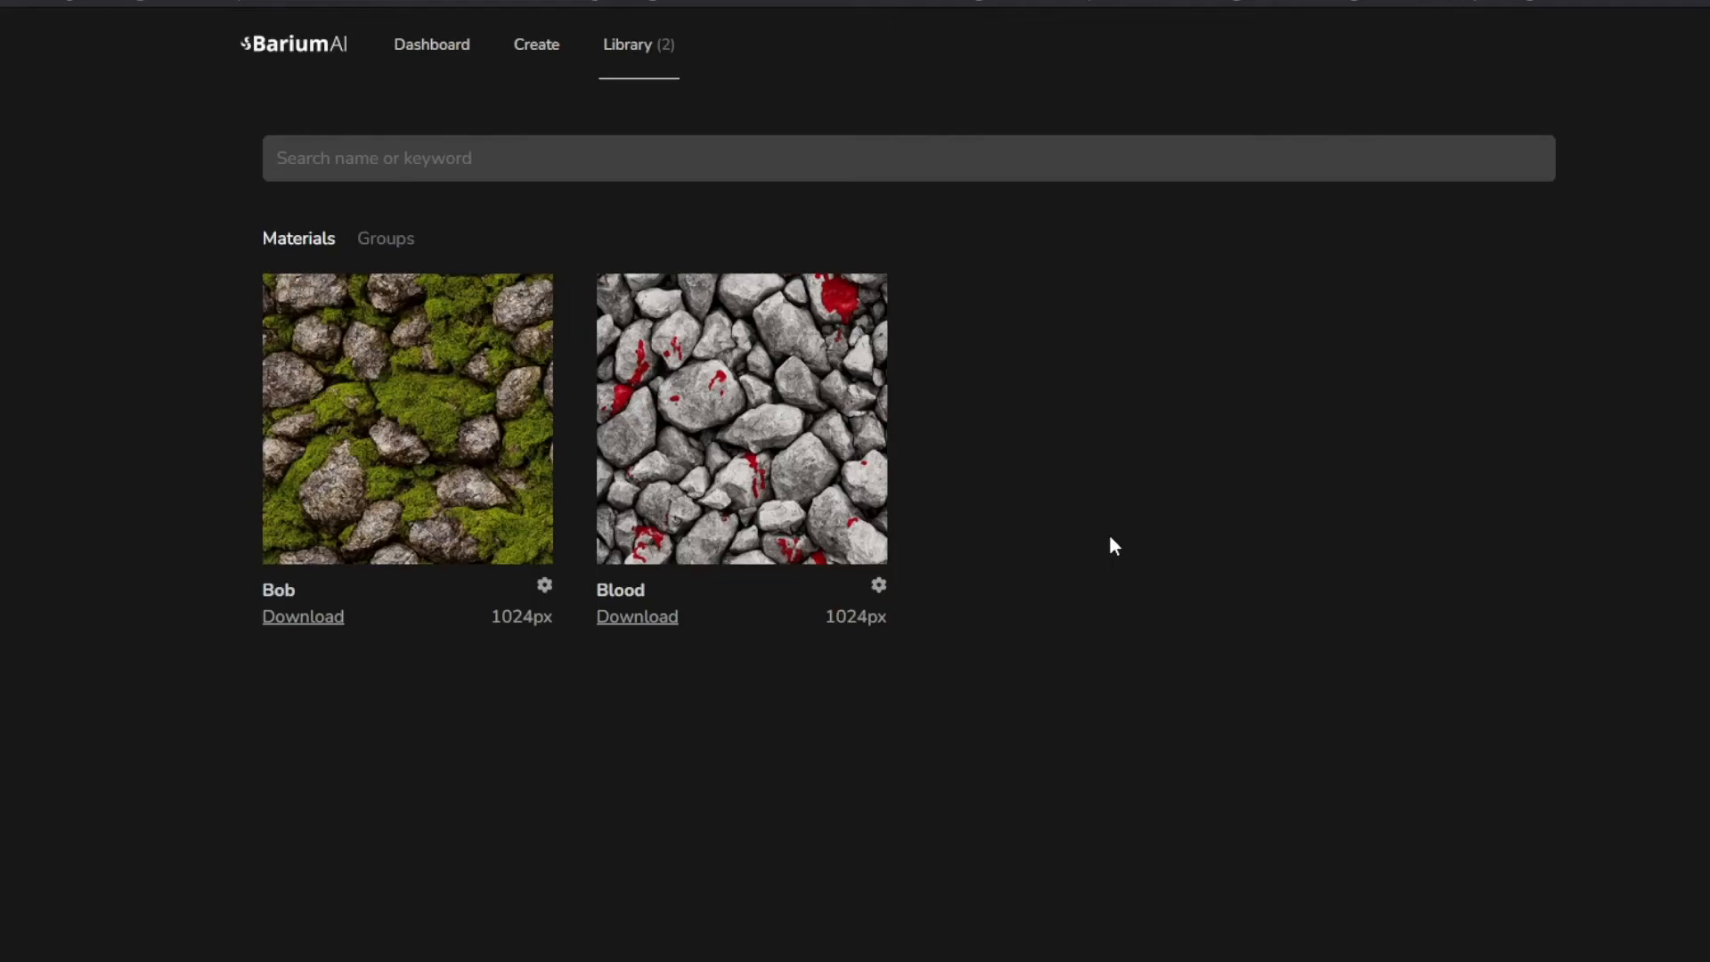
{"action": "mouse_move", "coordinate": [1210, 530]}
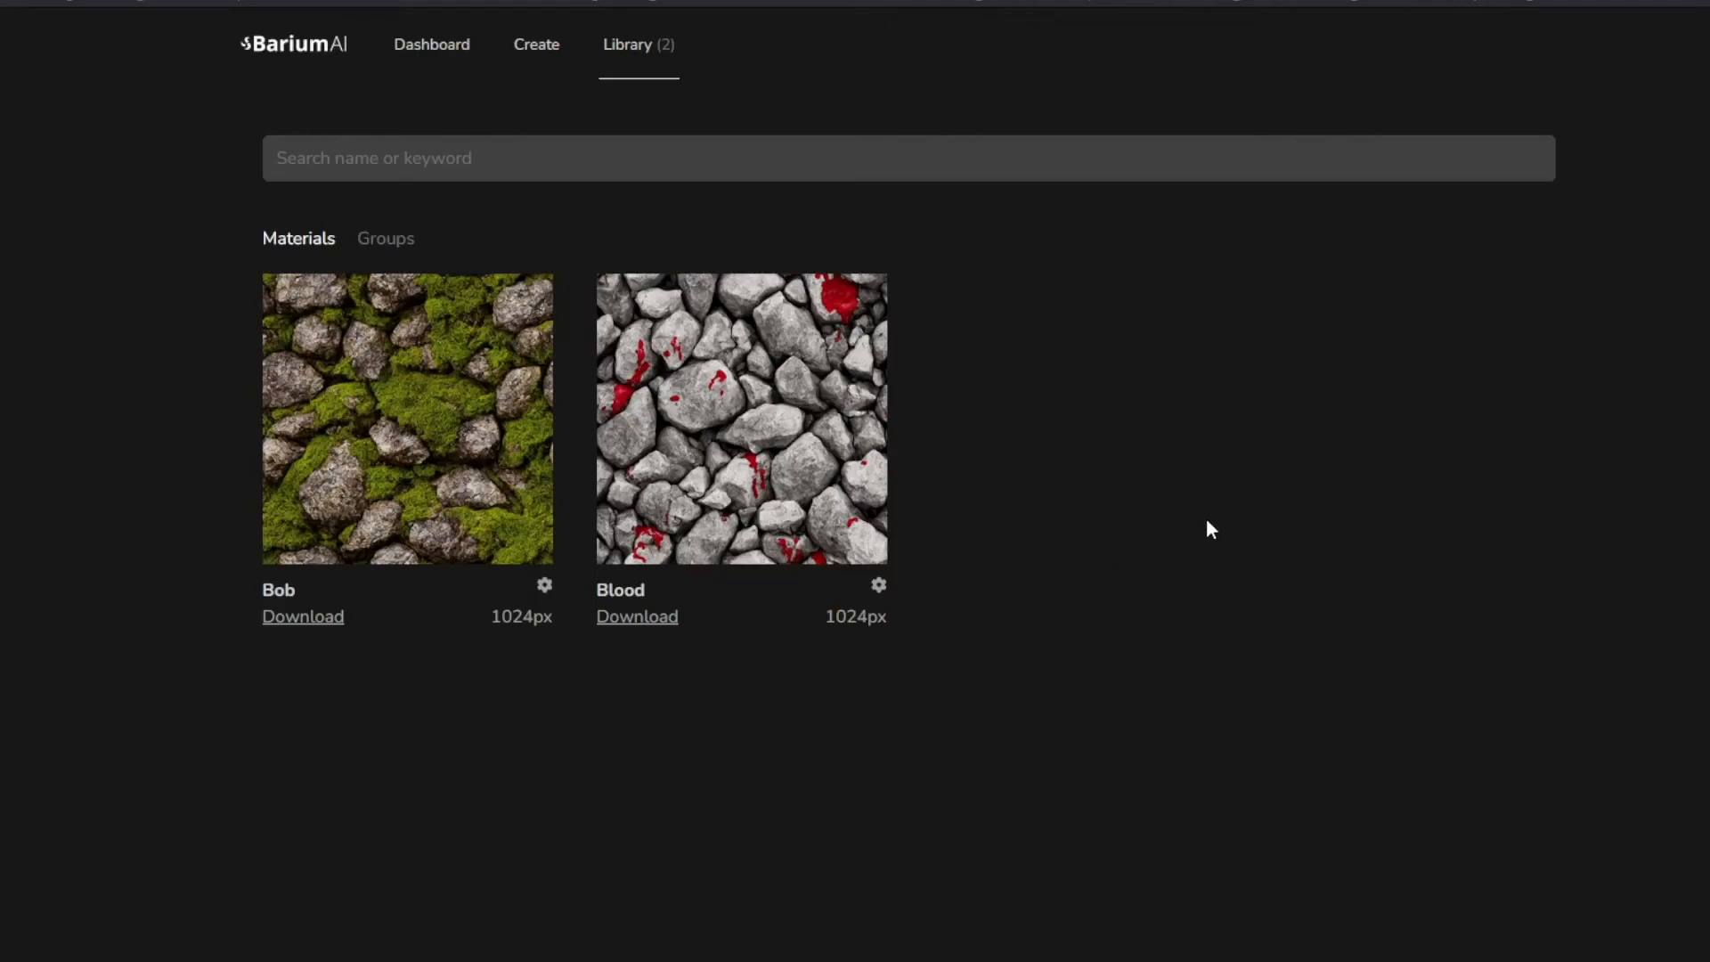